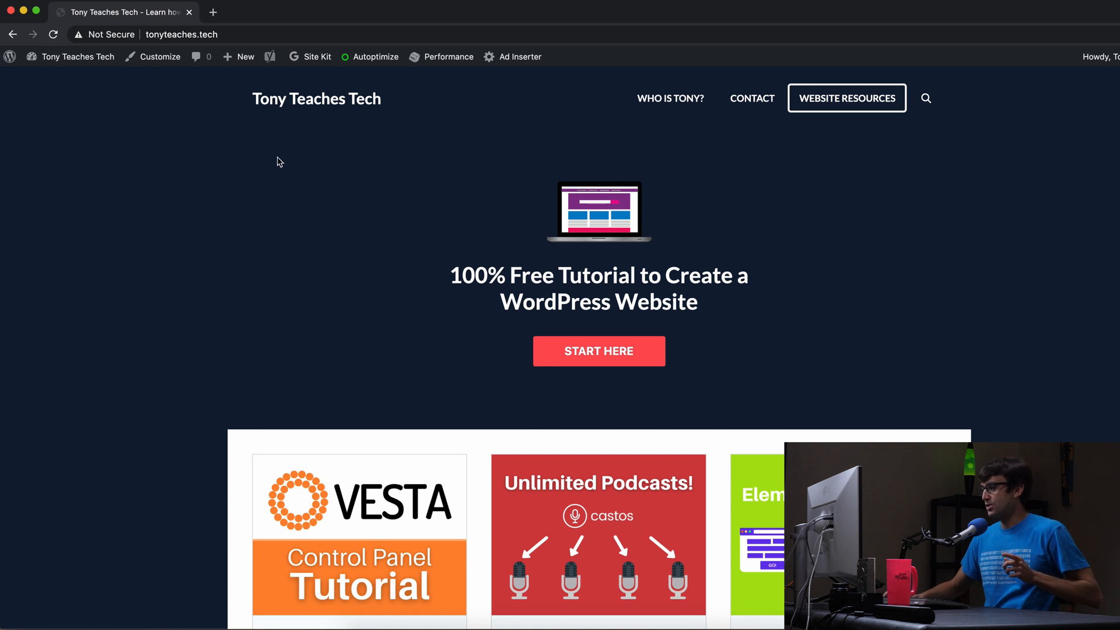
mouse_move(238, 124)
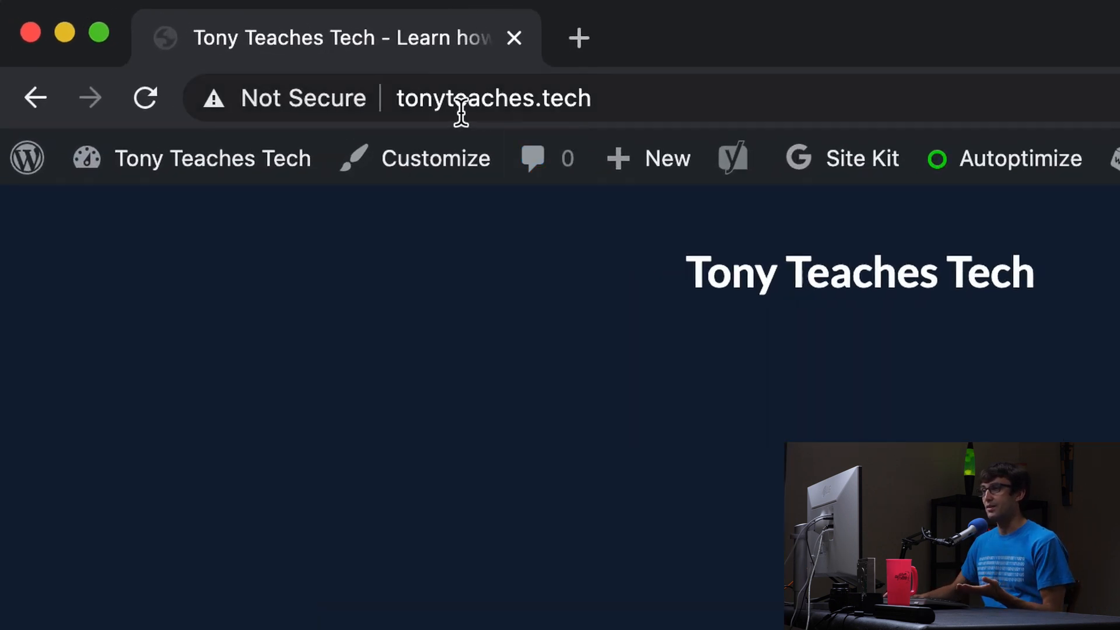
mouse_move(313, 121)
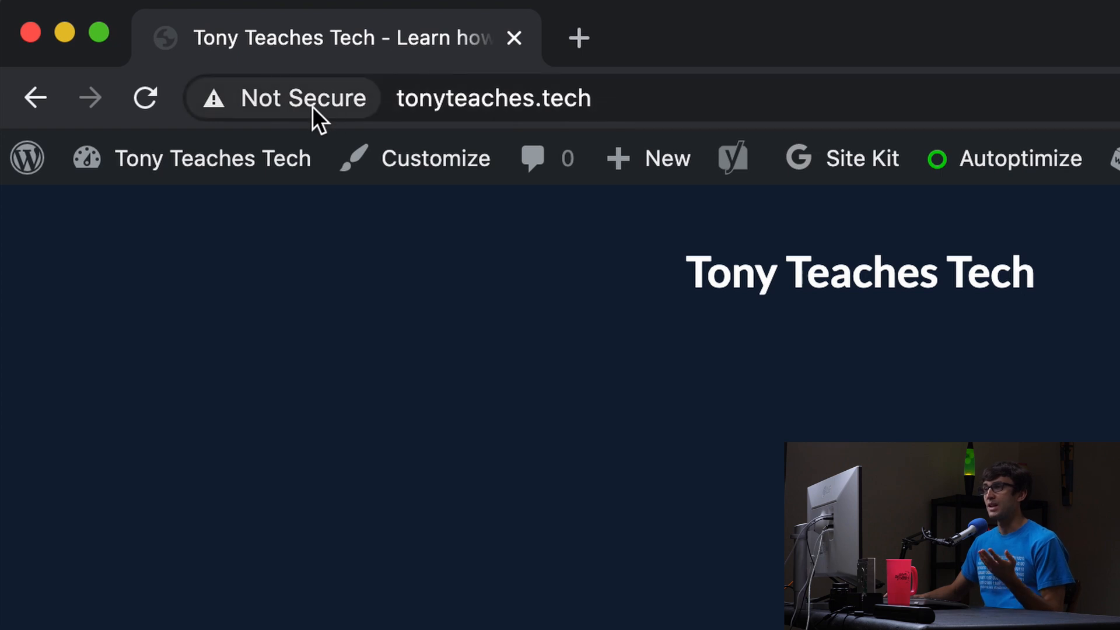
Check the site's connection security details in the browser address bar.
left_click(285, 98)
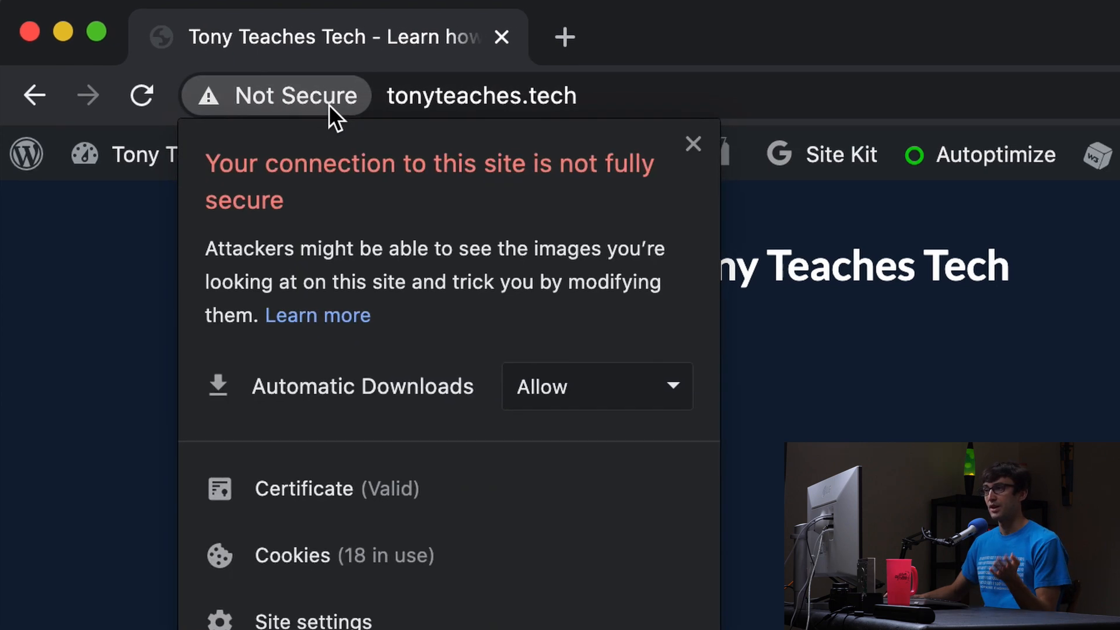
left_click(303, 489)
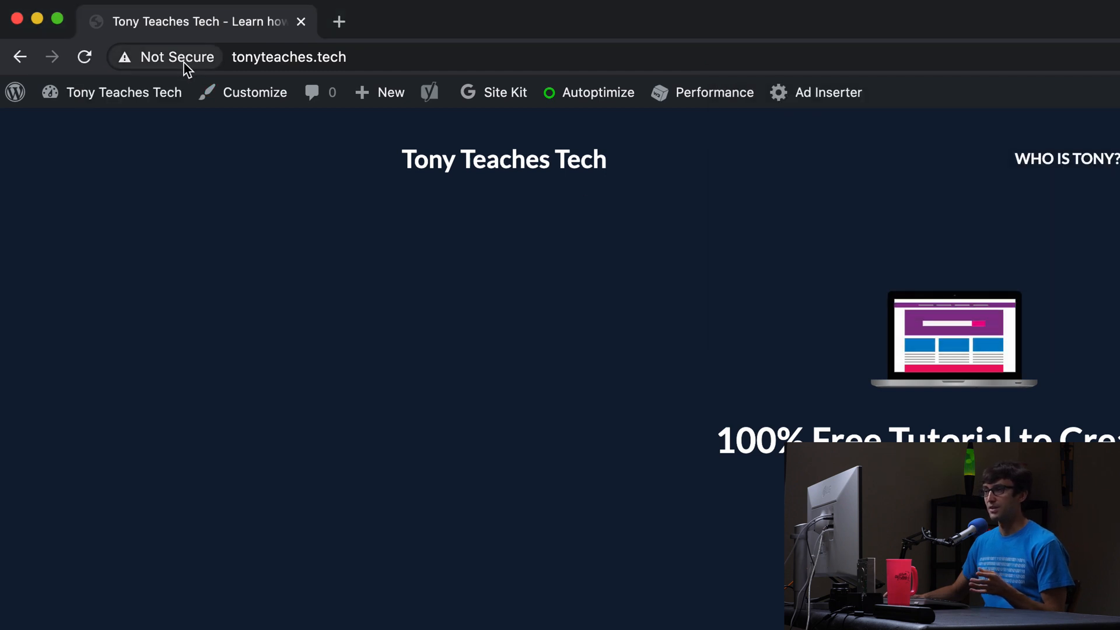
left_click(290, 58)
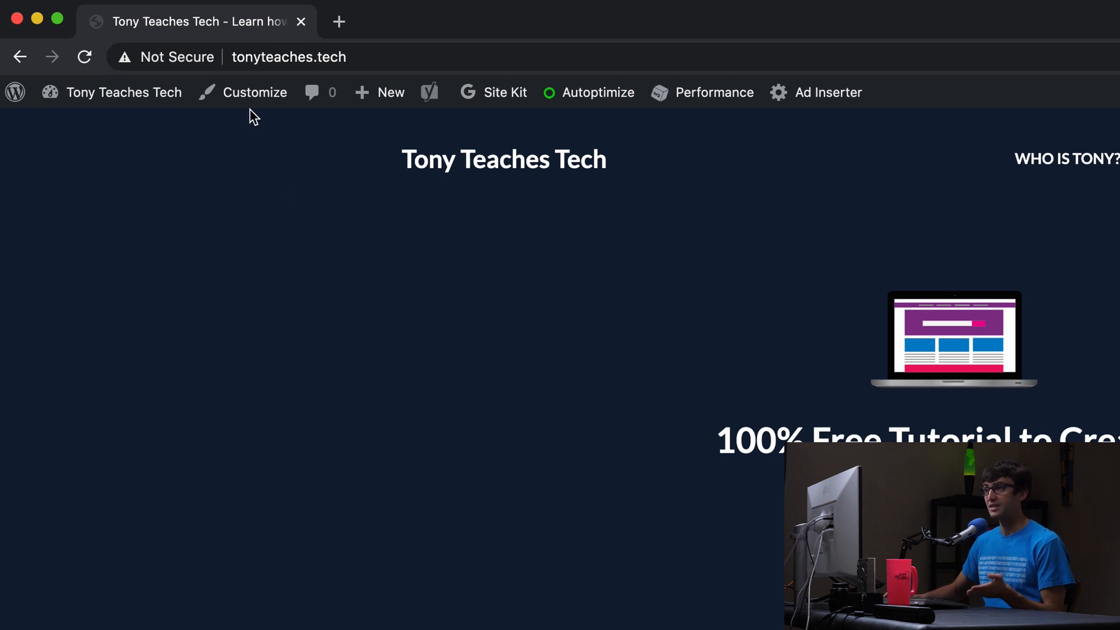
mouse_move(175, 71)
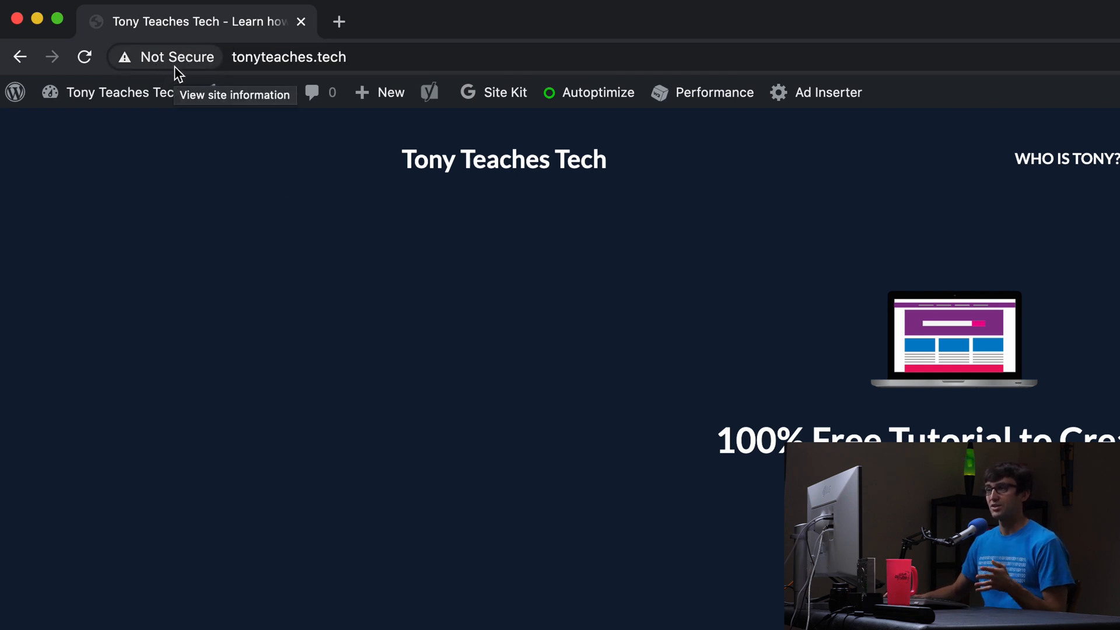
mouse_move(207, 89)
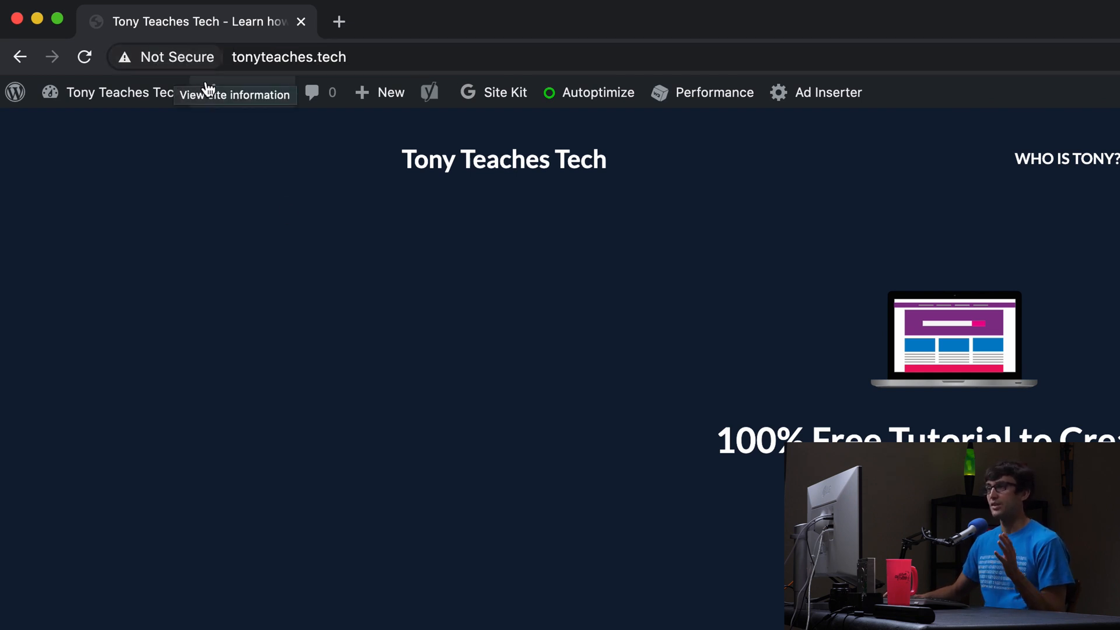
mouse_move(276, 164)
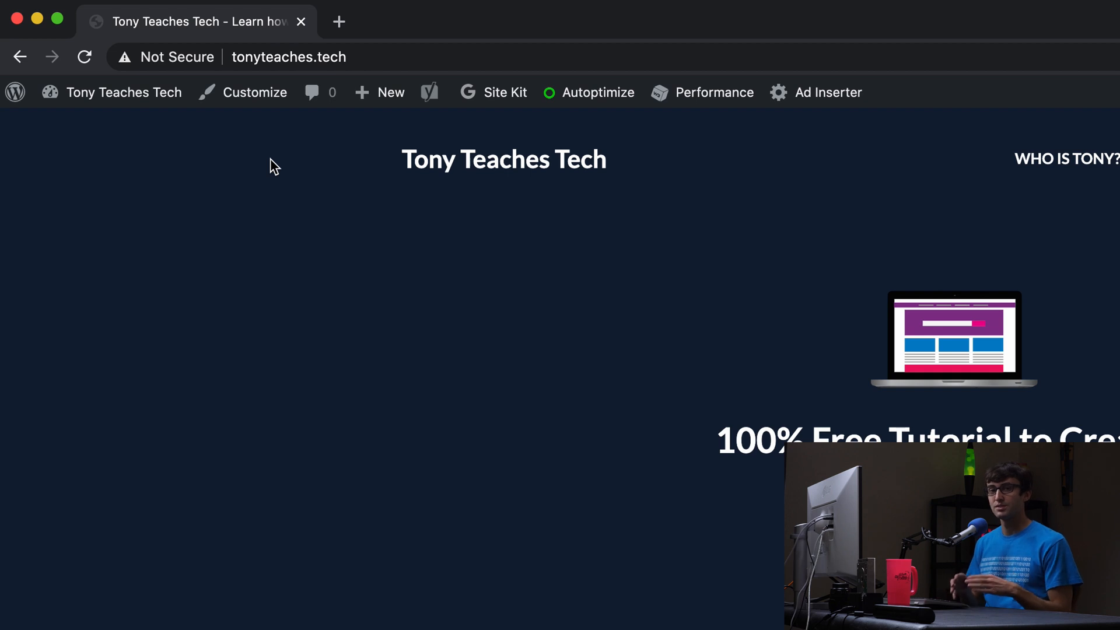
mouse_move(227, 190)
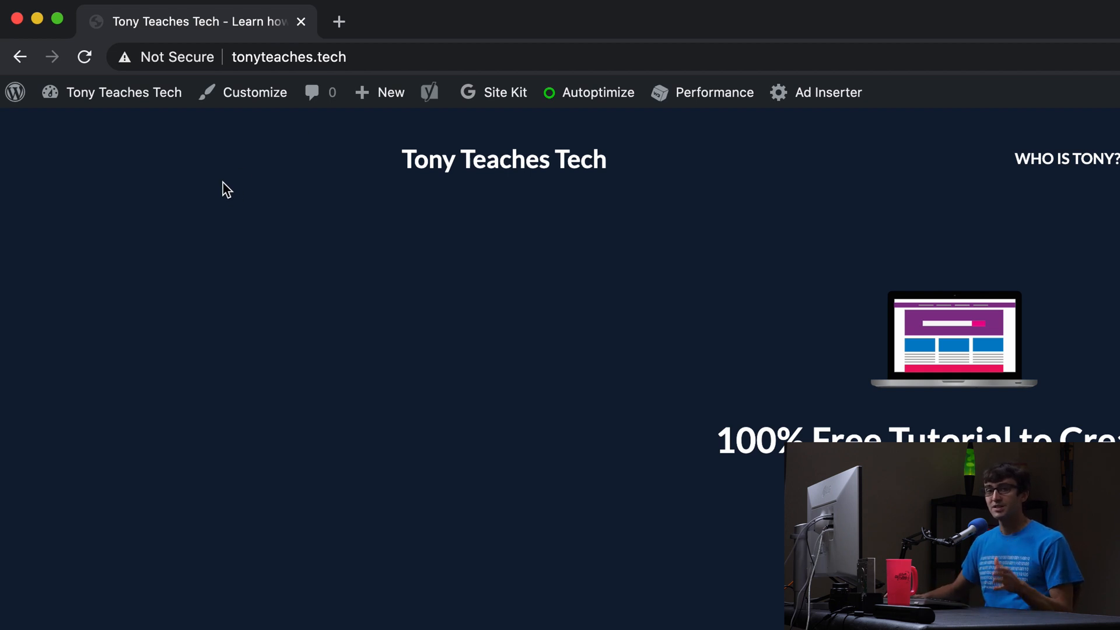
Go into the WordPress admin dashboard and its General settings page.
left_click(124, 92)
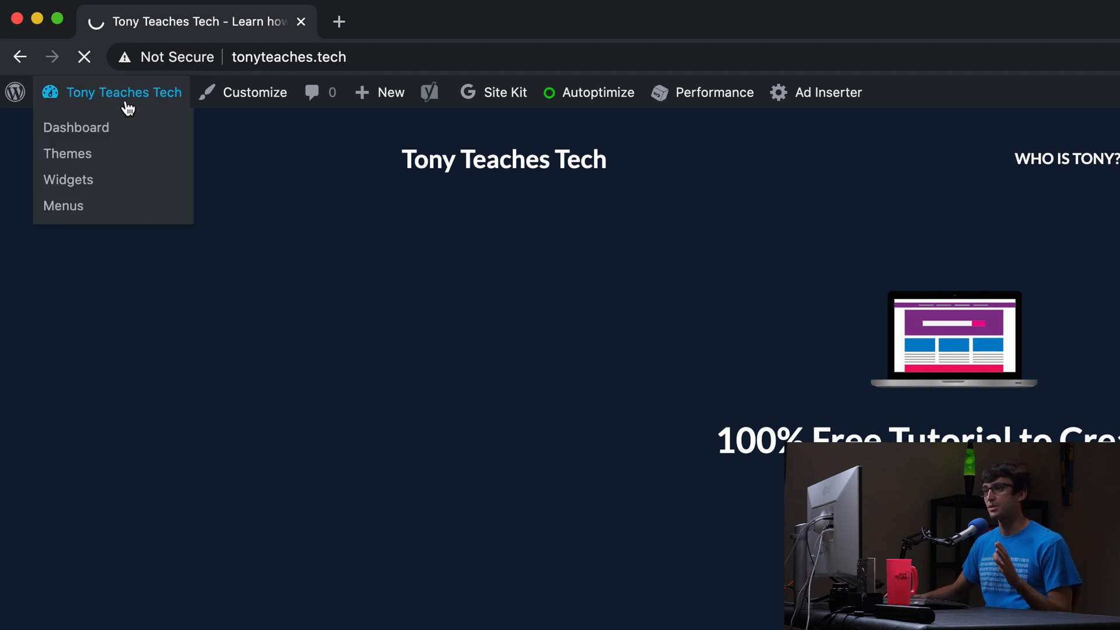
left_click(75, 127)
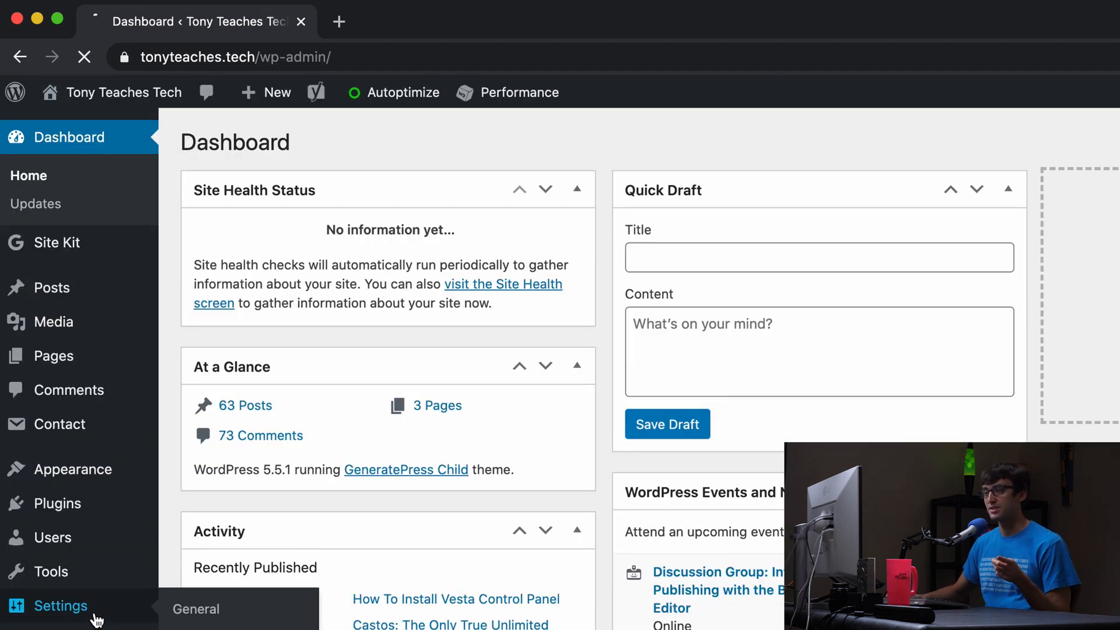
left_click(196, 608)
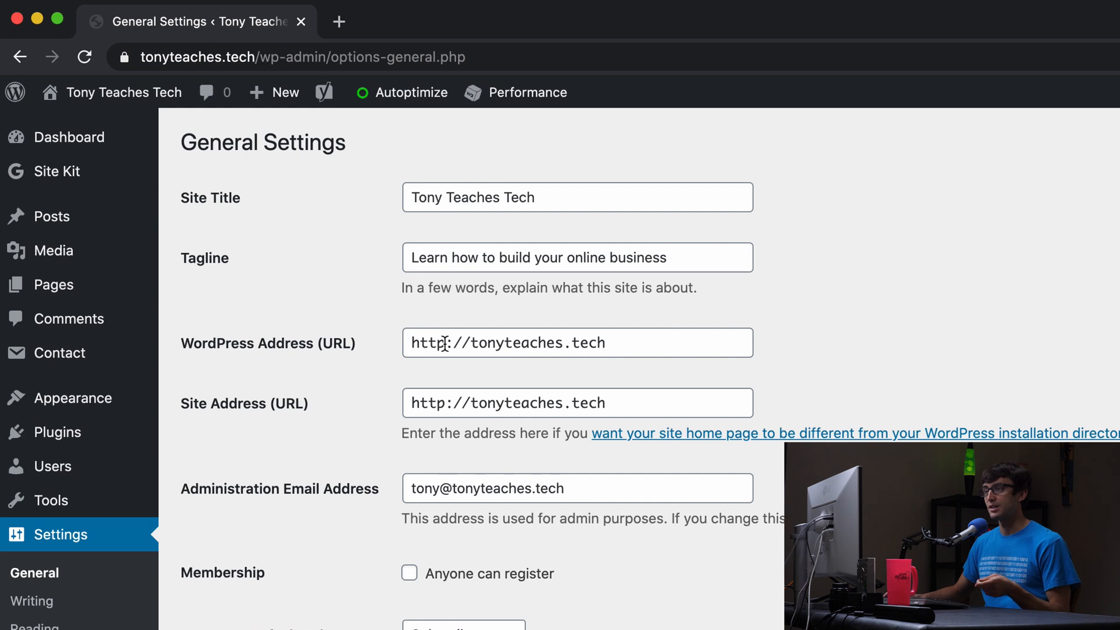
mouse_move(384, 364)
type("s")
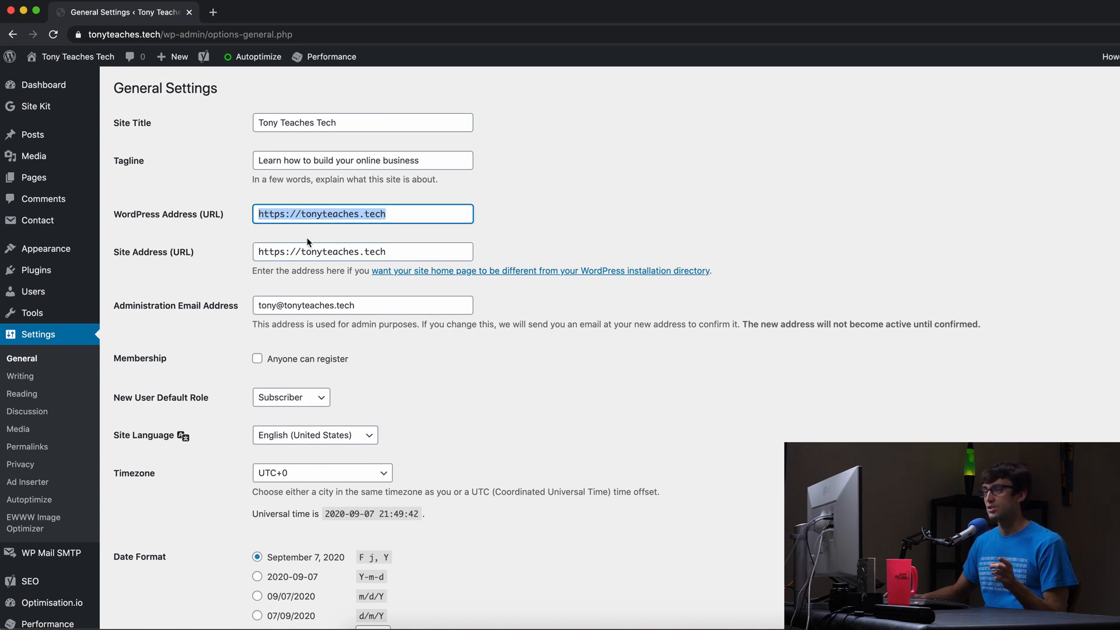
scroll("down", 3)
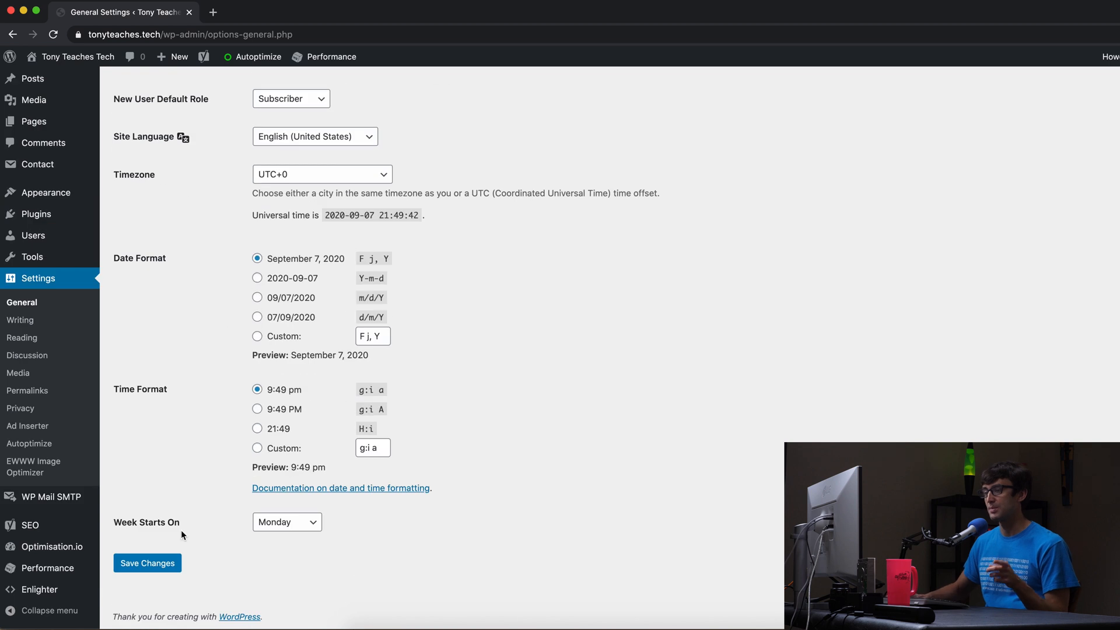
left_click(147, 563)
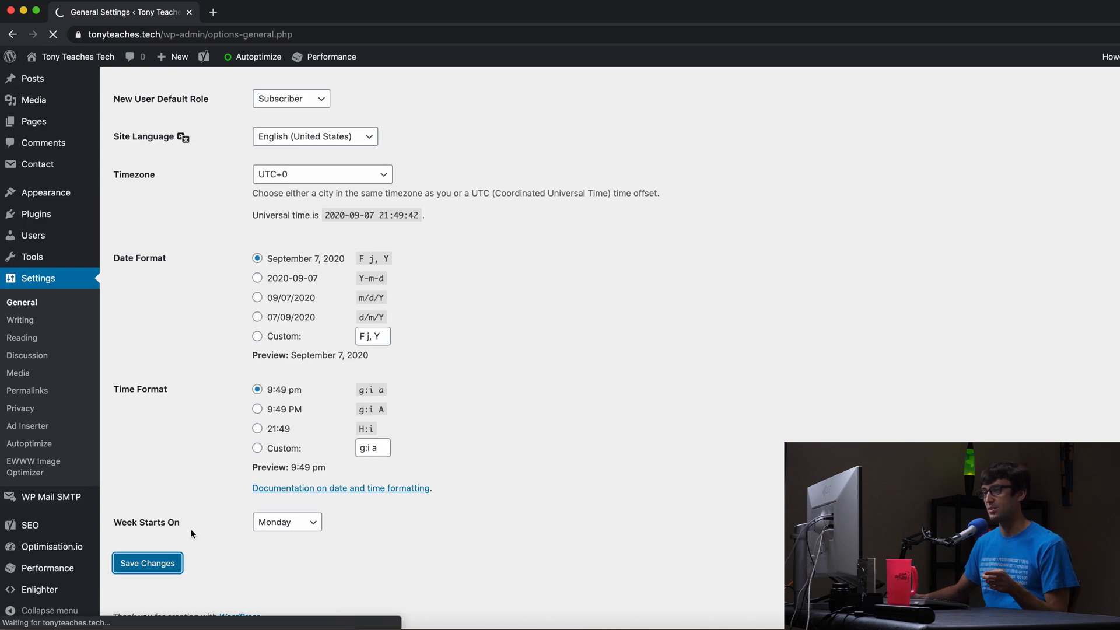
left_click(147, 562)
type("wp")
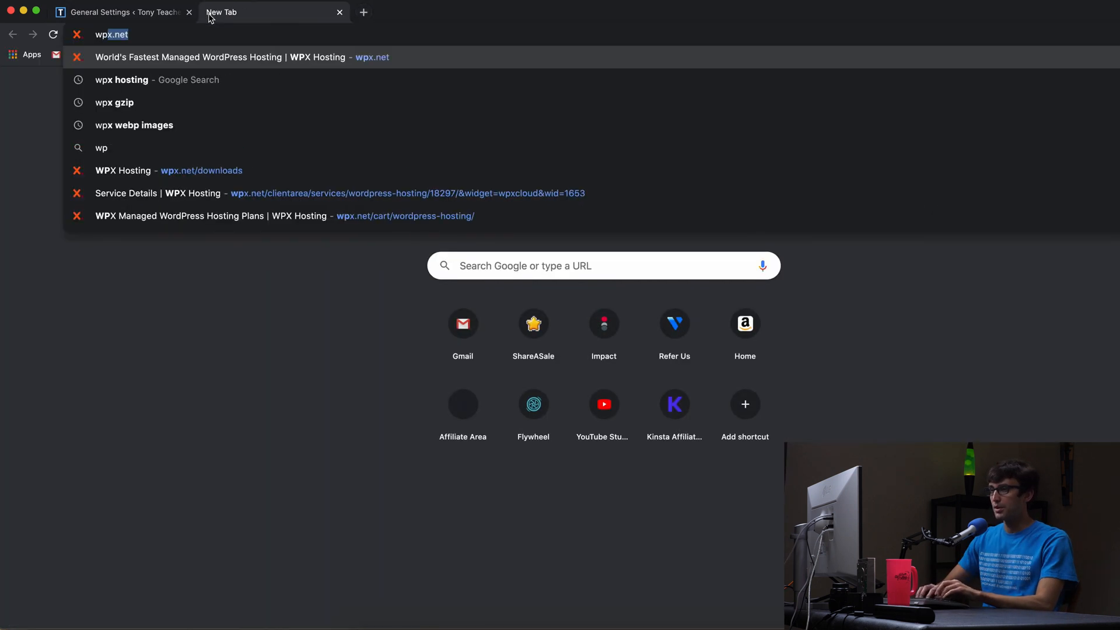
From wpx.net's WordPress Hosting list, open the tonyflorida.com plan's Databases and launch phpMyAdmin.
left_click(241, 57)
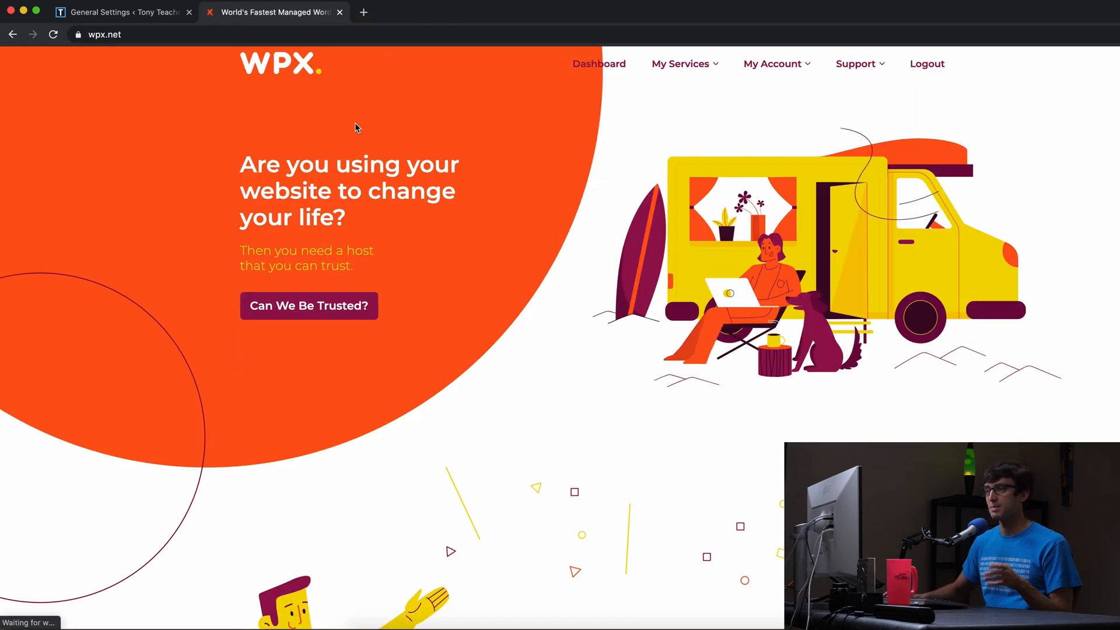
left_click(772, 63)
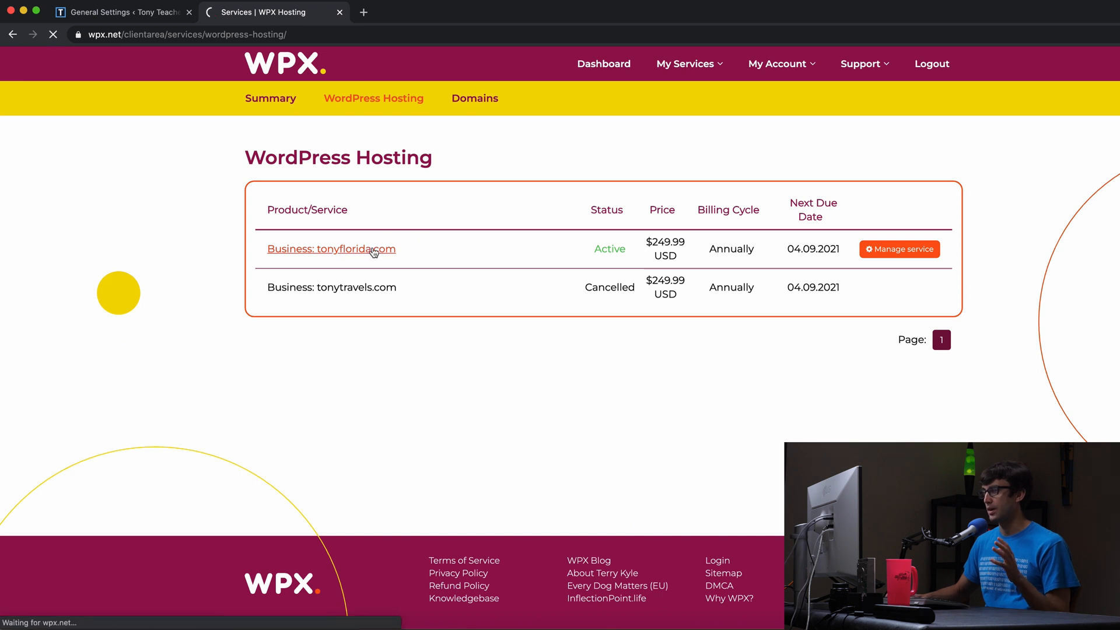
left_click(331, 248)
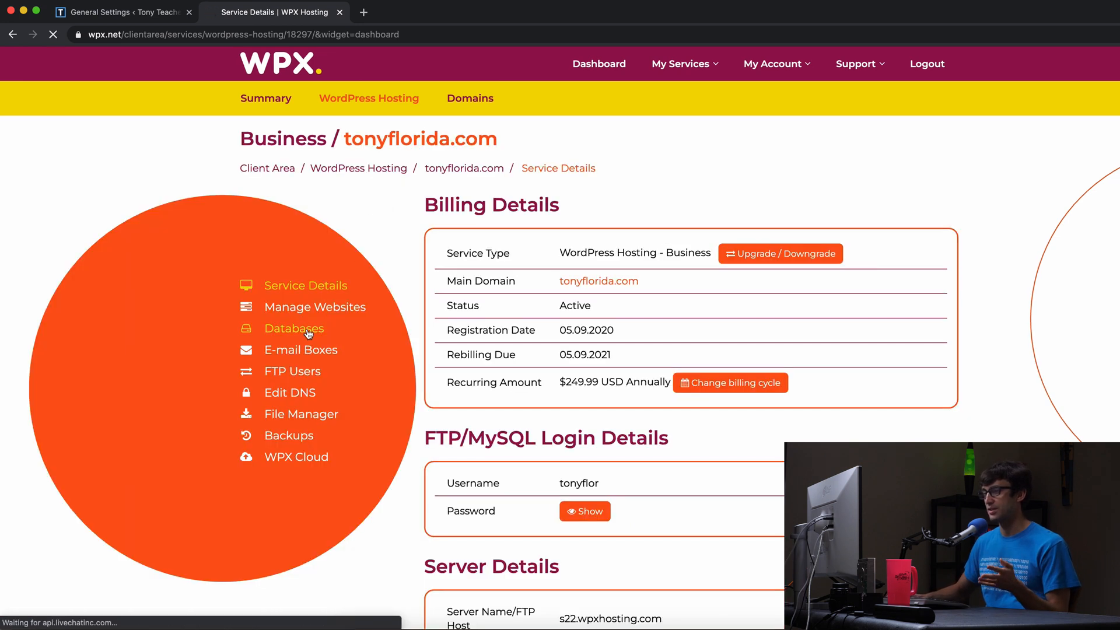
left_click(294, 328)
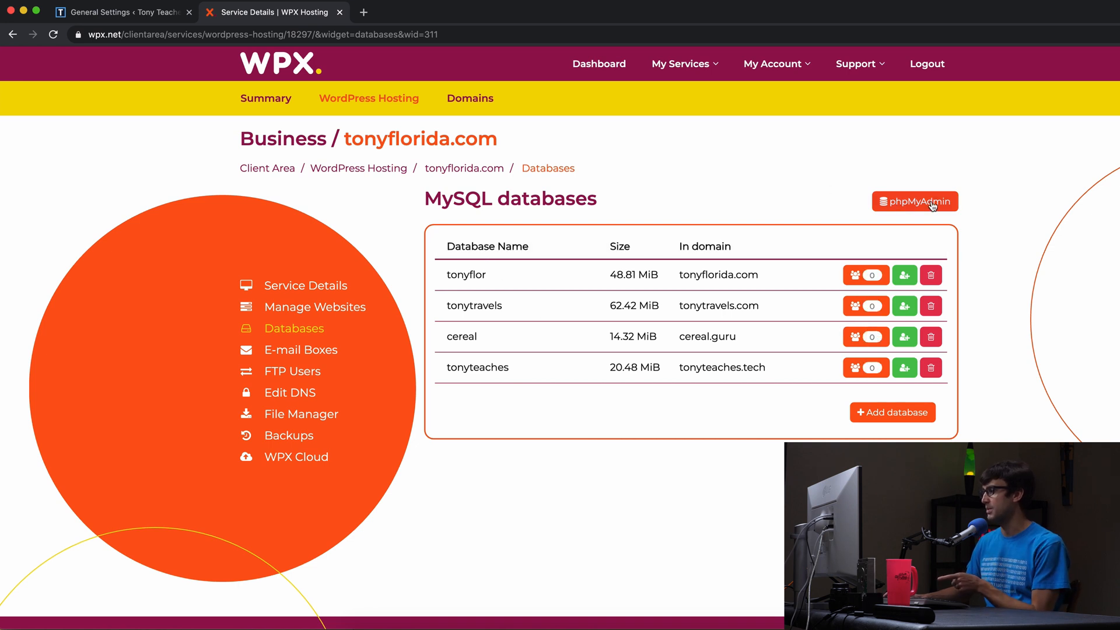
left_click(915, 201)
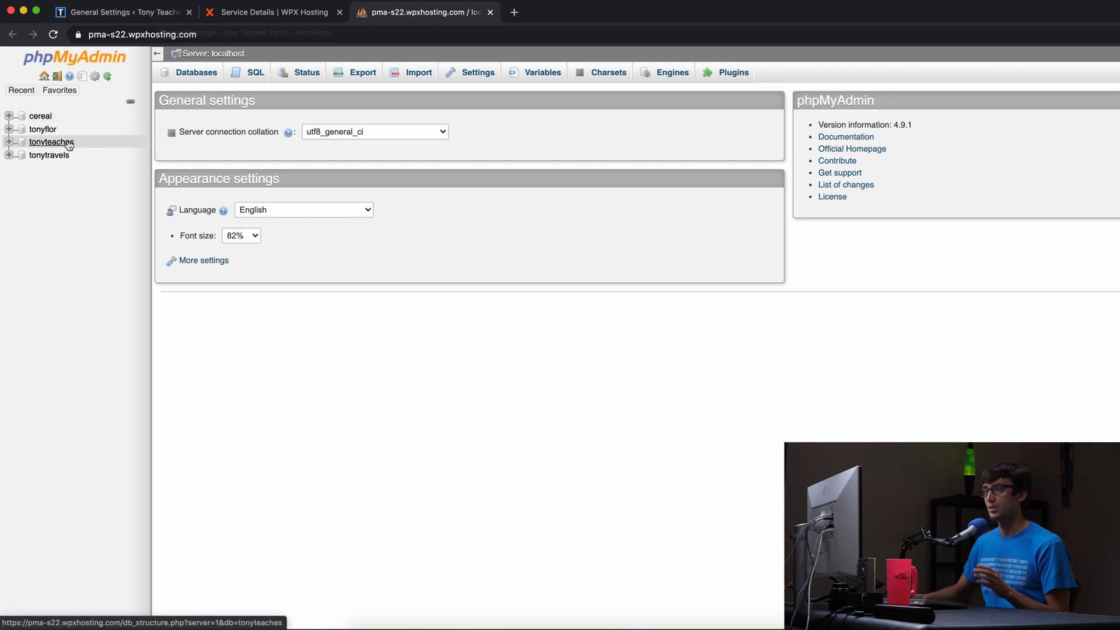
mouse_move(51, 141)
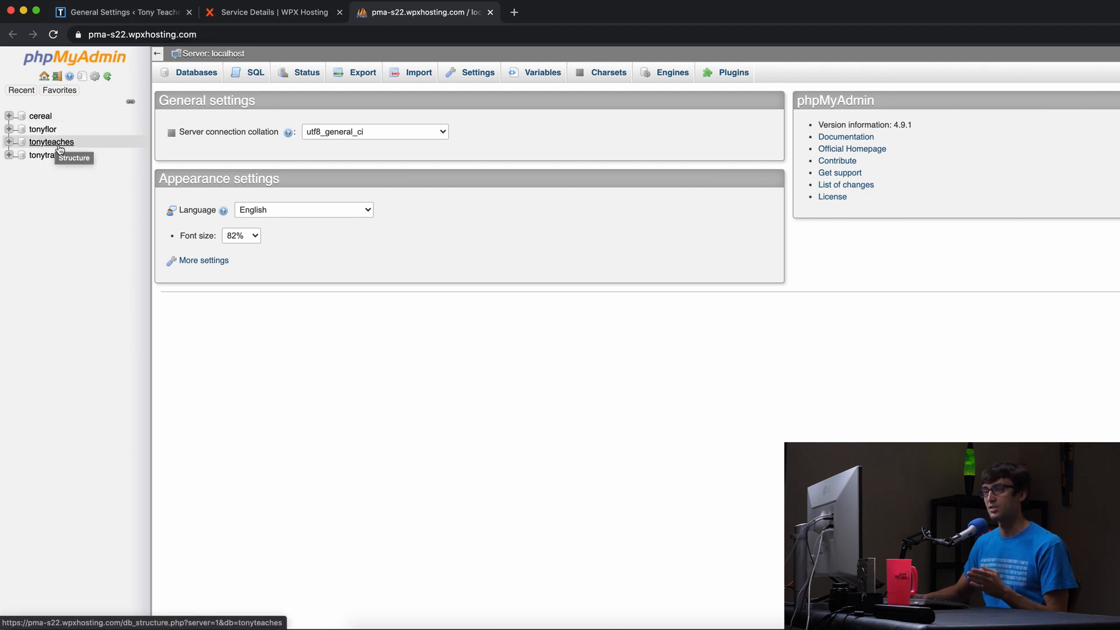
left_click(51, 141)
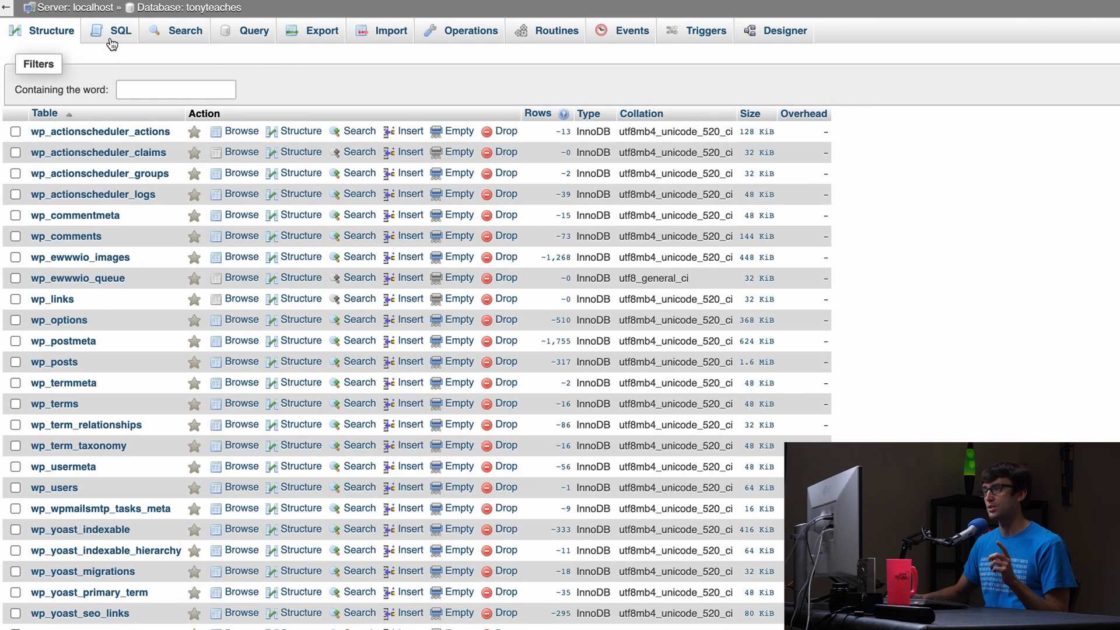
left_click(185, 30)
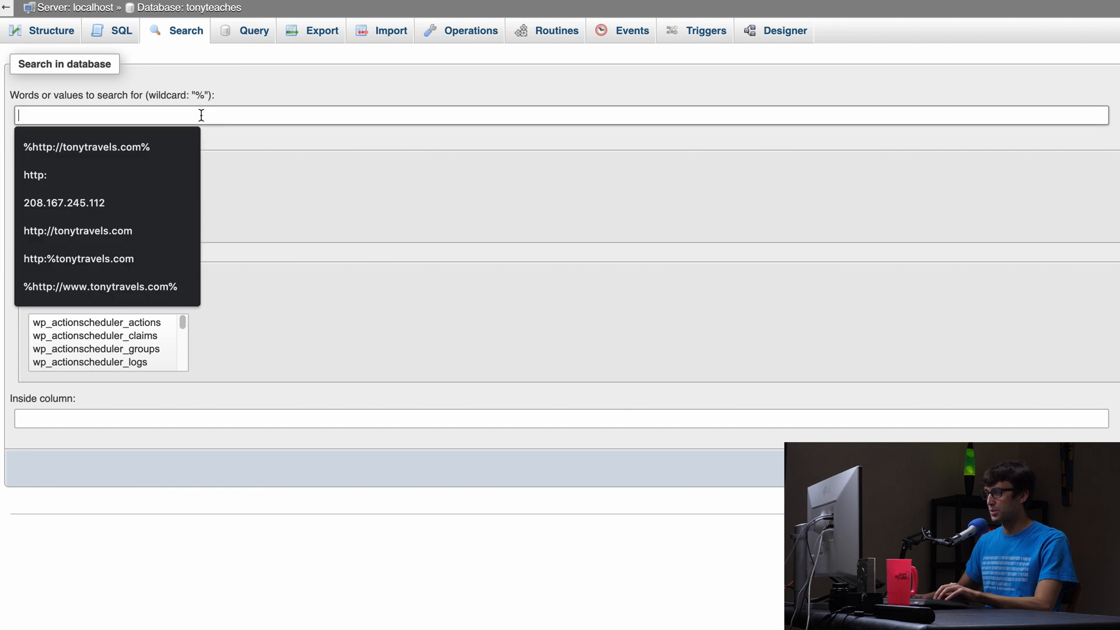
mouse_move(210, 101)
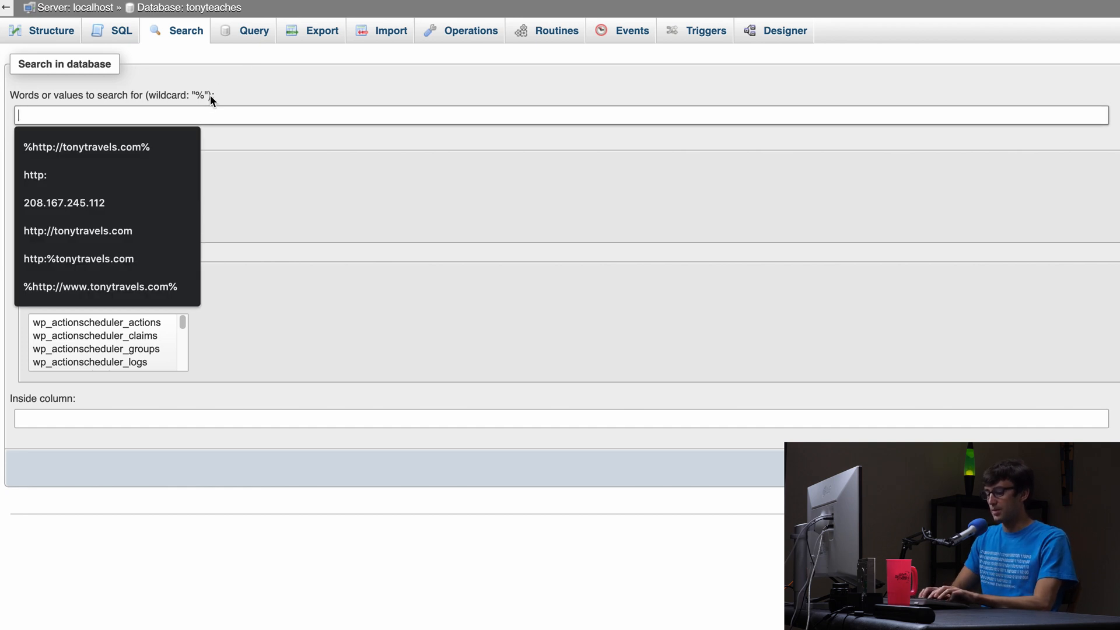
type("tonyteaches.tech")
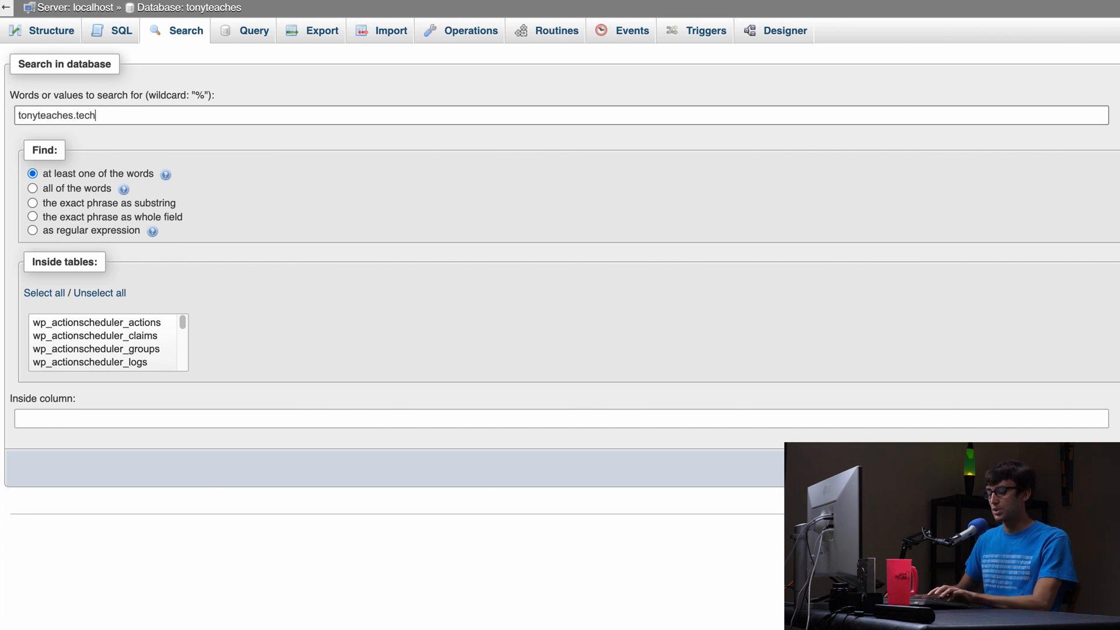
type("%")
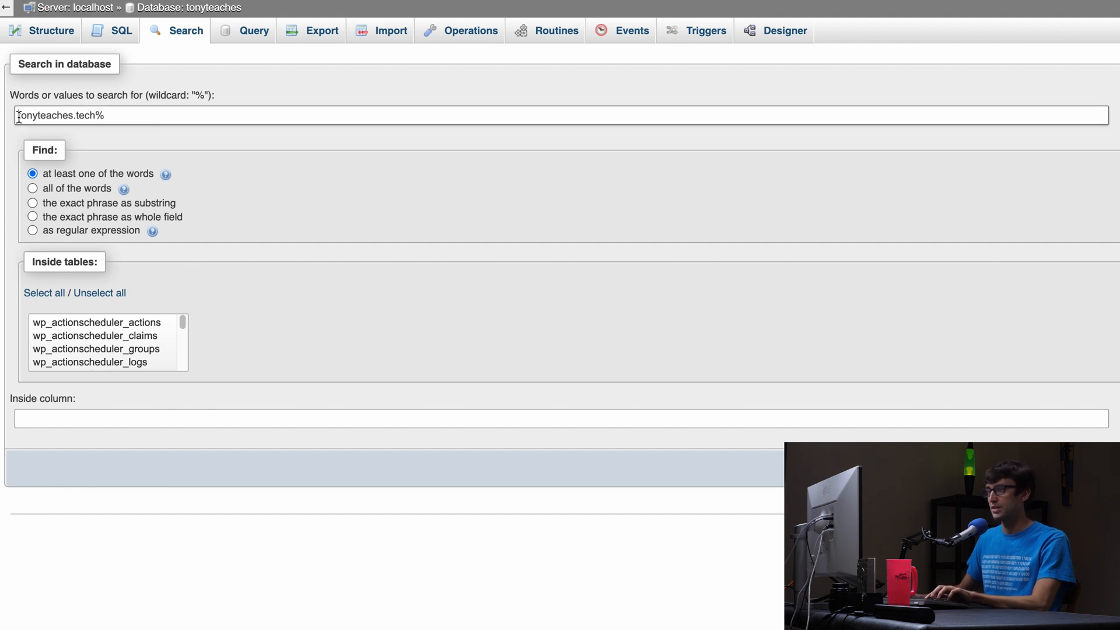
mouse_move(173, 133)
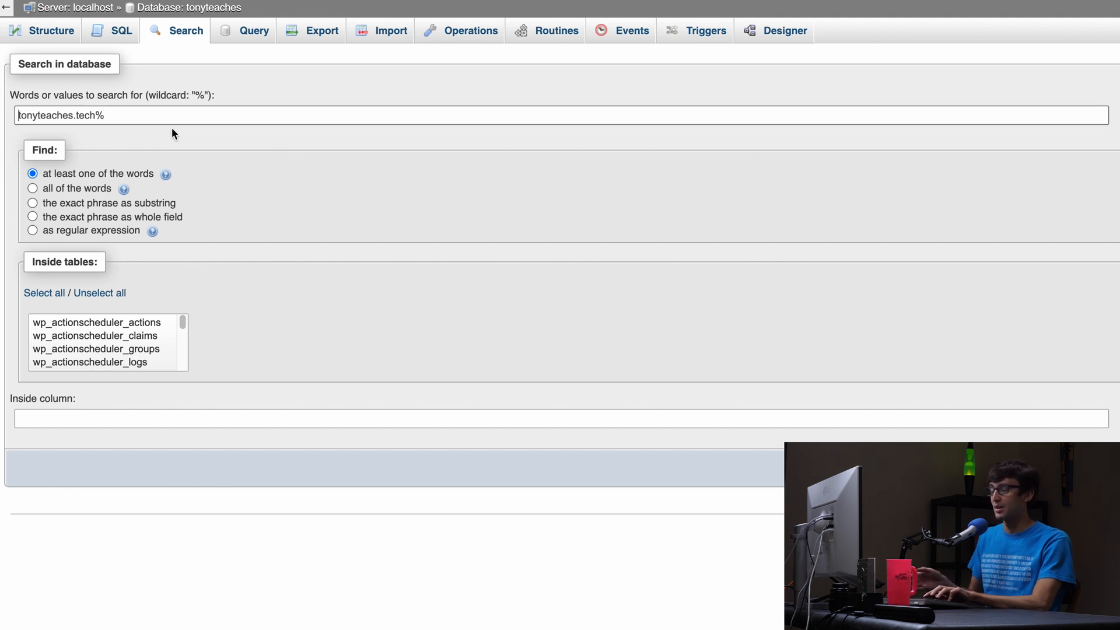
type("%")
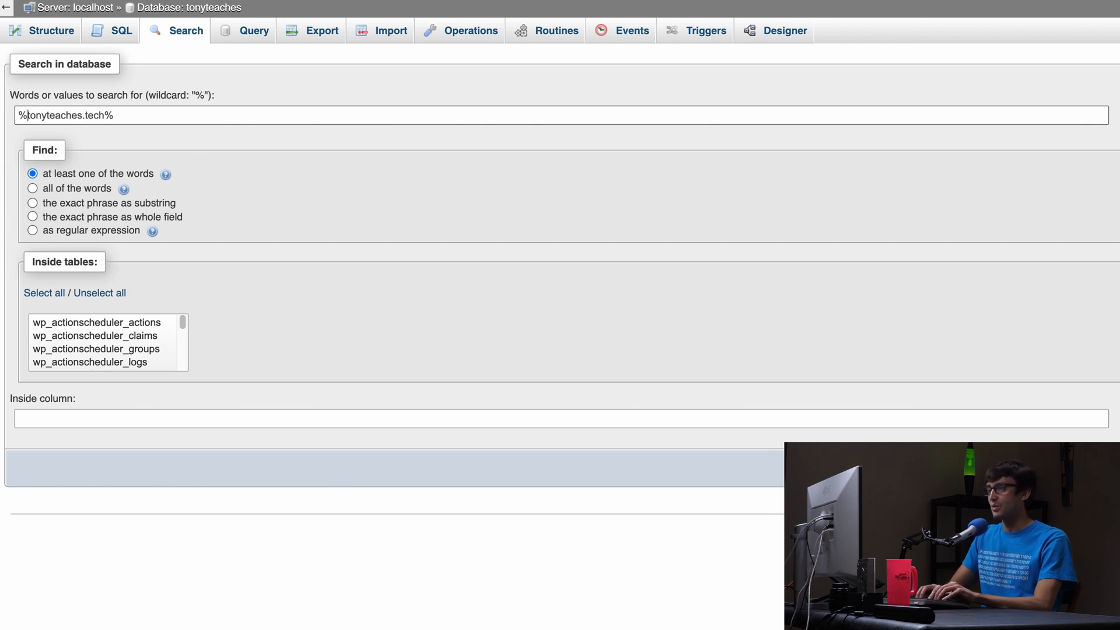
type("htt")
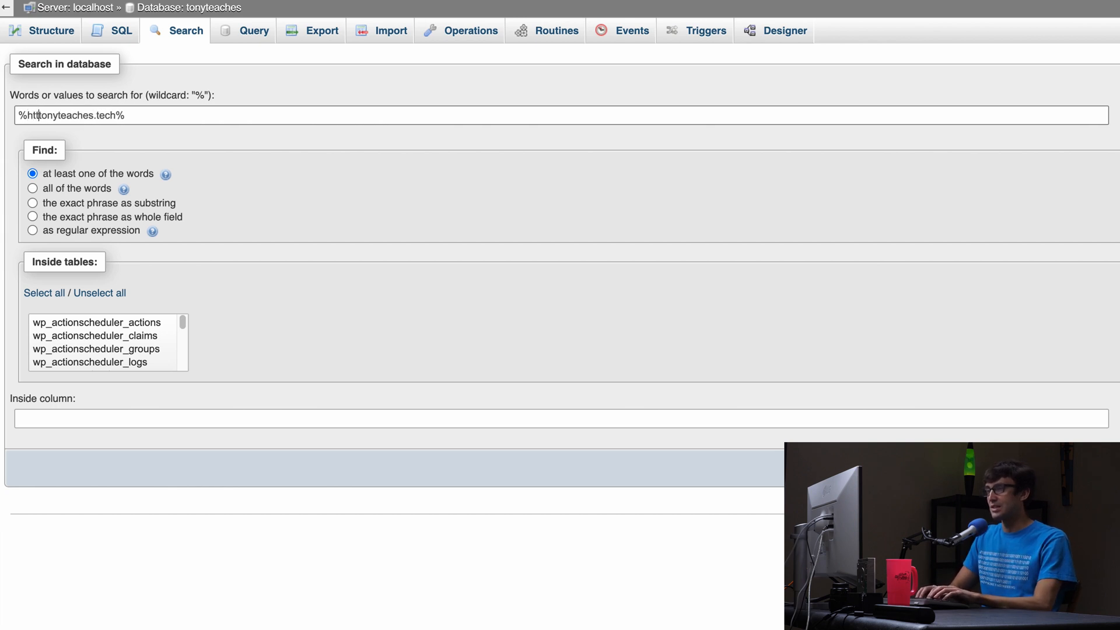
type("p://")
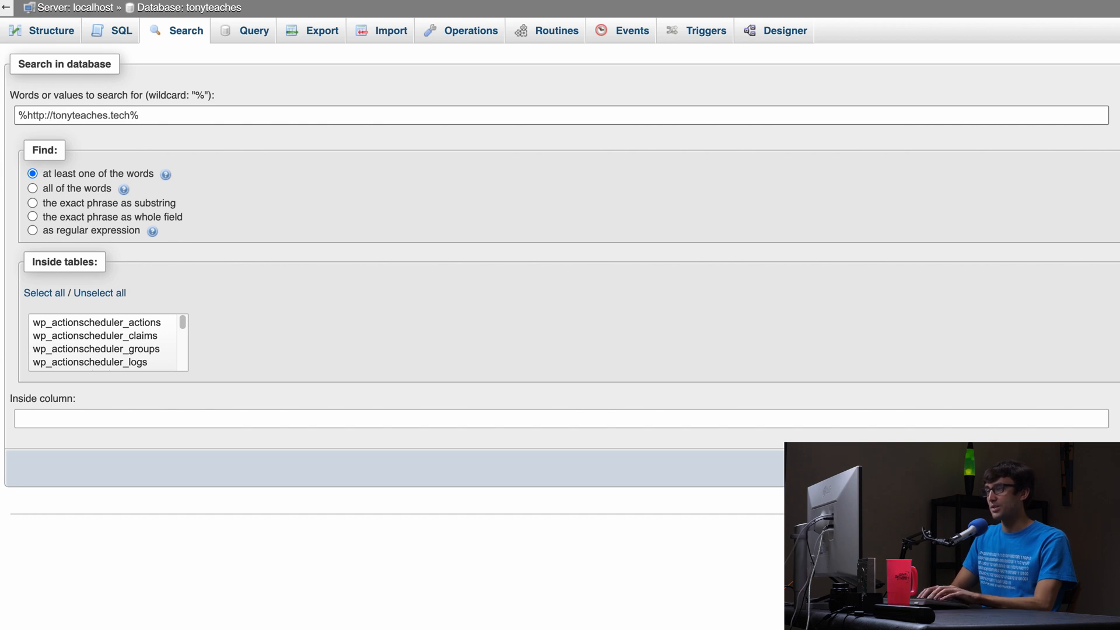
type("ww")
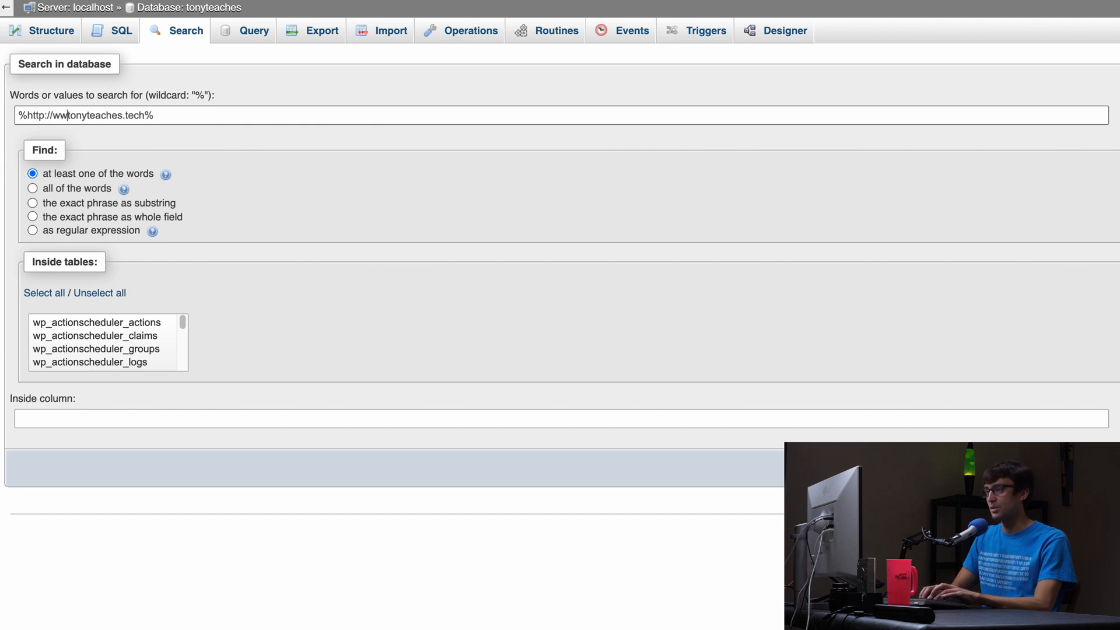
type(".")
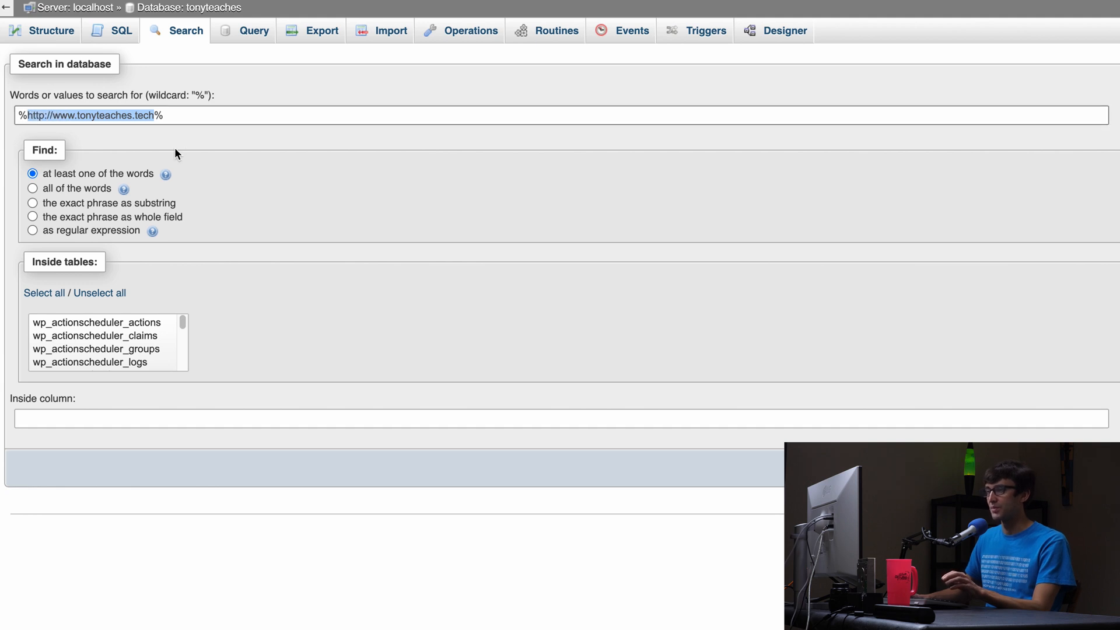
mouse_move(45, 293)
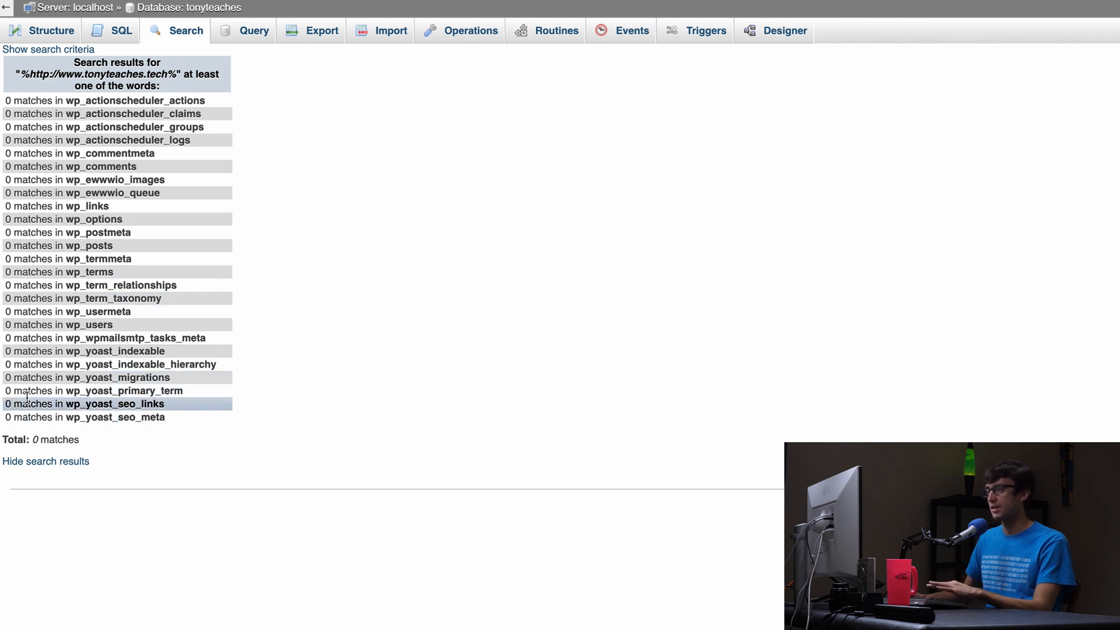
mouse_move(47, 49)
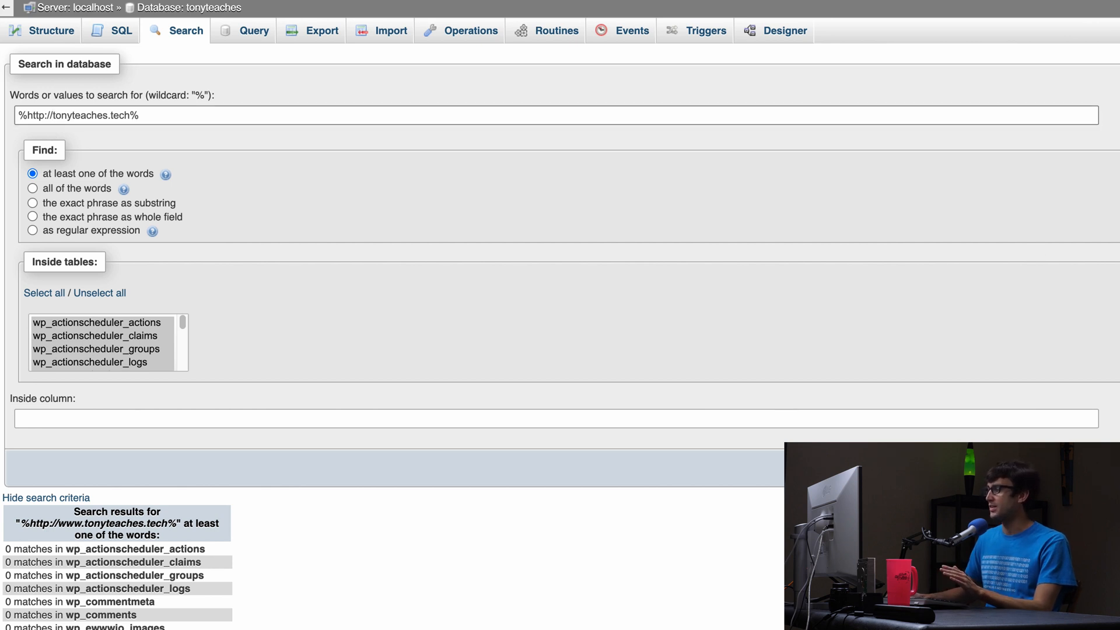
left_click(46, 497)
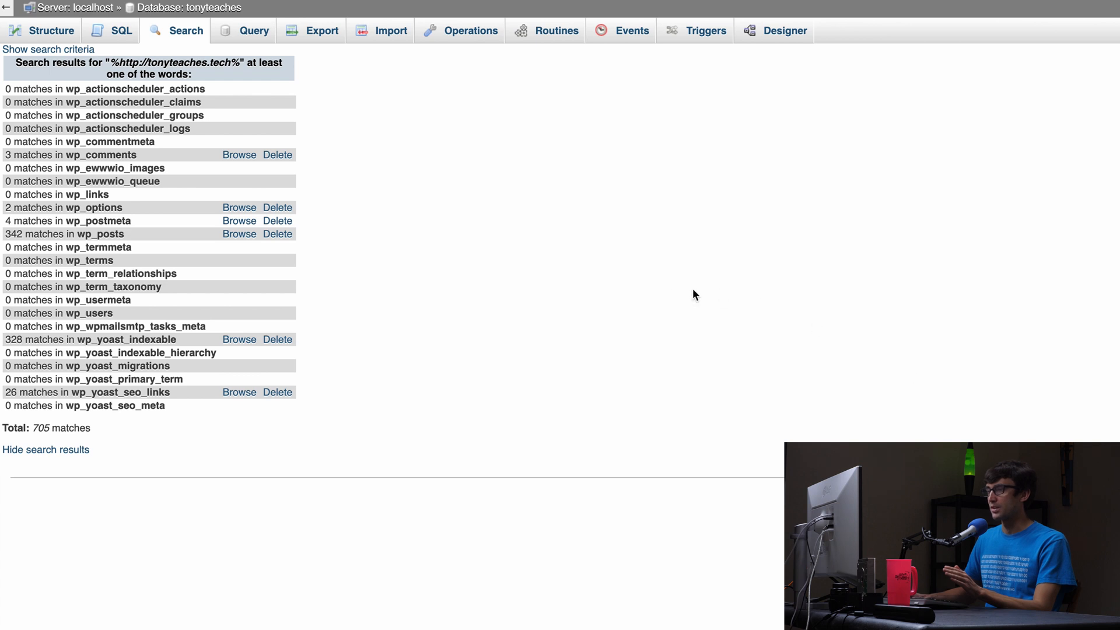
mouse_move(33, 176)
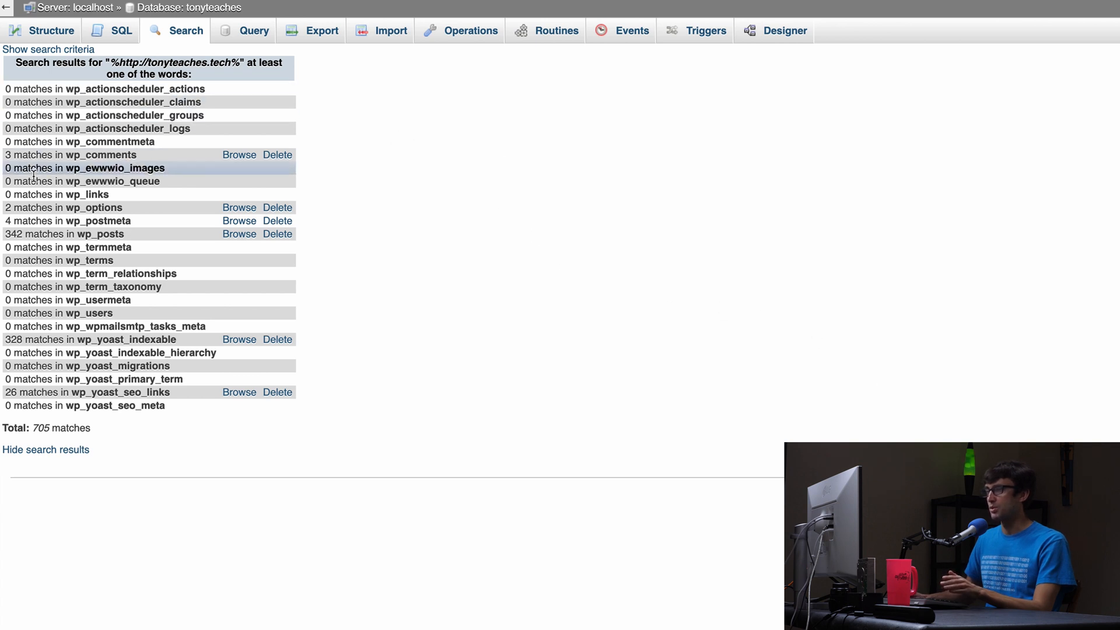
mouse_move(67, 221)
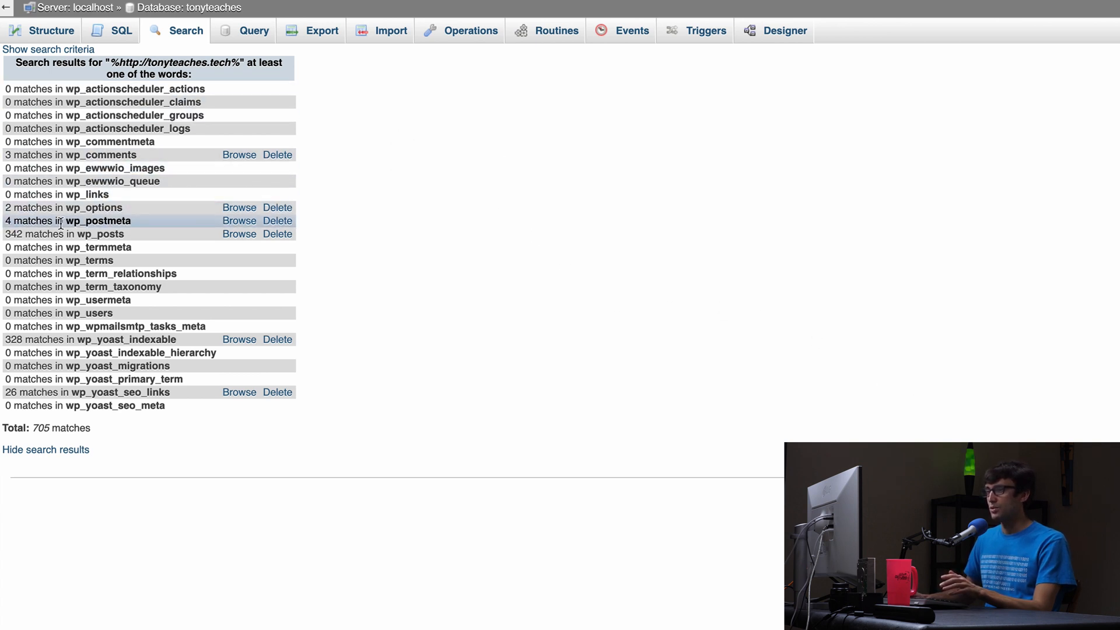
mouse_move(47, 339)
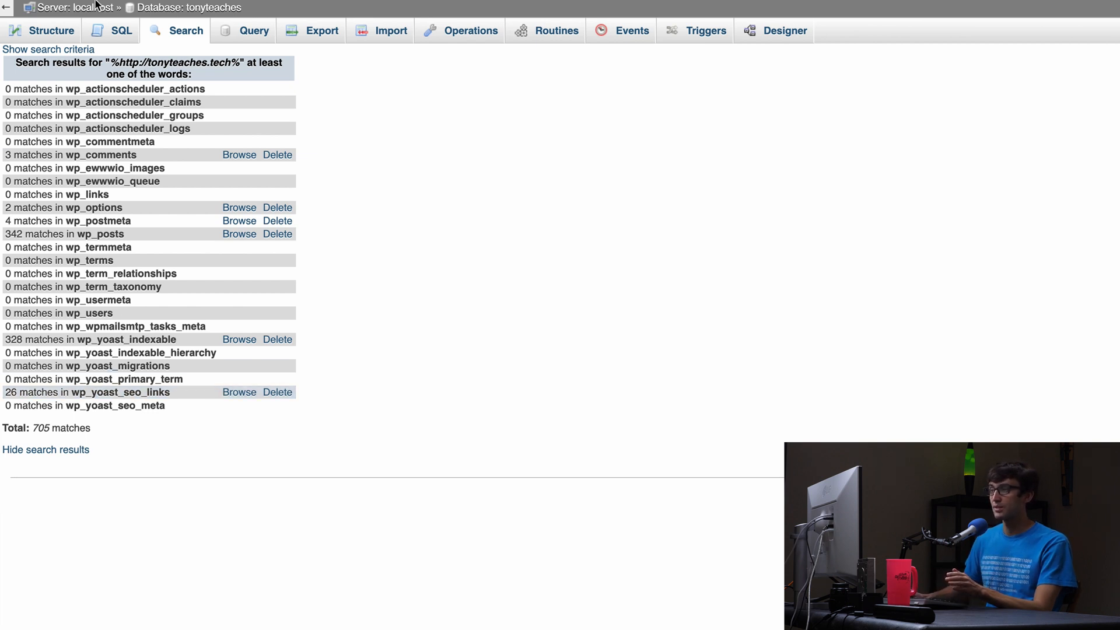
mouse_move(200, 317)
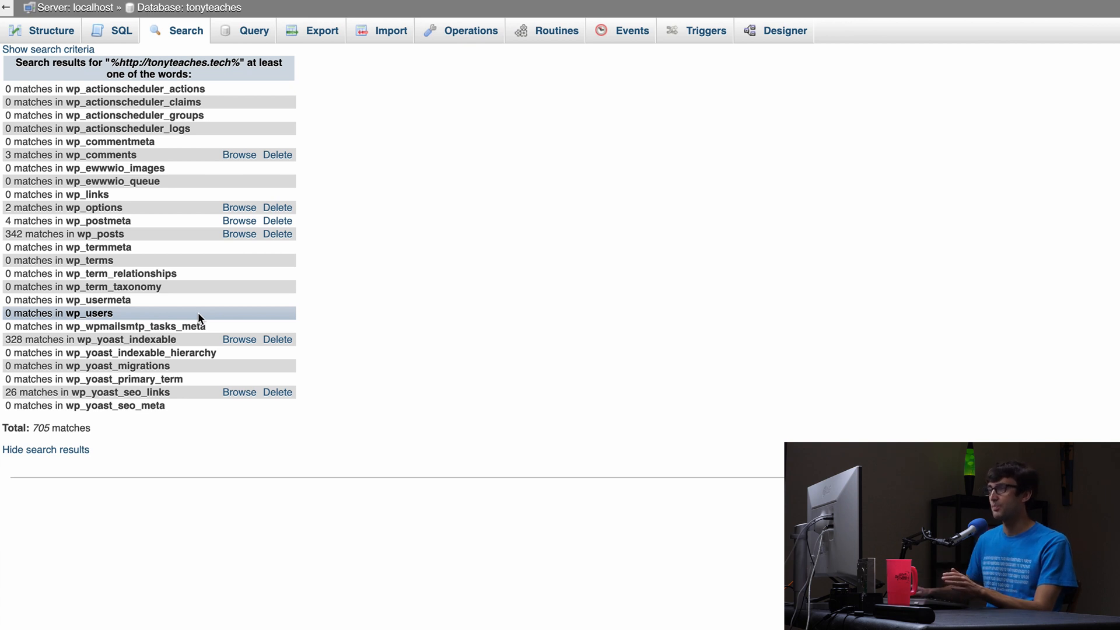
mouse_move(268, 7)
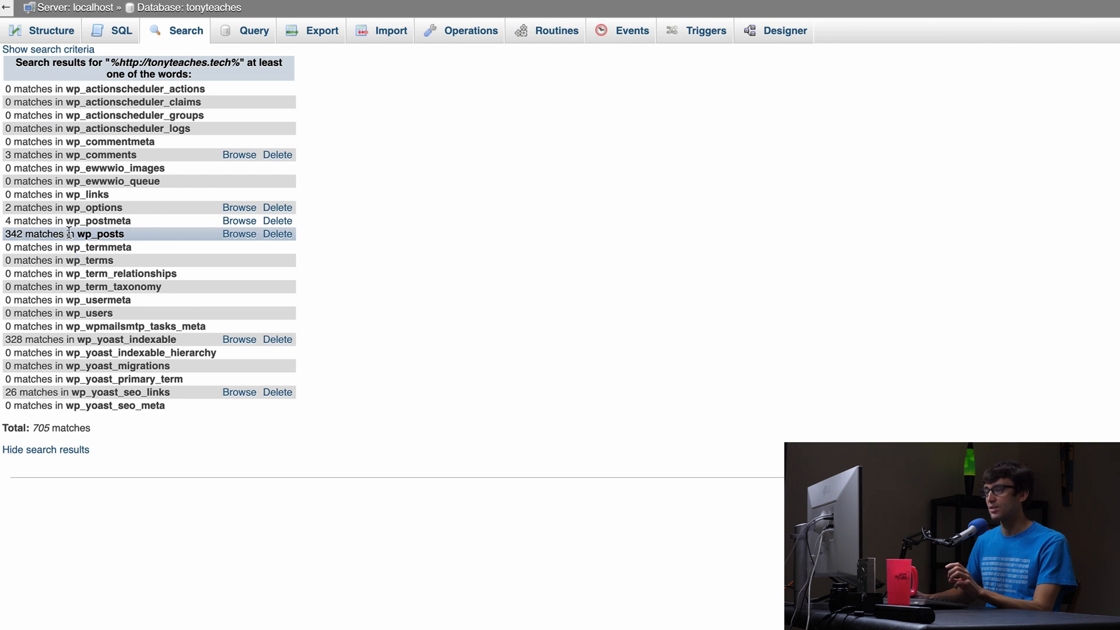
mouse_move(118, 234)
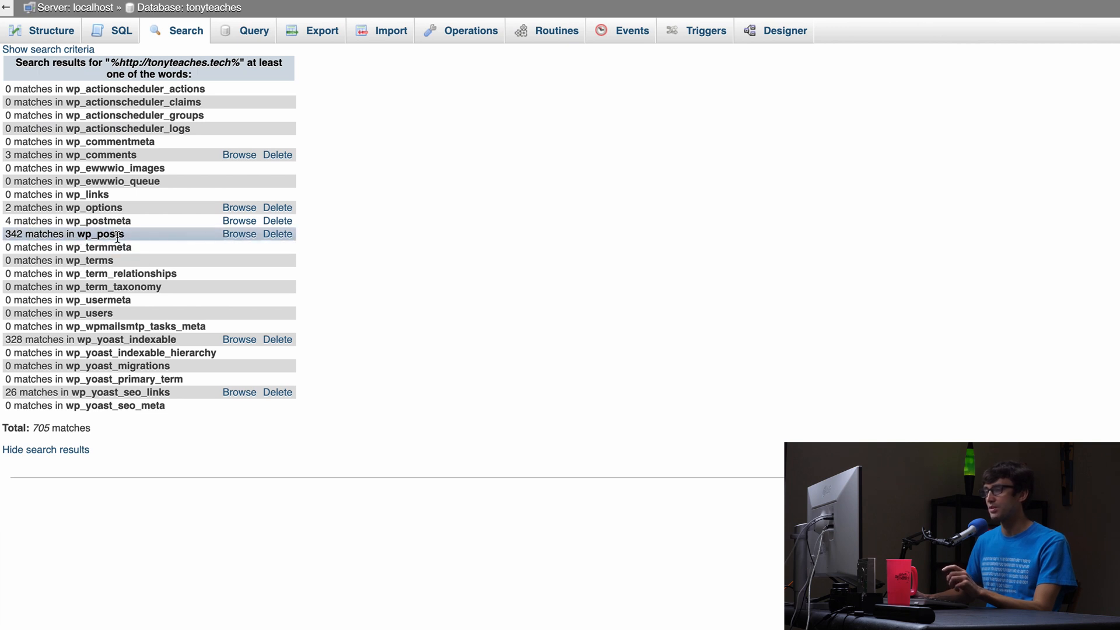
mouse_move(238, 236)
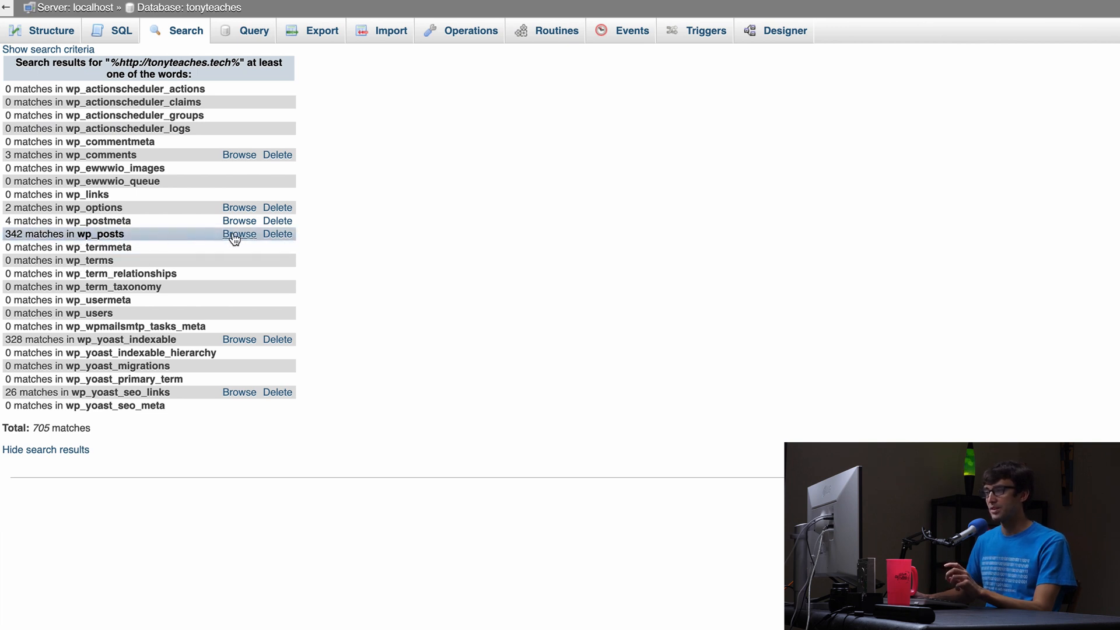
left_click(238, 233)
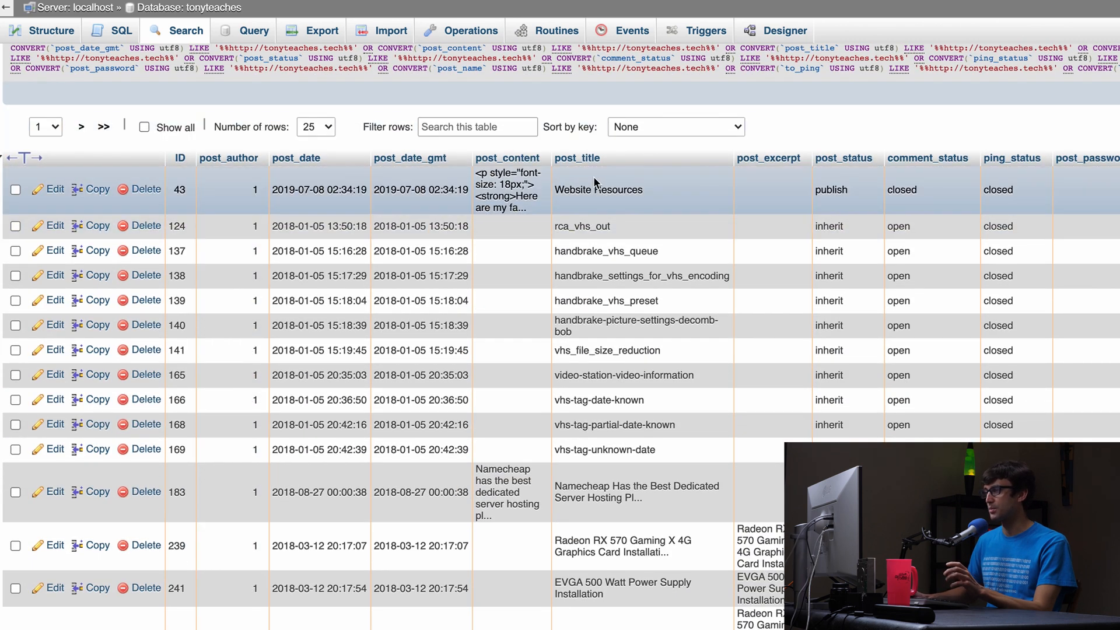
mouse_move(228, 158)
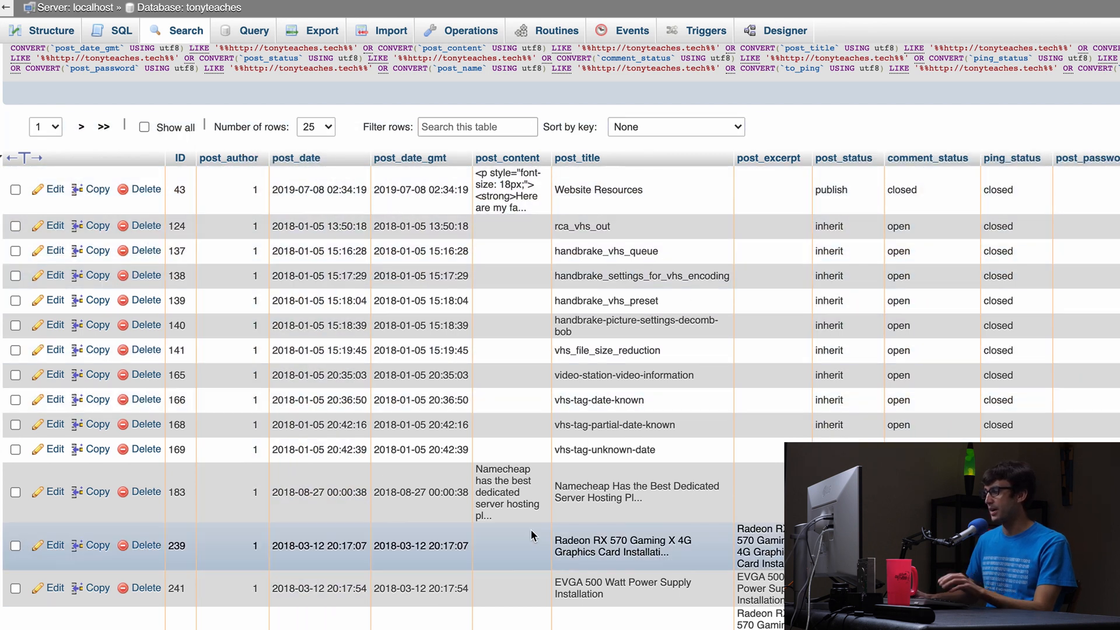
mouse_move(526, 516)
type("tonyteach")
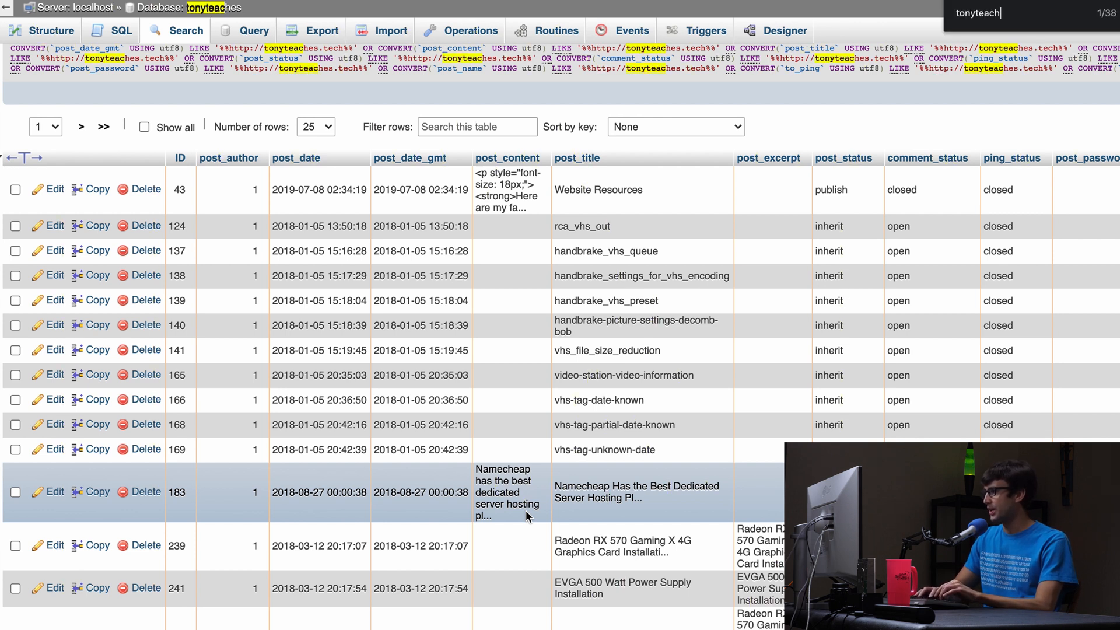
type(".tech")
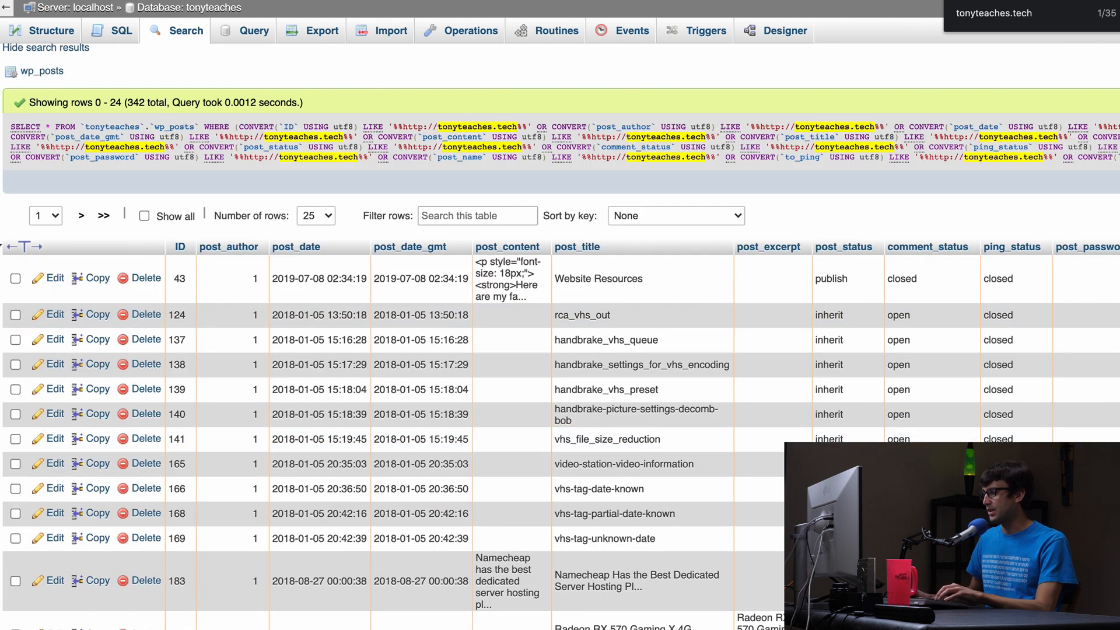
scroll("right", 3)
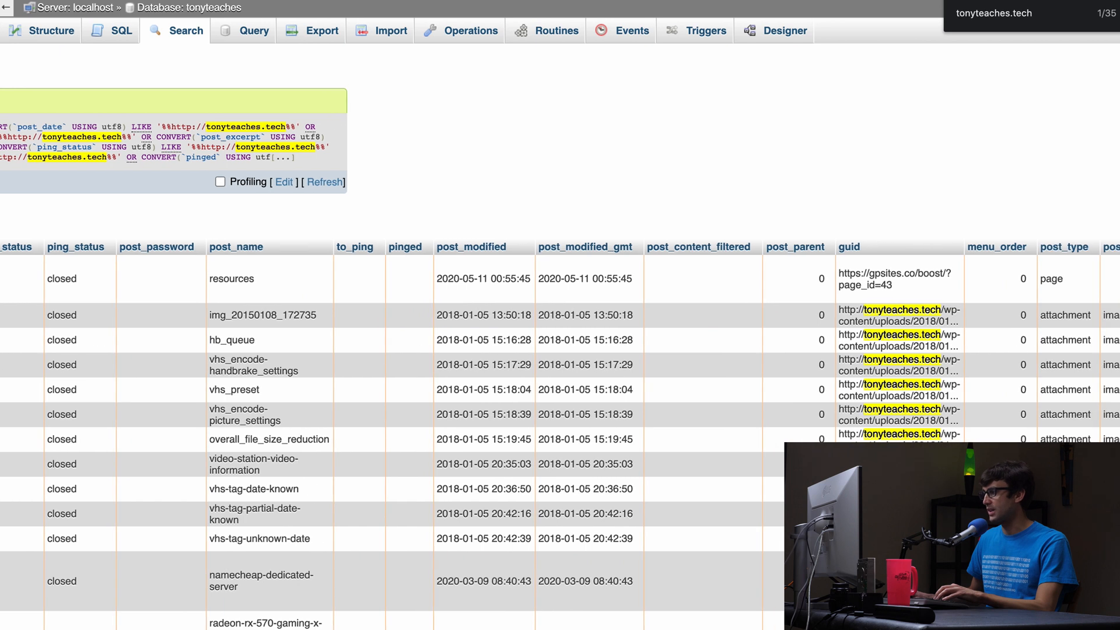
mouse_move(871, 242)
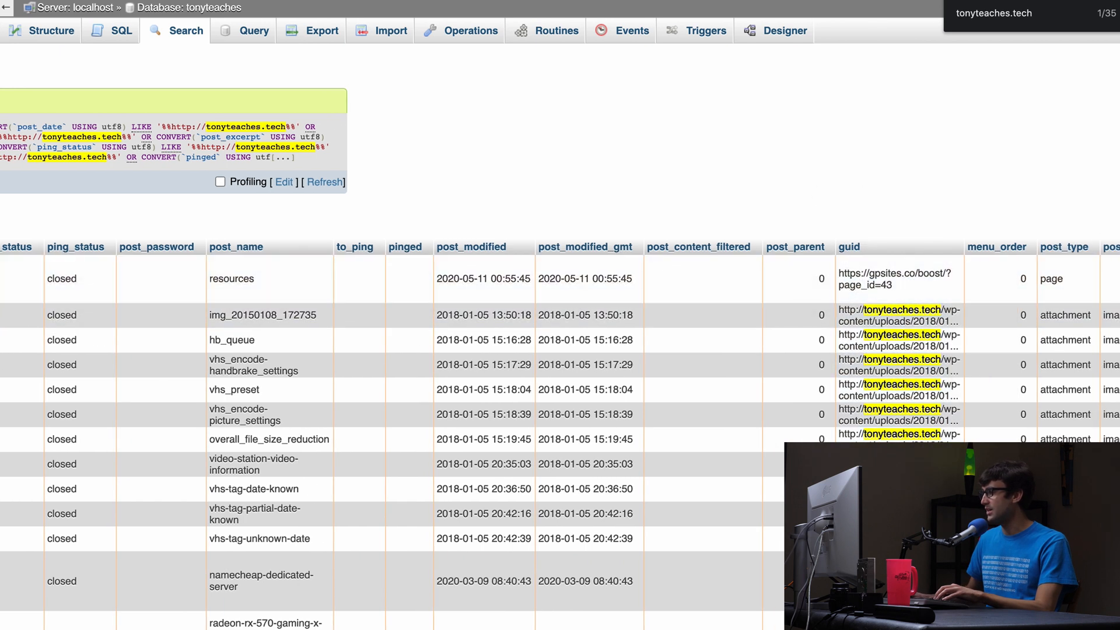
scroll("down", 3)
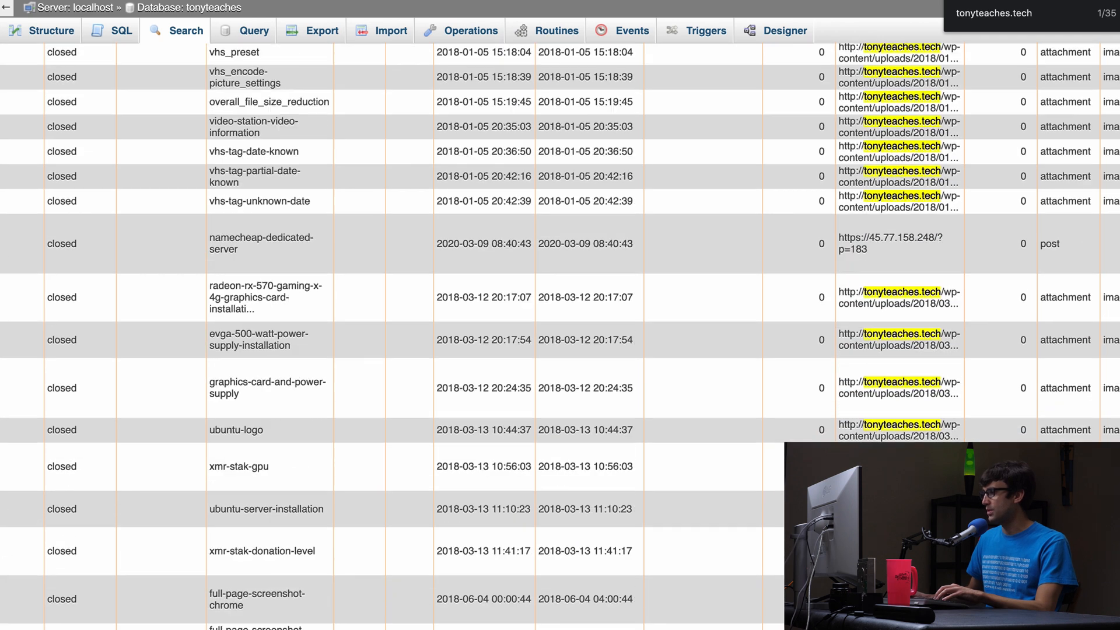
scroll("up", 3)
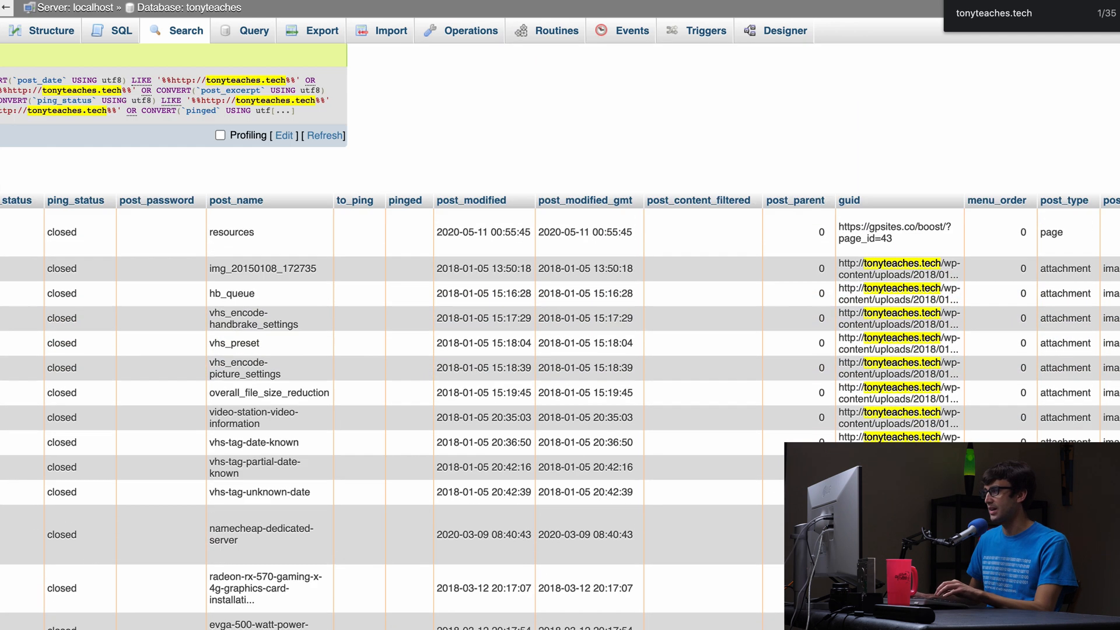
scroll("up", 3)
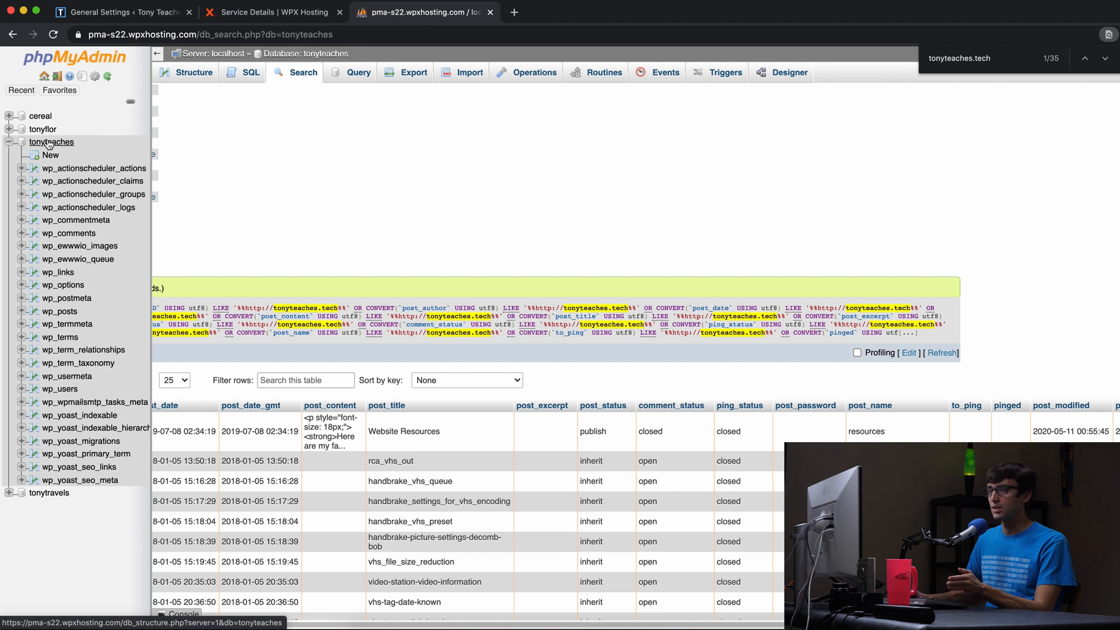
Open tonyteaches in a second tab and go to its SQL query editor for the UPDATE … REPLACE template.
right_click(50, 141)
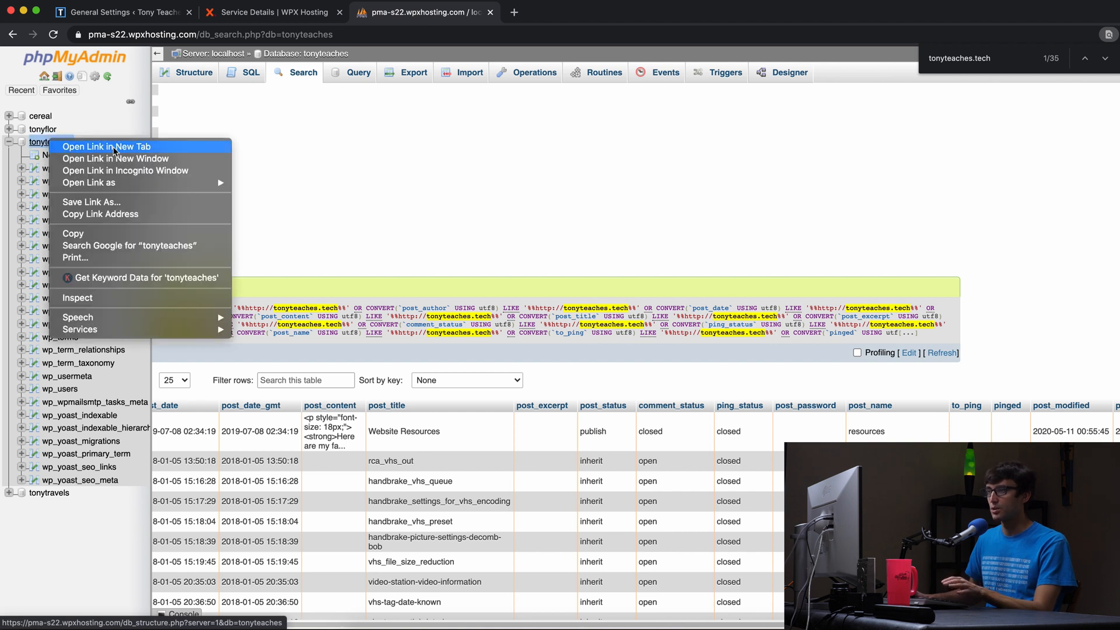
left_click(106, 147)
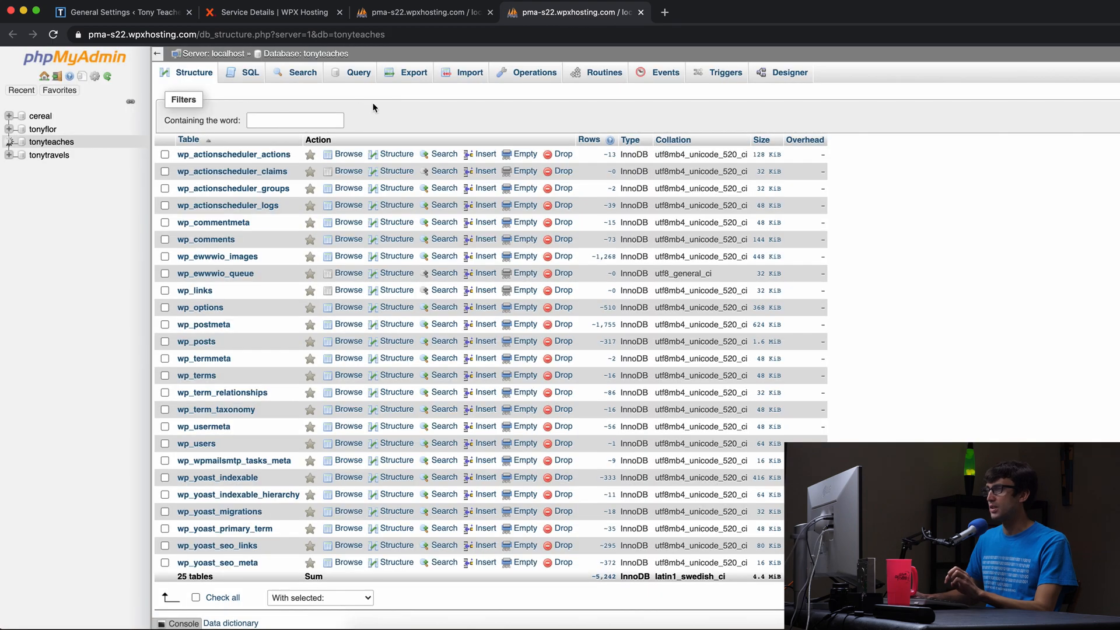
left_click(8, 141)
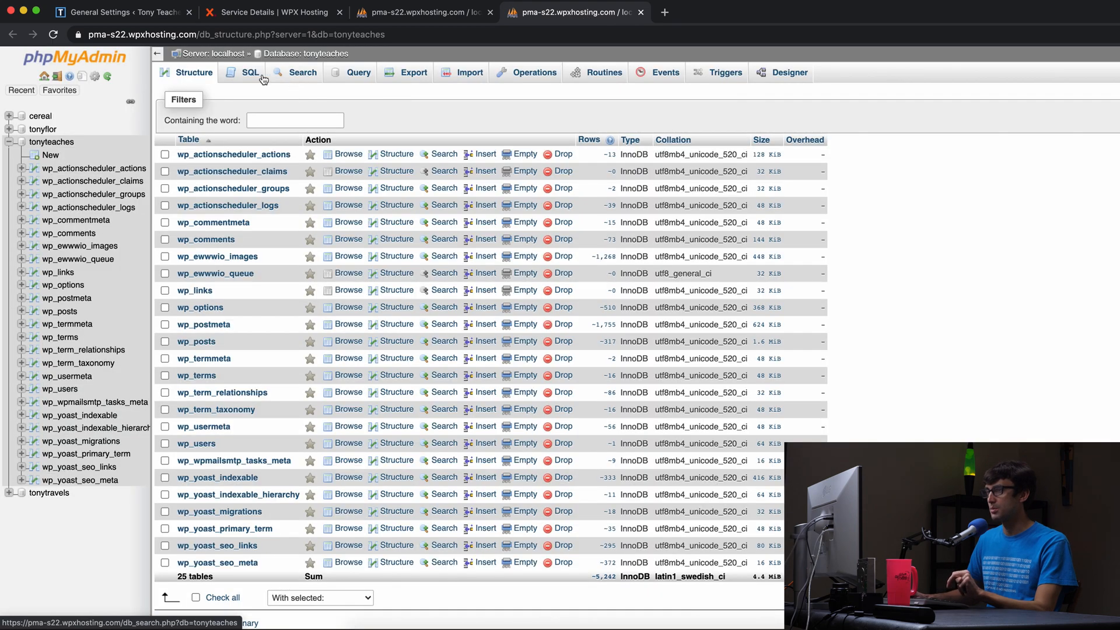
left_click(250, 72)
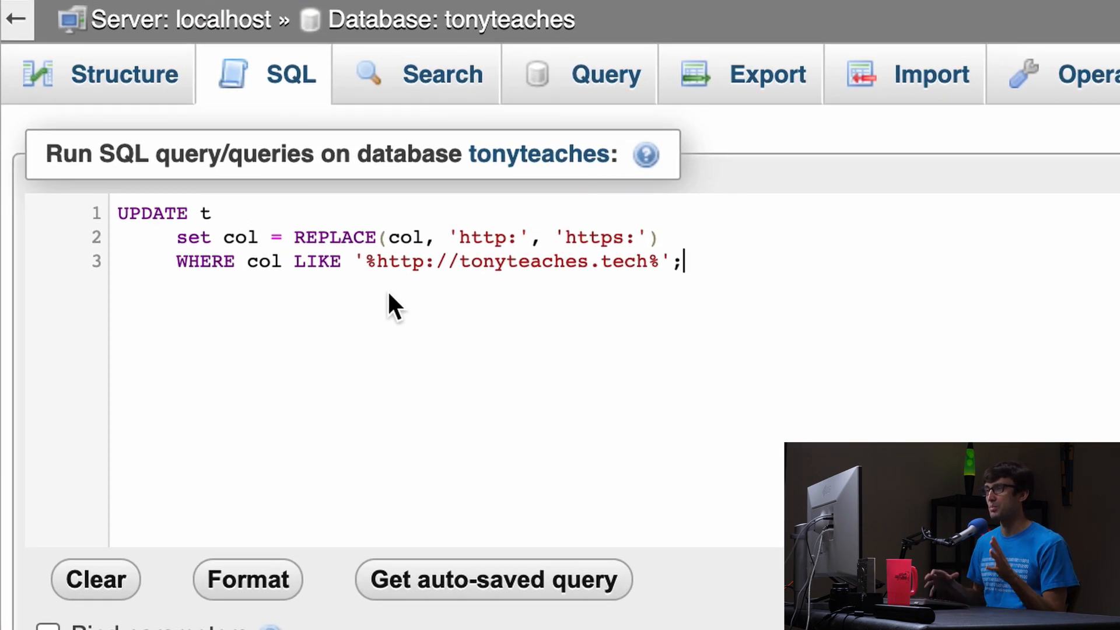
mouse_move(578, 100)
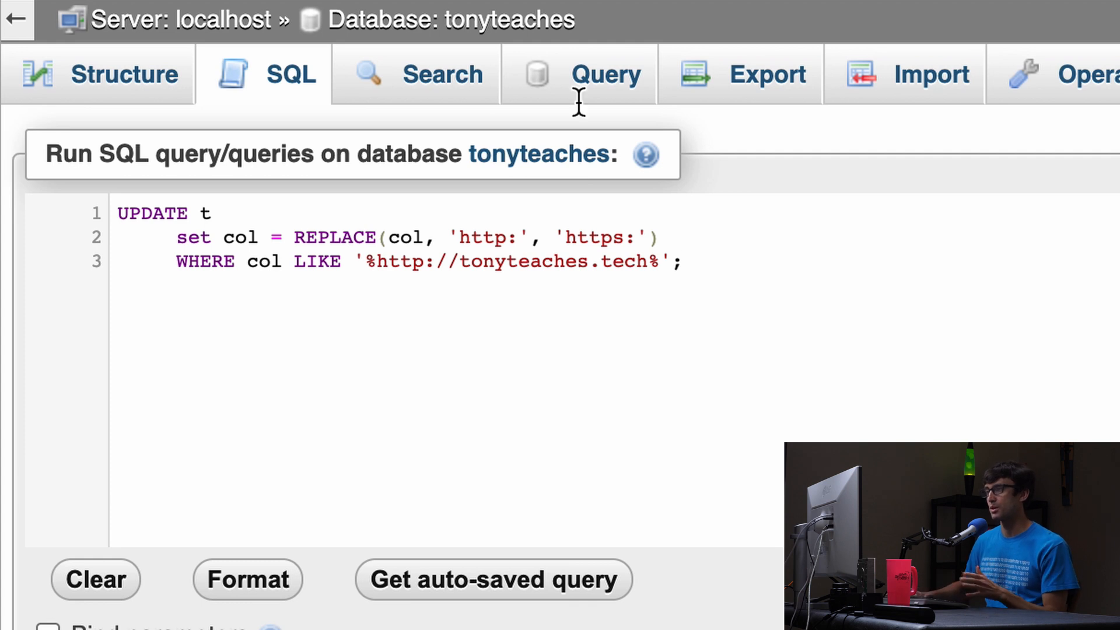
mouse_move(300, 261)
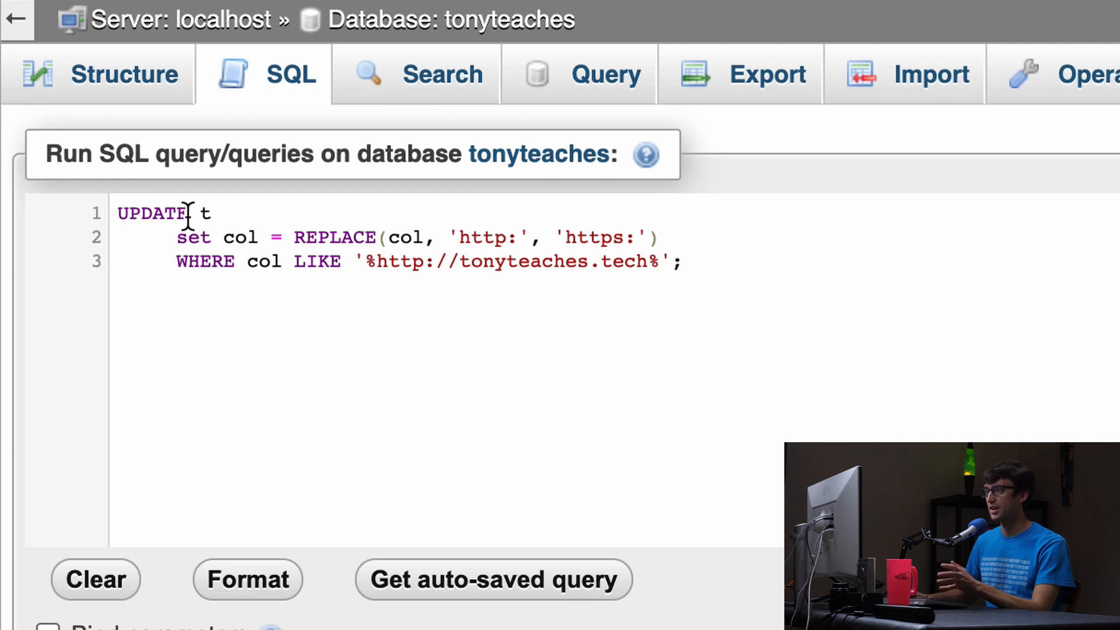
mouse_move(176, 237)
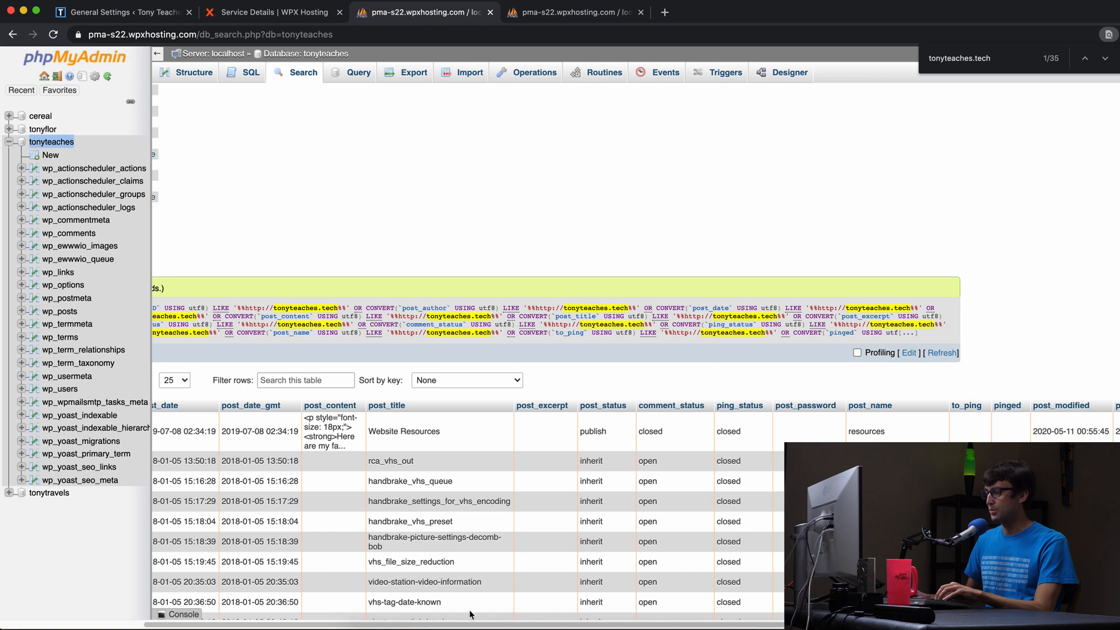
Replace the placeholder column with guid throughout the UPDATE query.
scroll("up", 3)
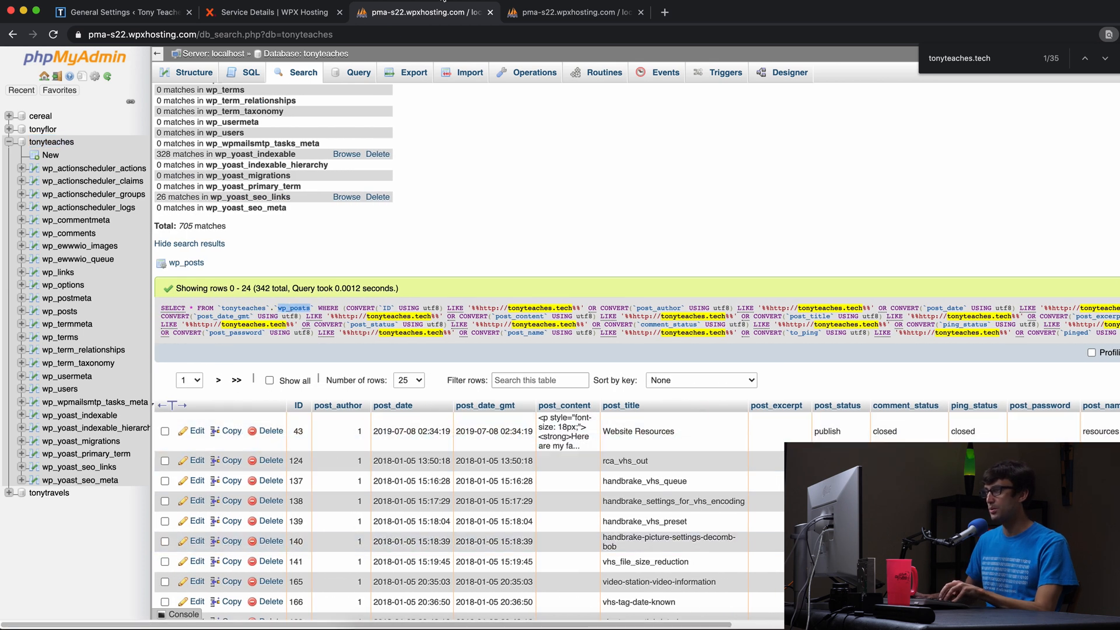
left_click(250, 71)
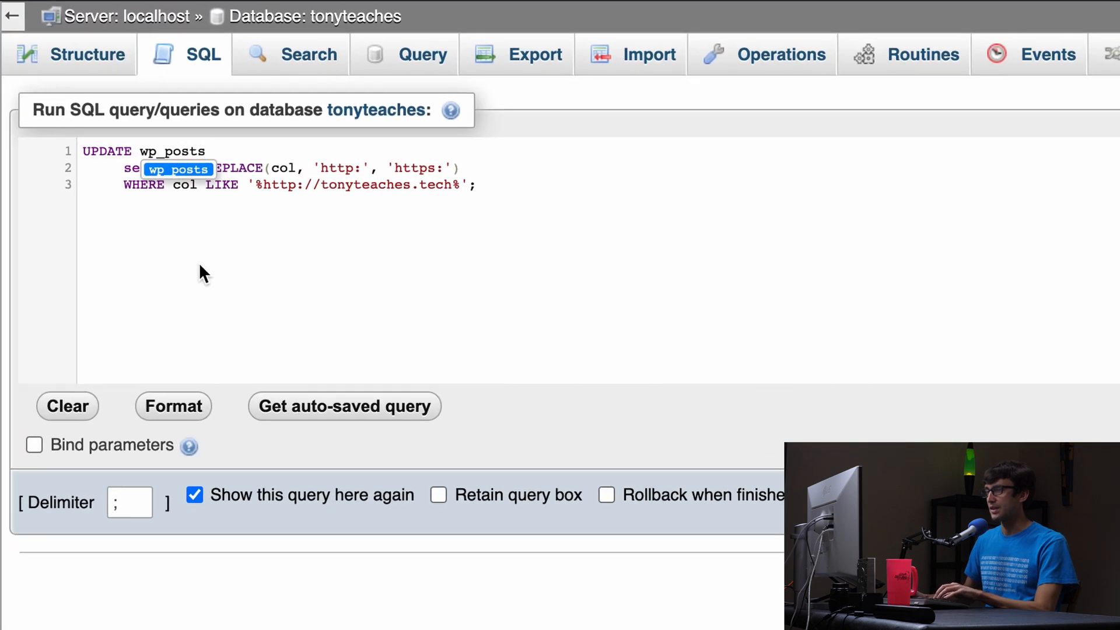
type("gui")
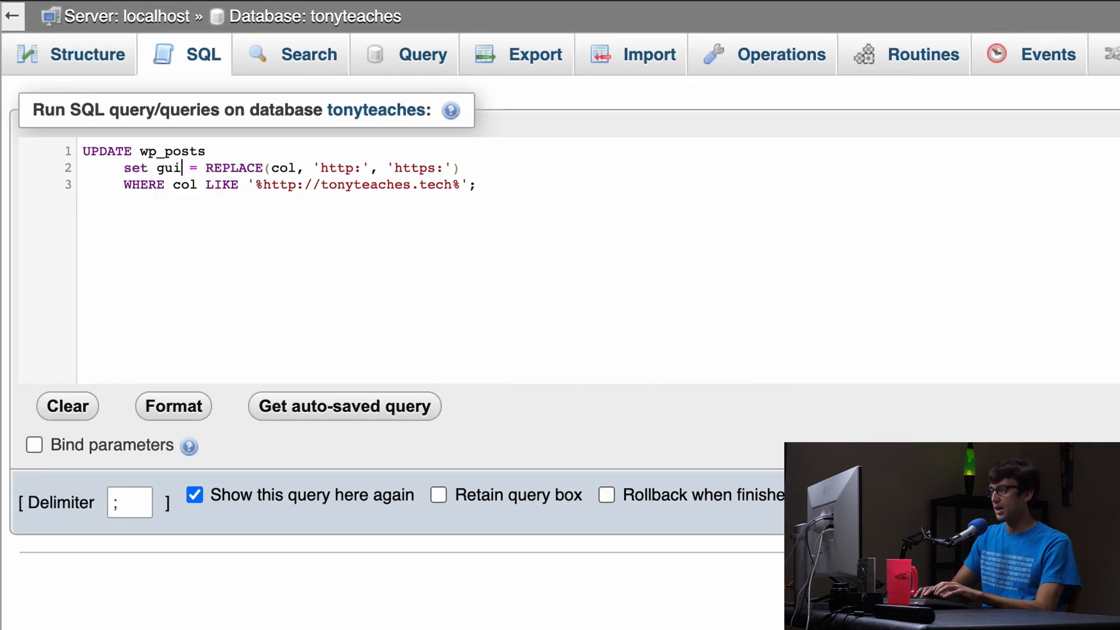
type("d")
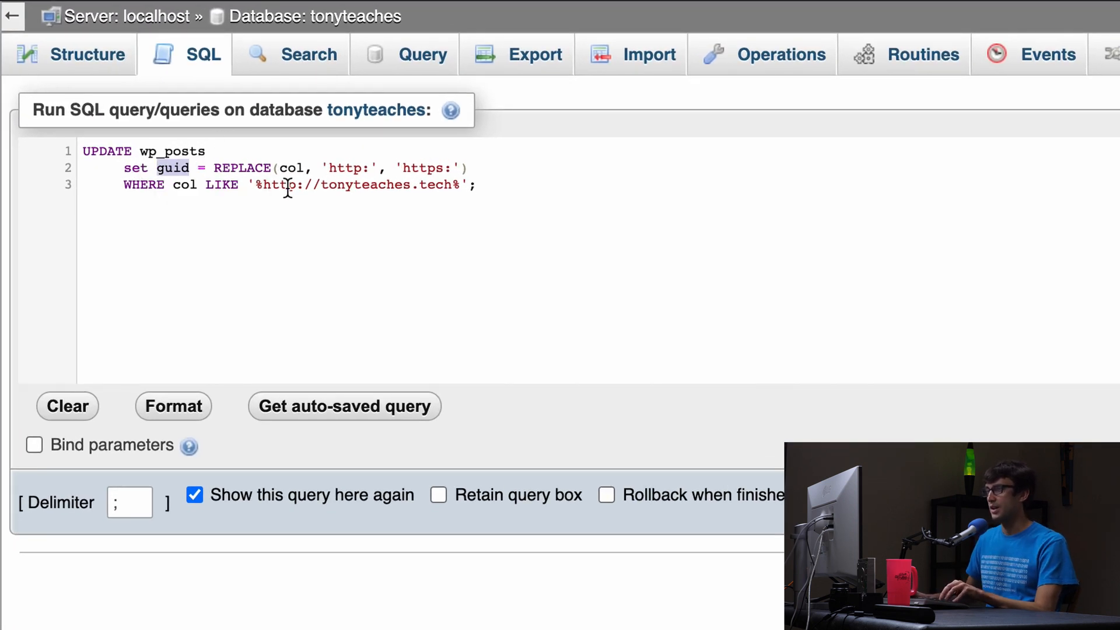
type("guid")
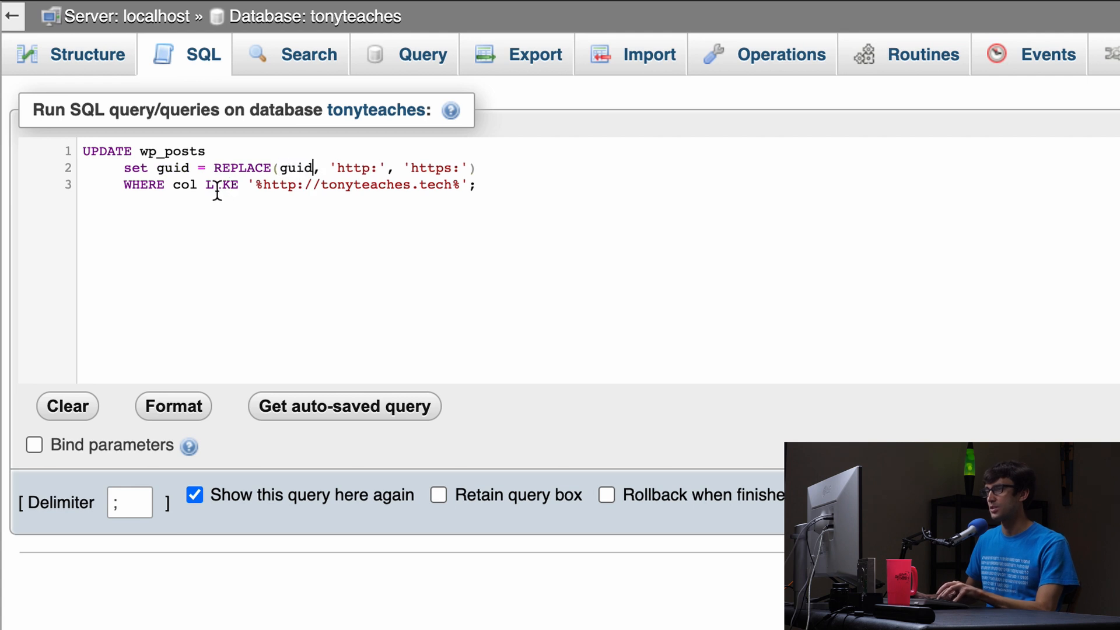
type("guid")
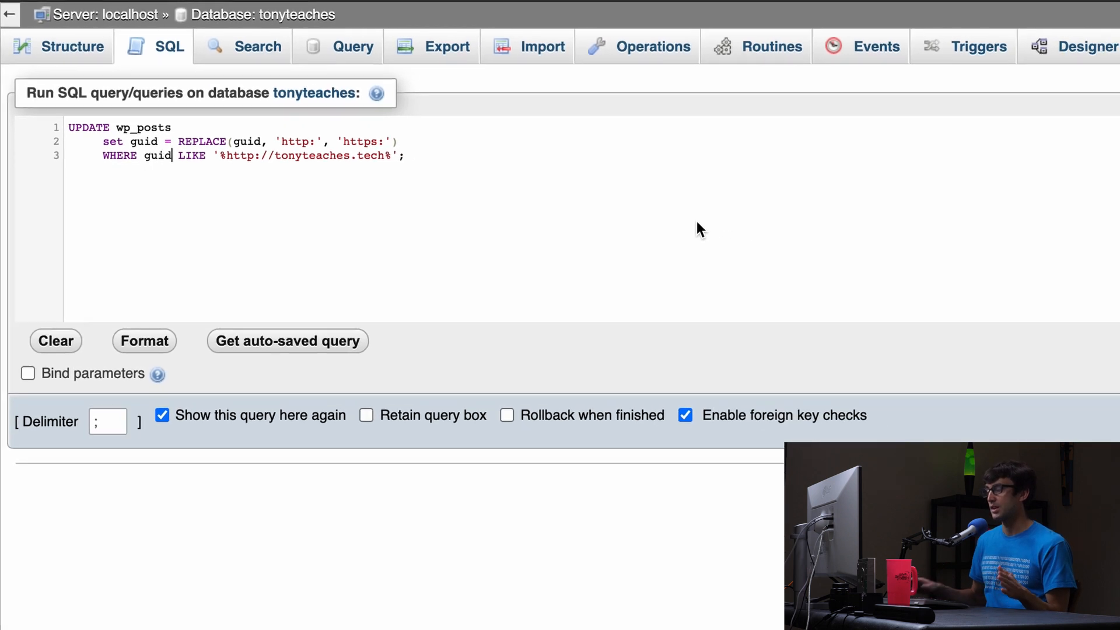
Simulate the guid update (317 rows matched), then run it on wp_posts.
left_click(1100, 266)
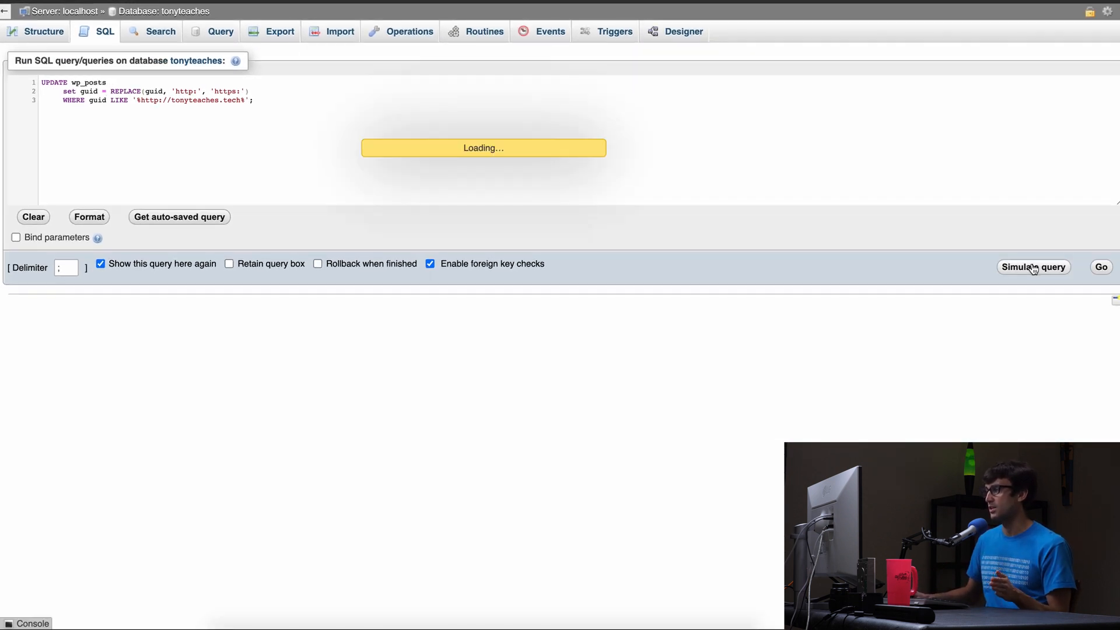
left_click(1033, 266)
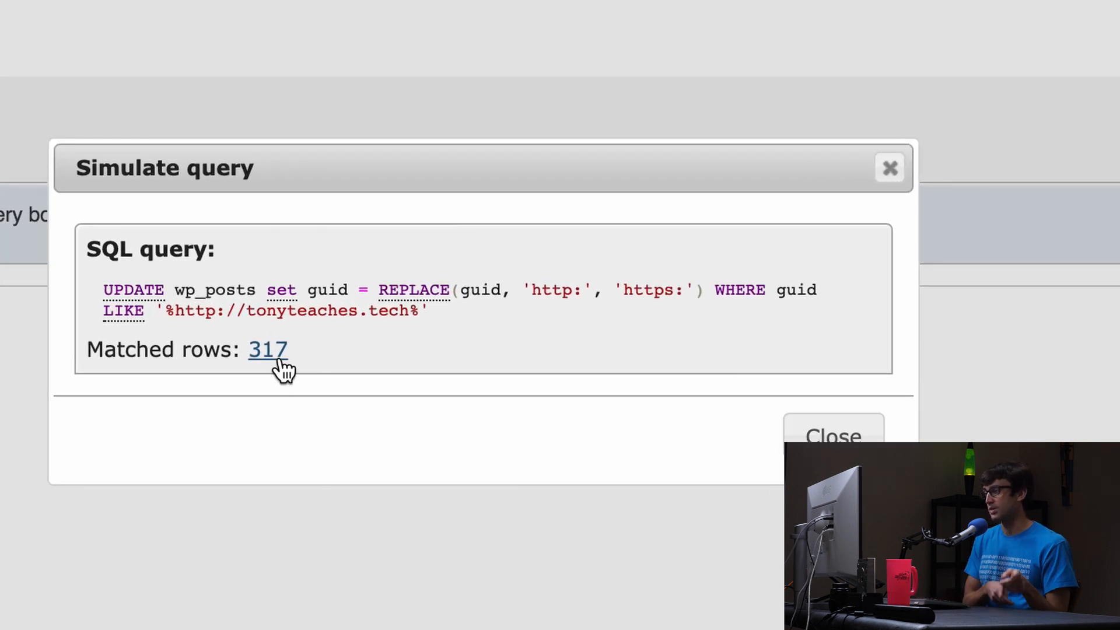
mouse_move(441, 329)
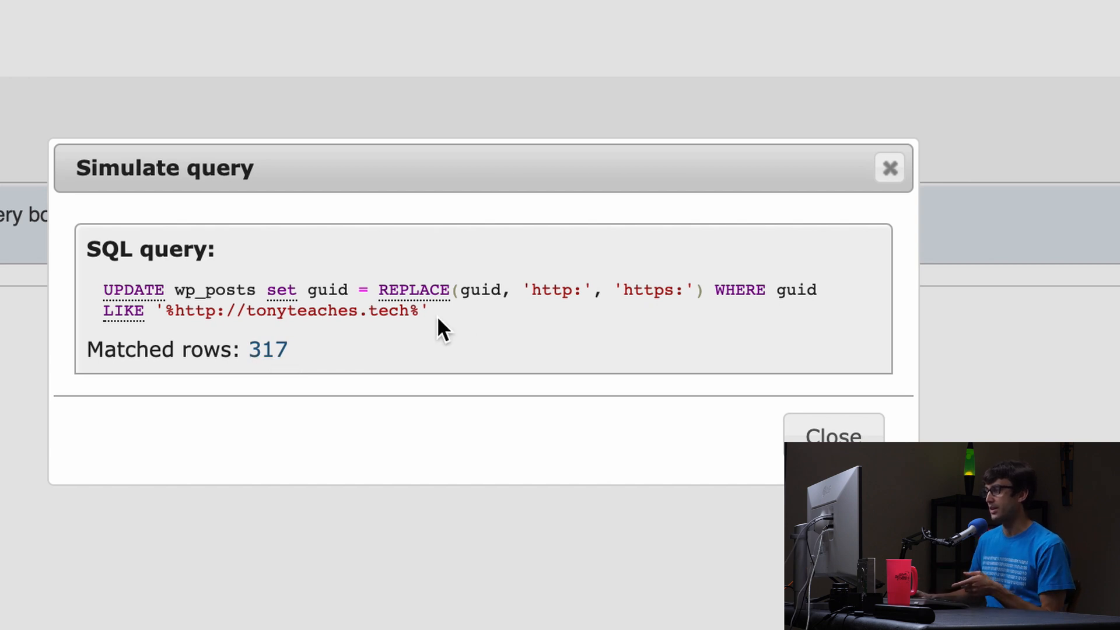
left_click(833, 436)
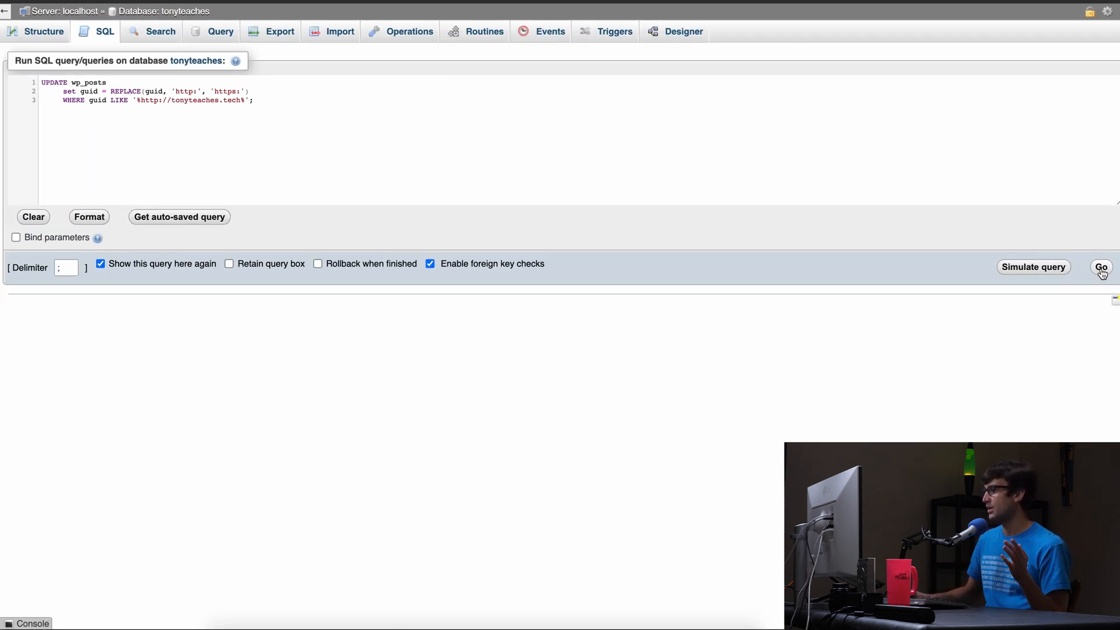
left_click(1101, 267)
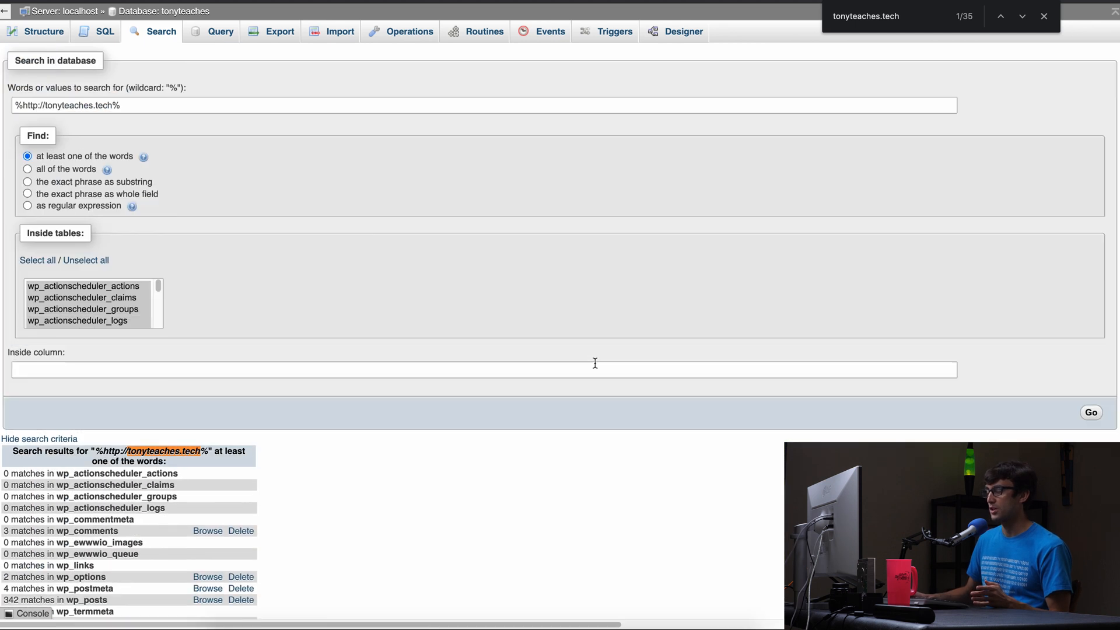
left_click(39, 438)
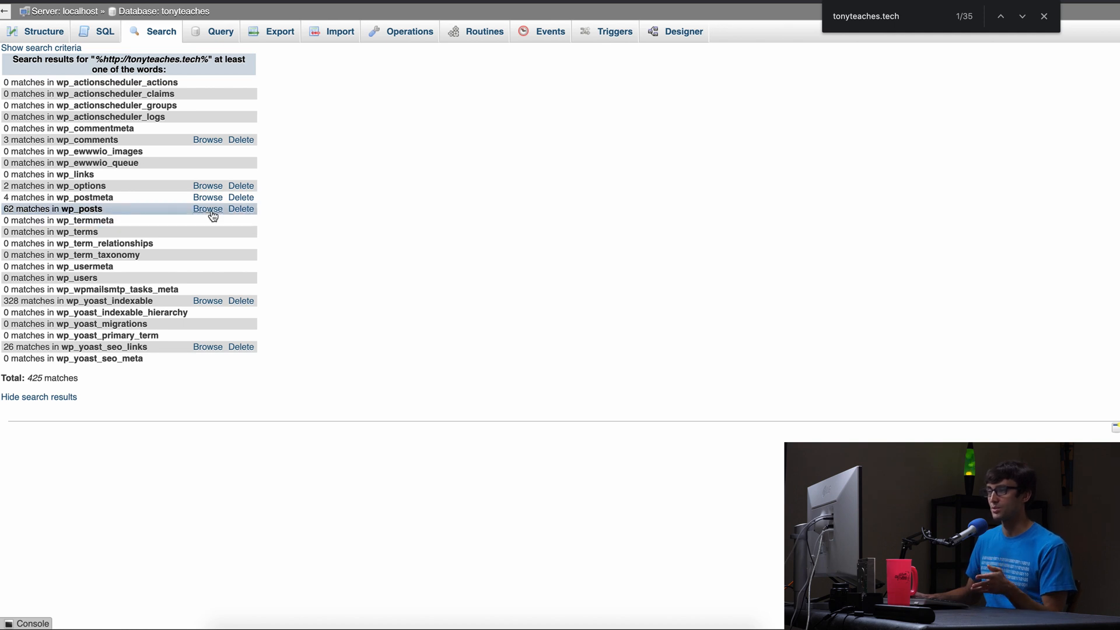
left_click(208, 209)
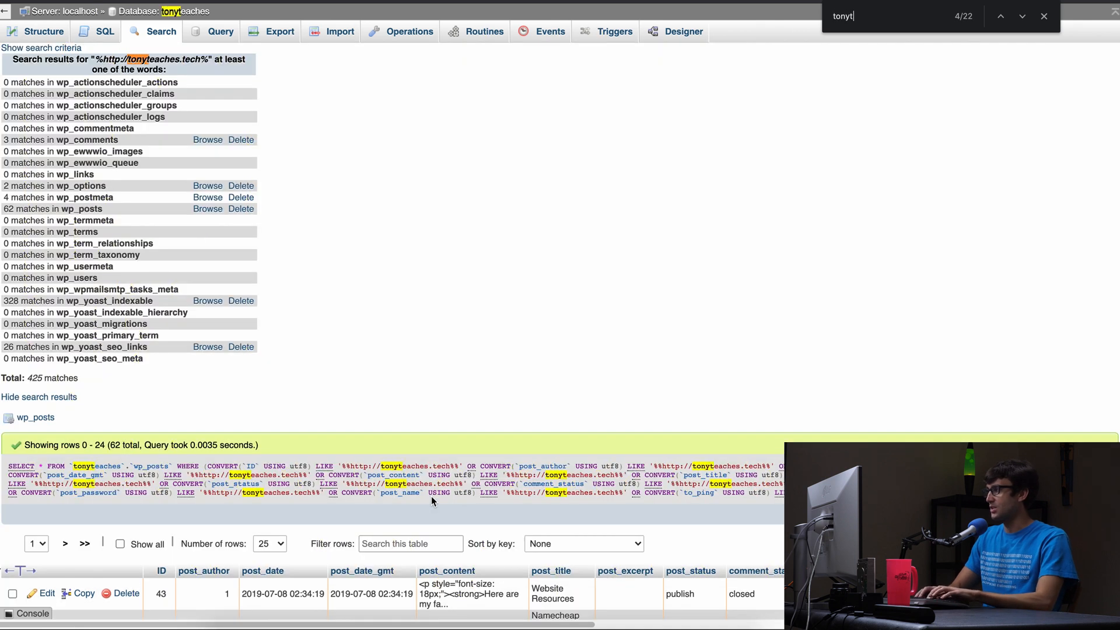
type("eac")
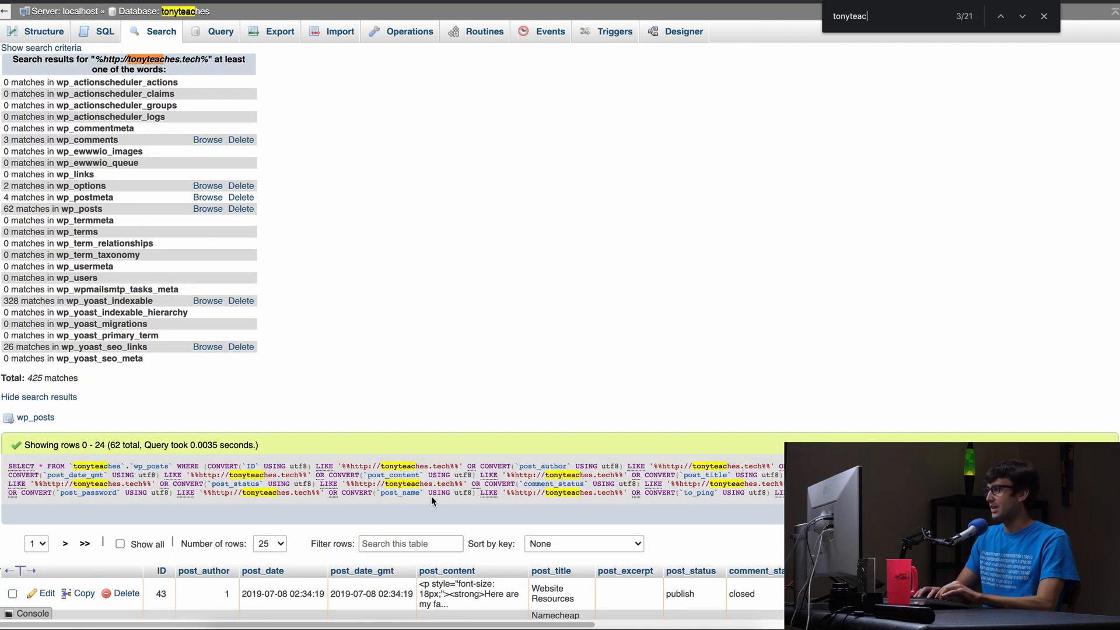
type("hes.tech")
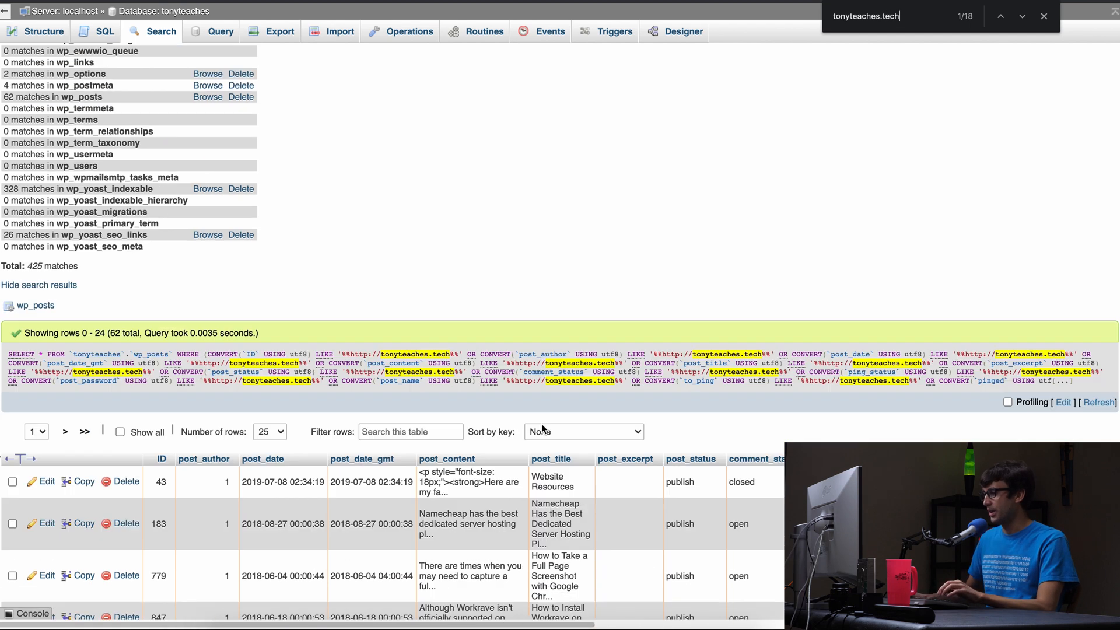
Scroll through the remaining wp_posts rows to see where the http links still sit.
scroll("right", 3)
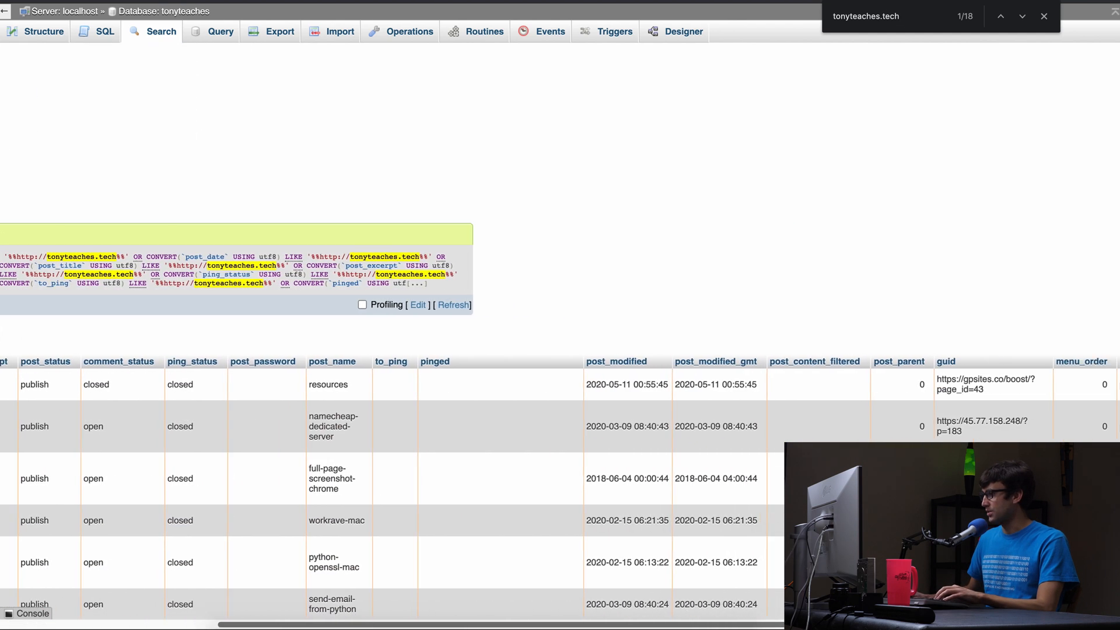
scroll("right", 3)
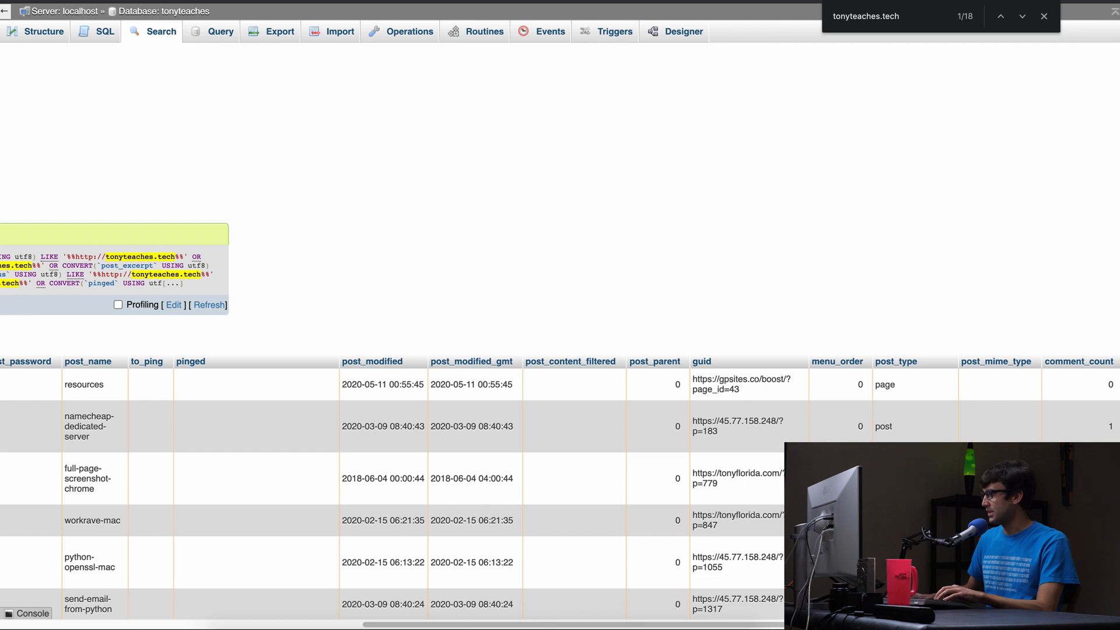
scroll("down", 3)
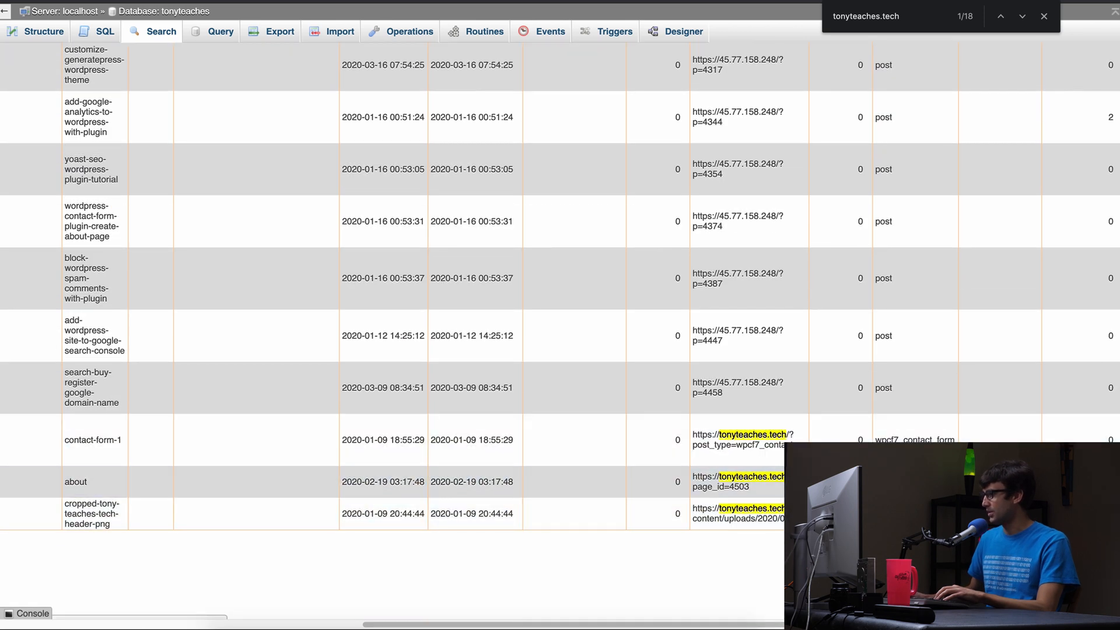
scroll("up", 3)
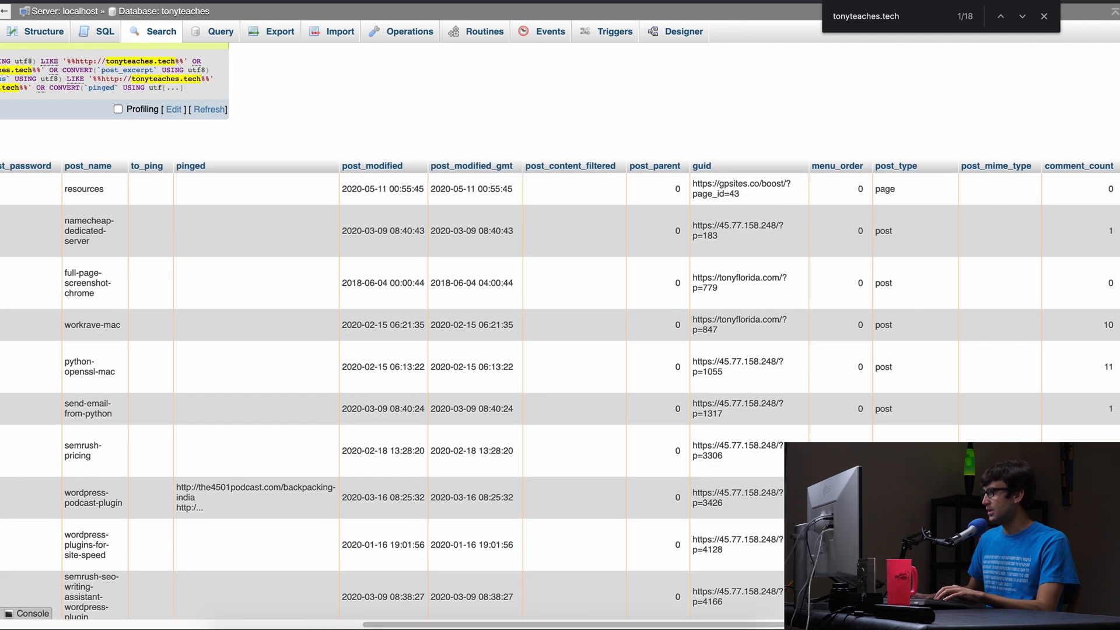
scroll("down", 3)
type("http://")
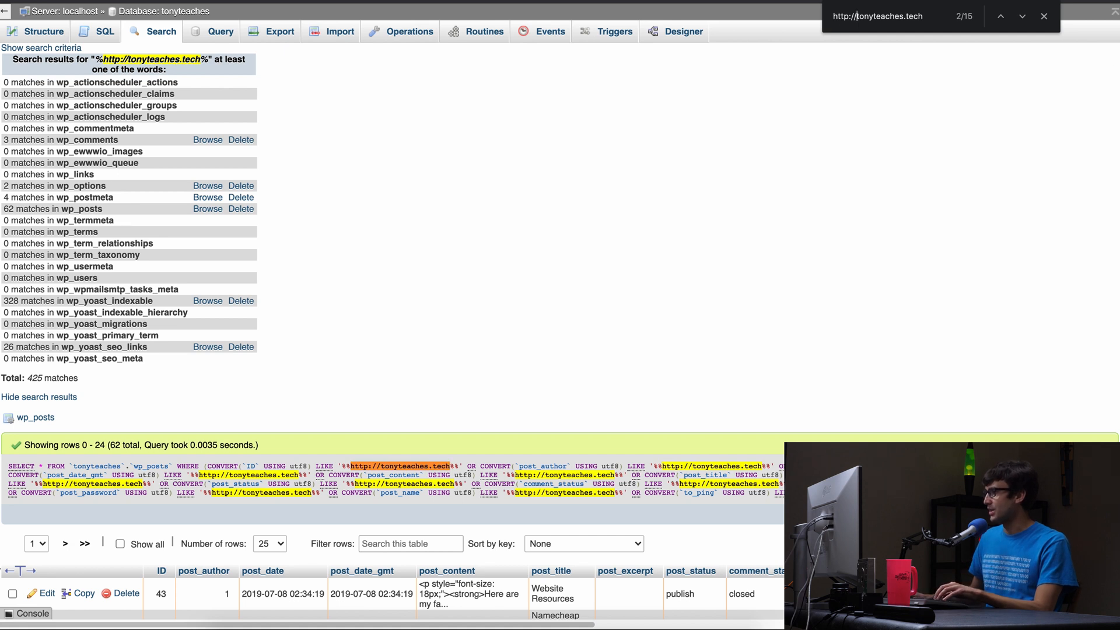
scroll("down", 3)
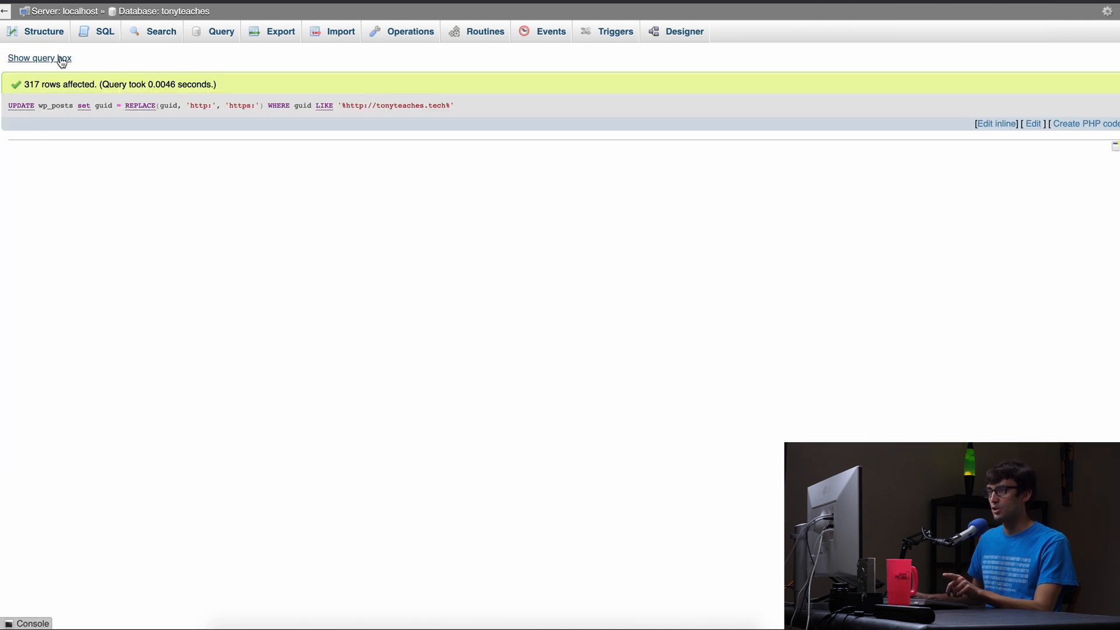
Rewrite the UPDATE for post_content in all three places and simulate it, matching 62 rows.
left_click(38, 58)
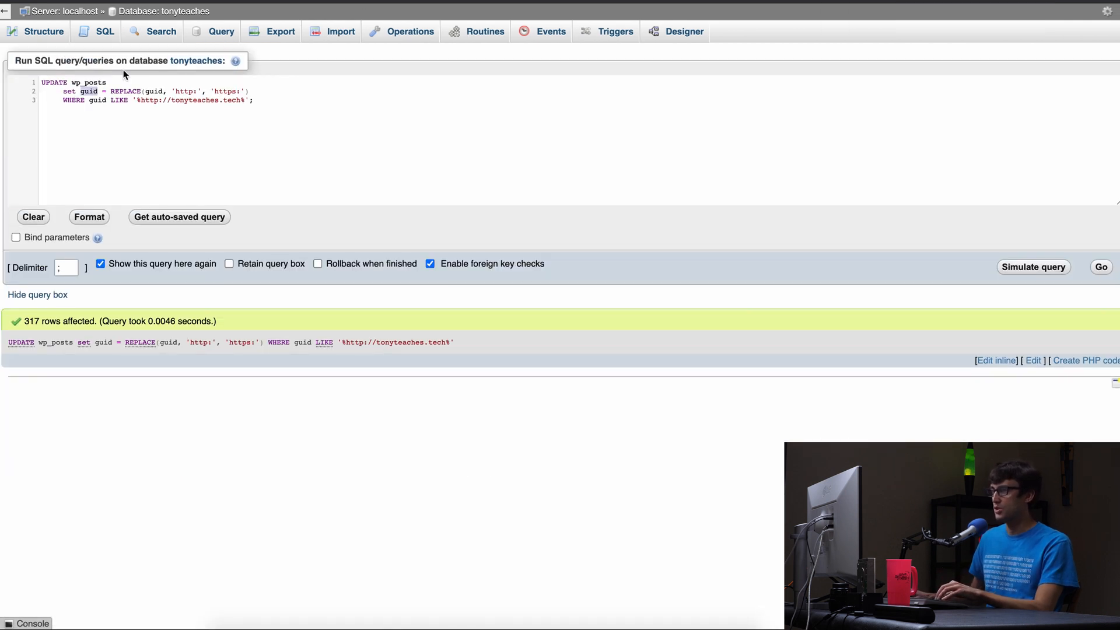
type("post_")
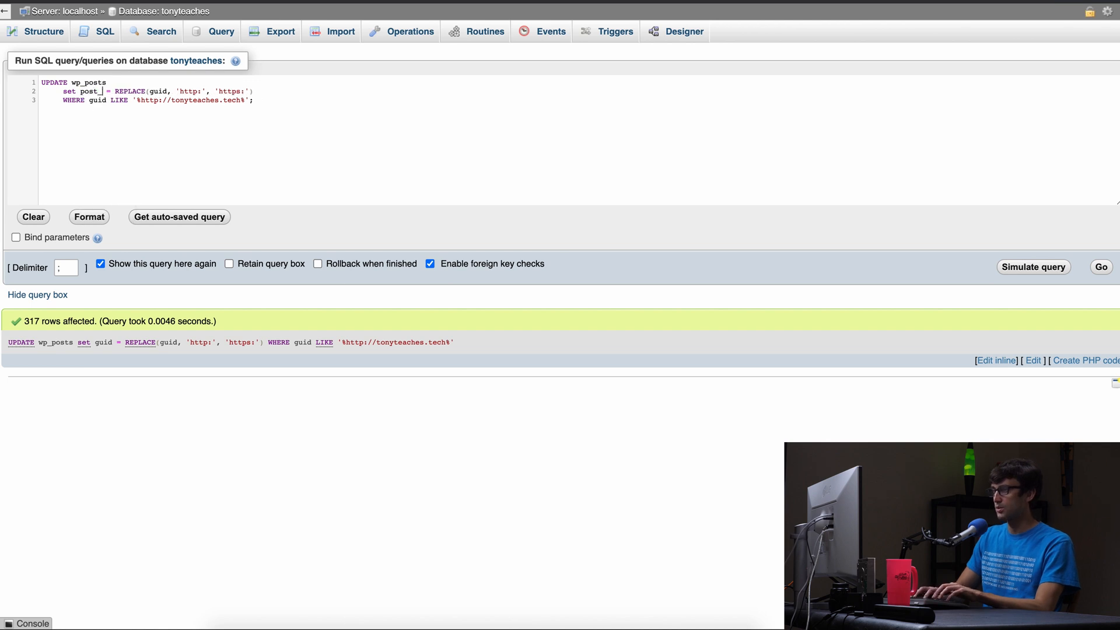
type("nte")
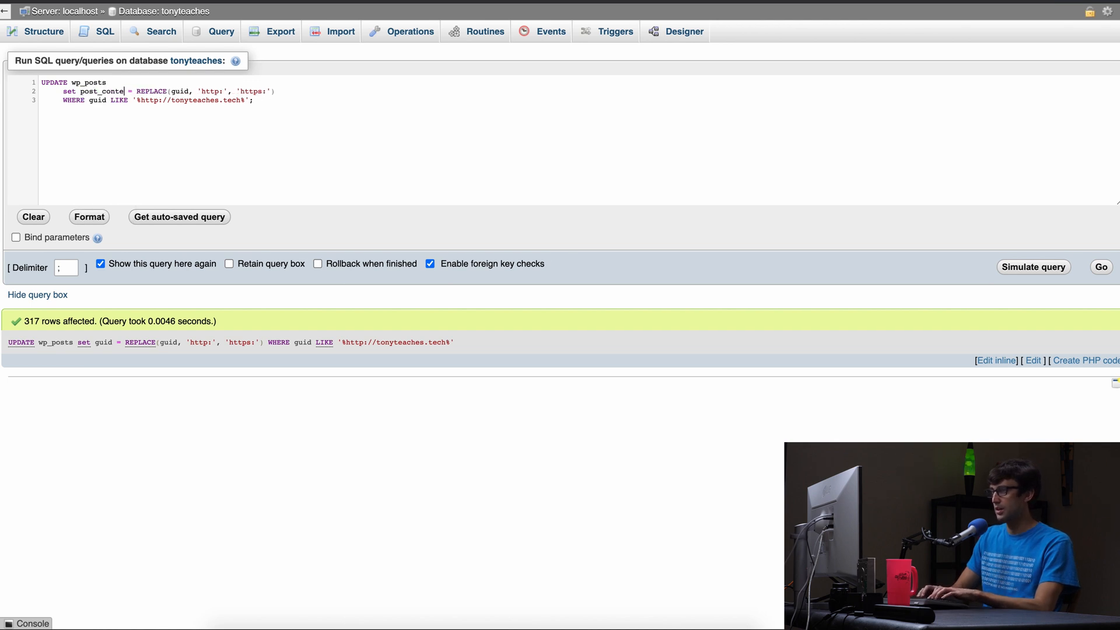
type("nt")
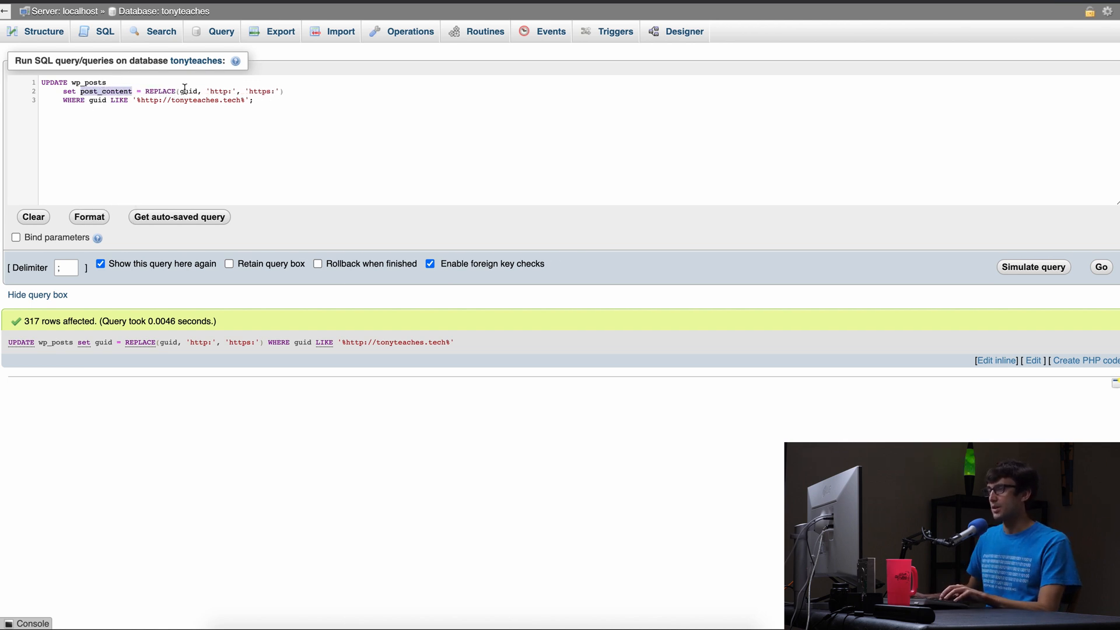
type("post_content")
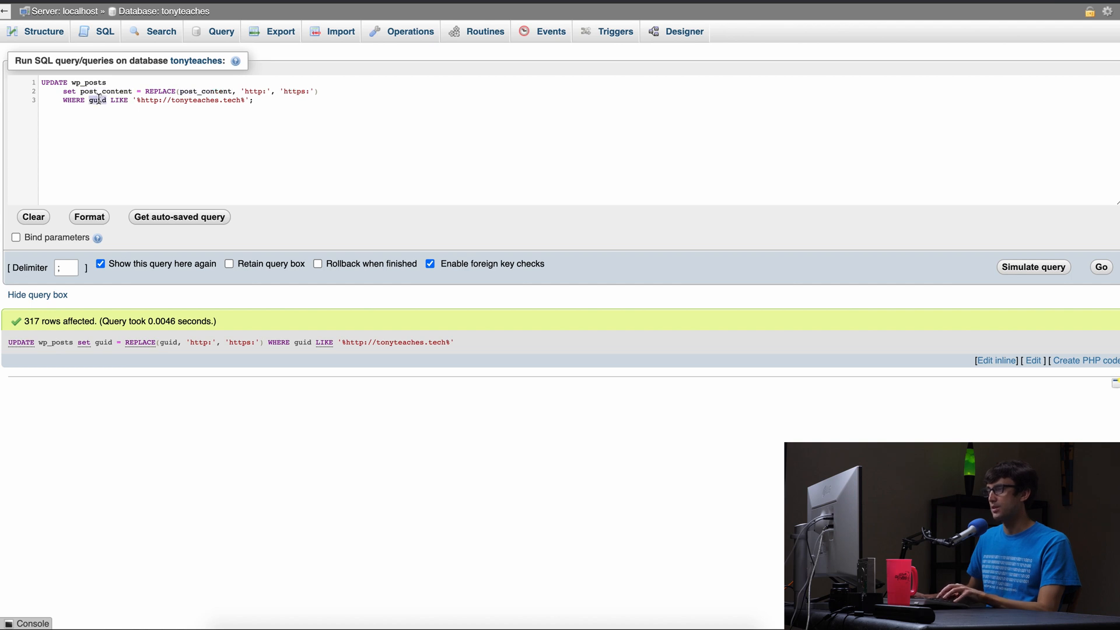
left_click(1032, 267)
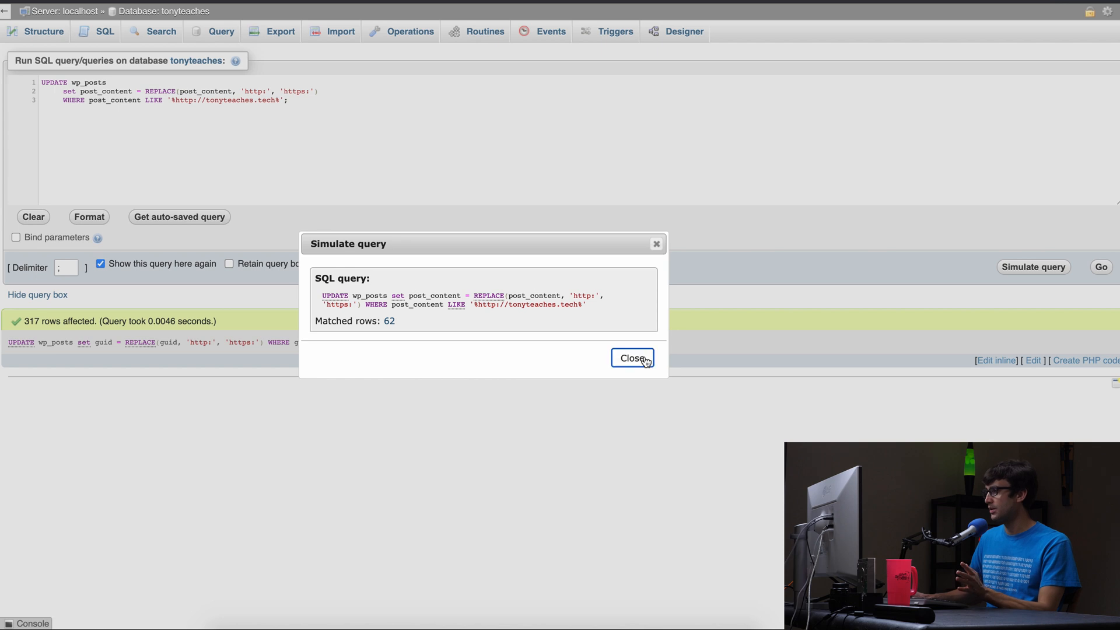
left_click(631, 358)
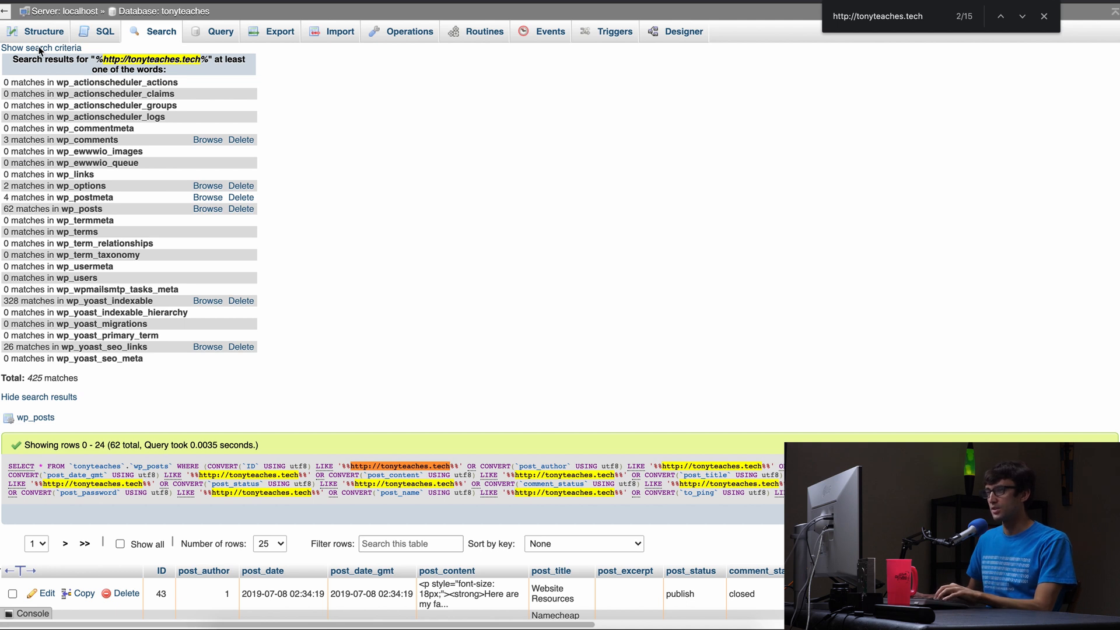
left_click(41, 47)
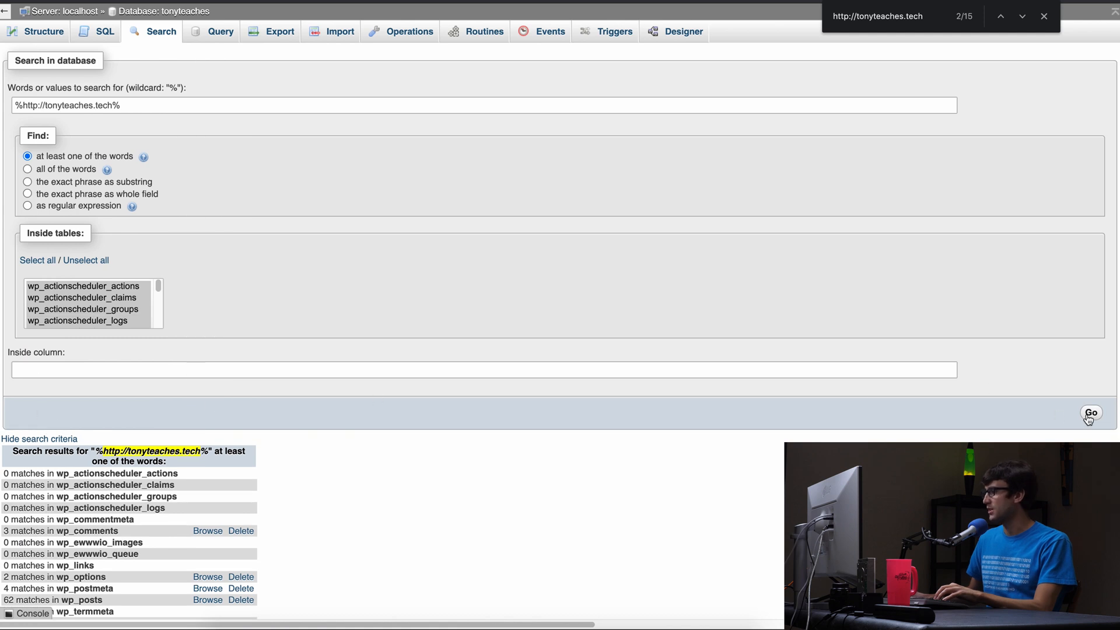
left_click(39, 438)
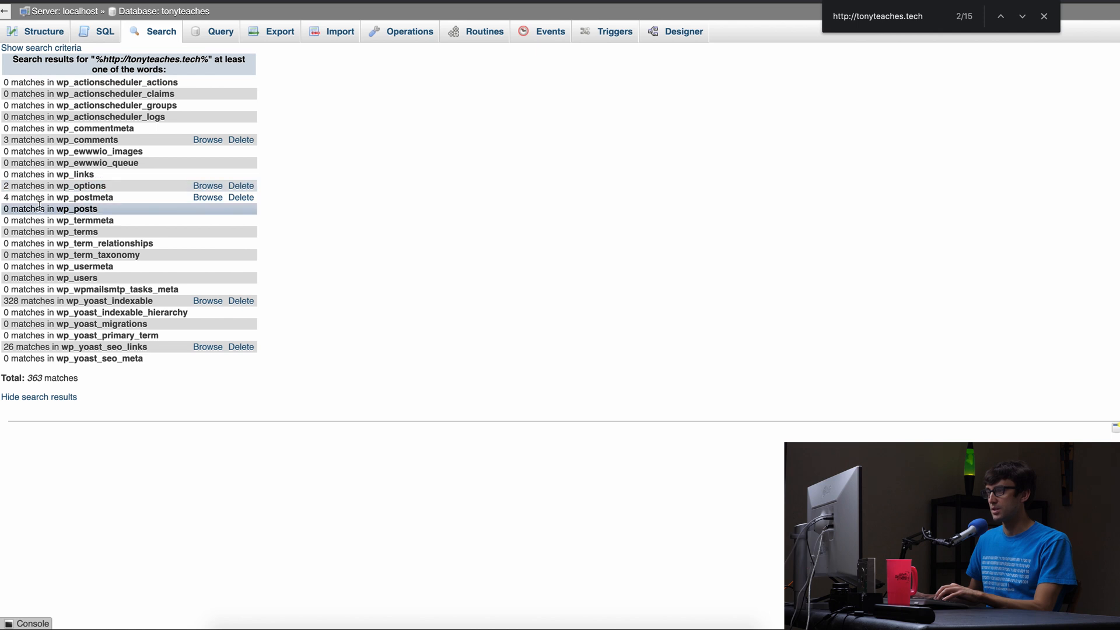
mouse_move(183, 220)
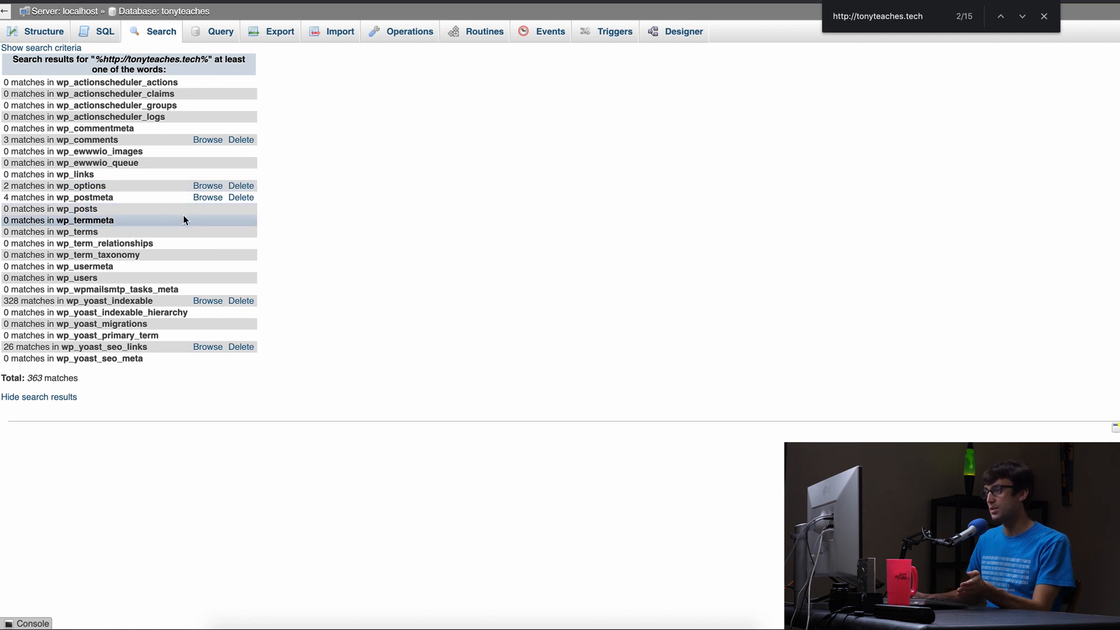
mouse_move(177, 201)
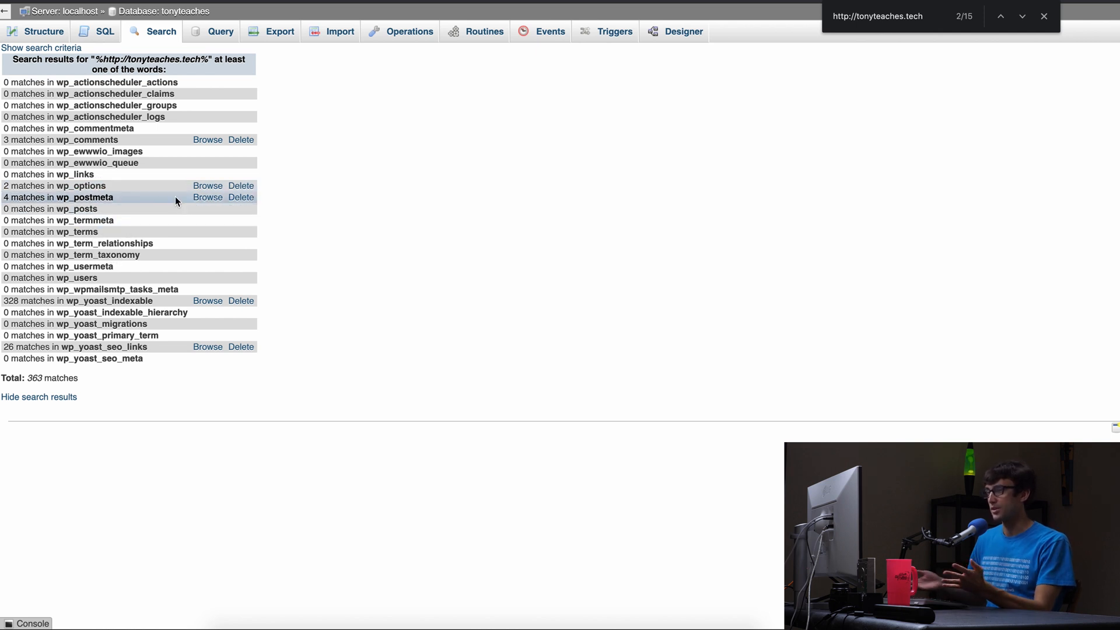
mouse_move(140, 287)
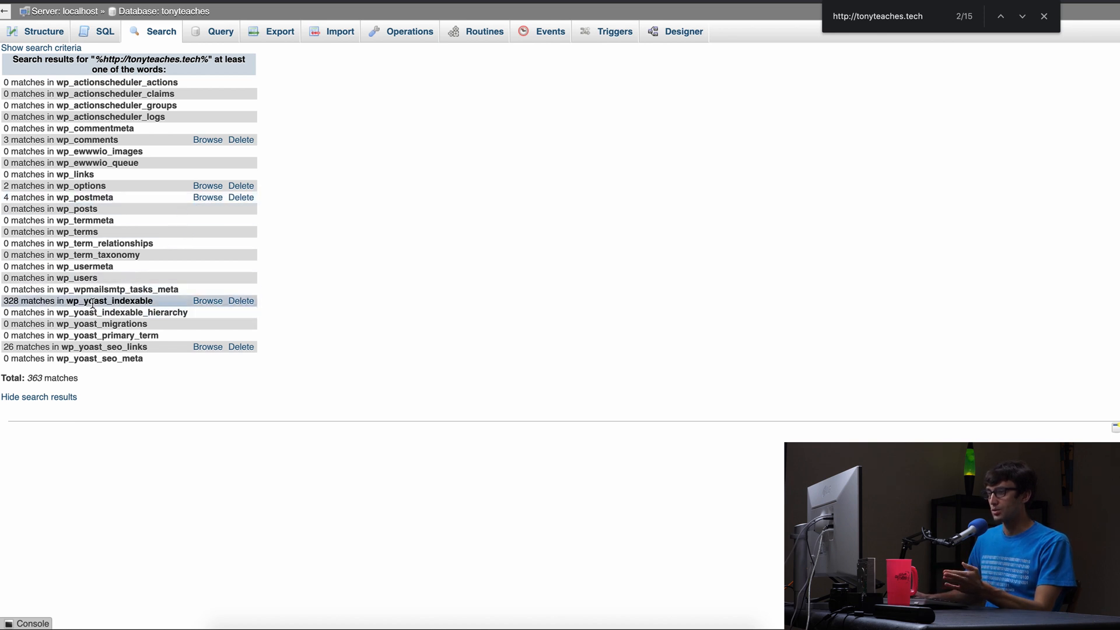
mouse_move(208, 301)
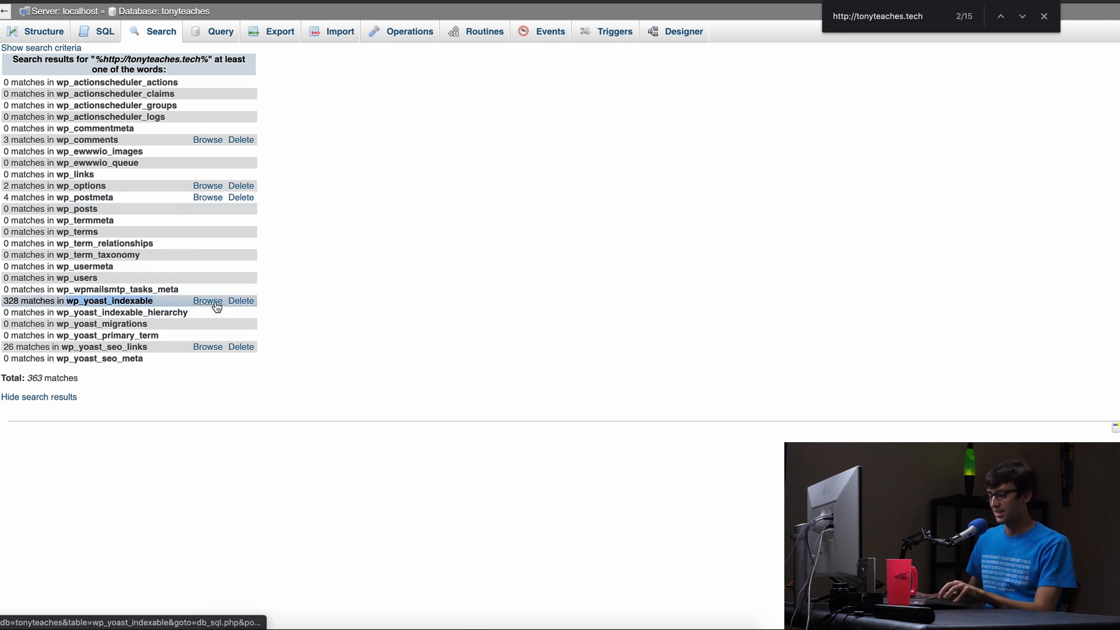
left_click(207, 300)
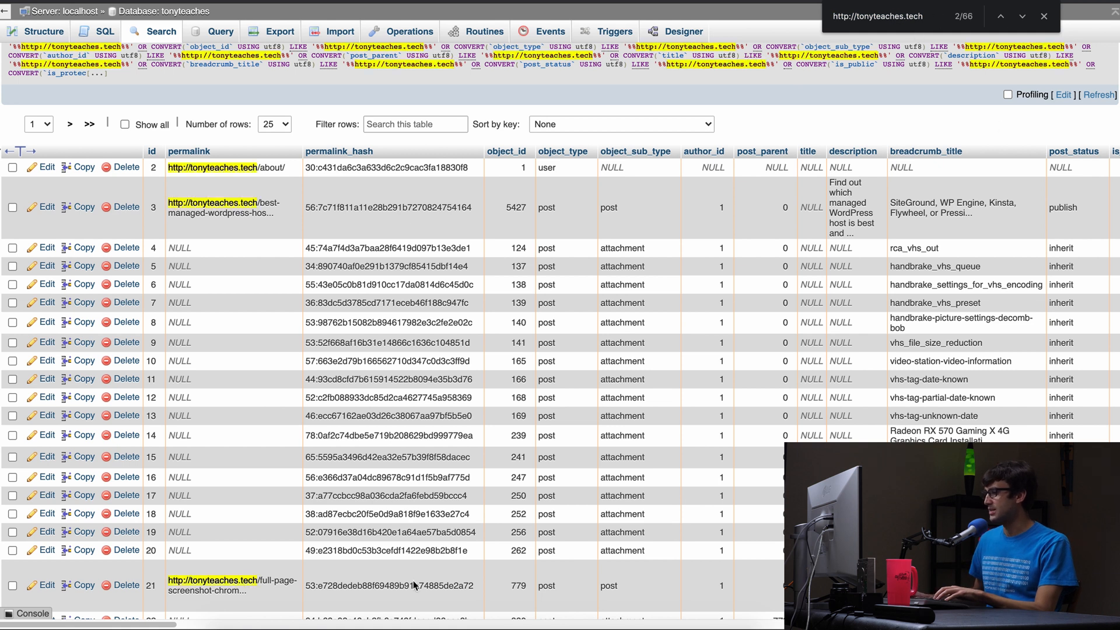
mouse_move(220, 265)
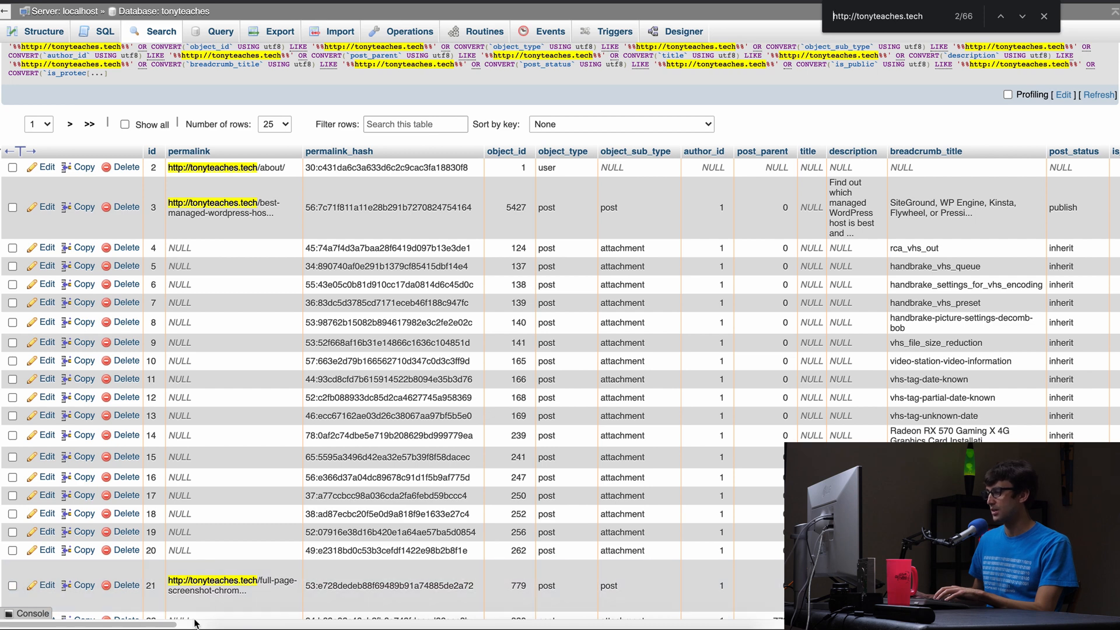
scroll("right", 3)
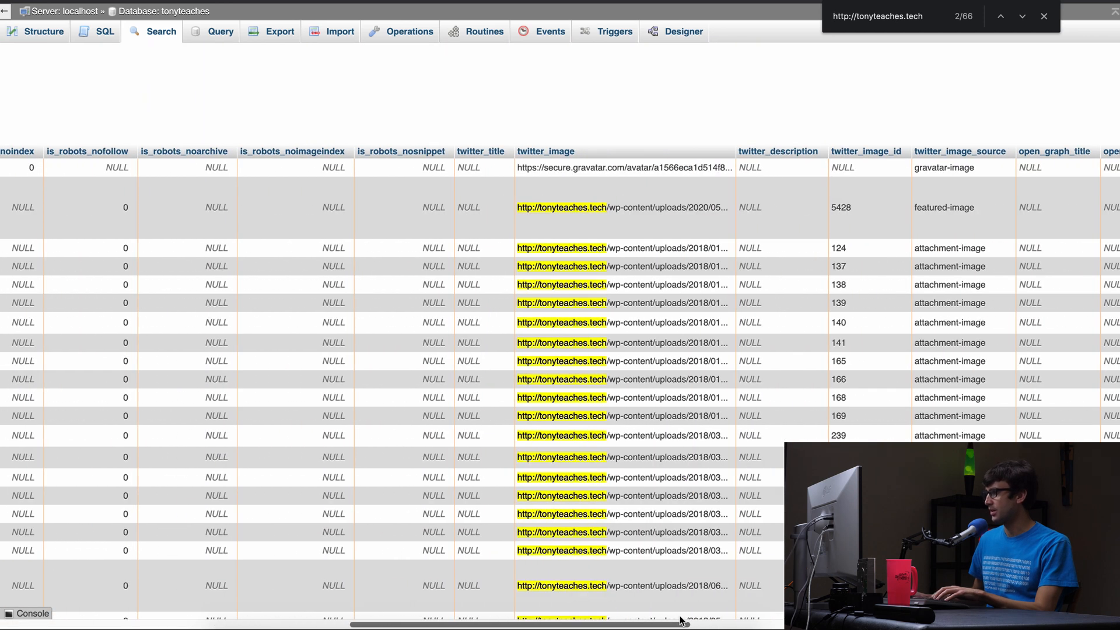
scroll("right", 3)
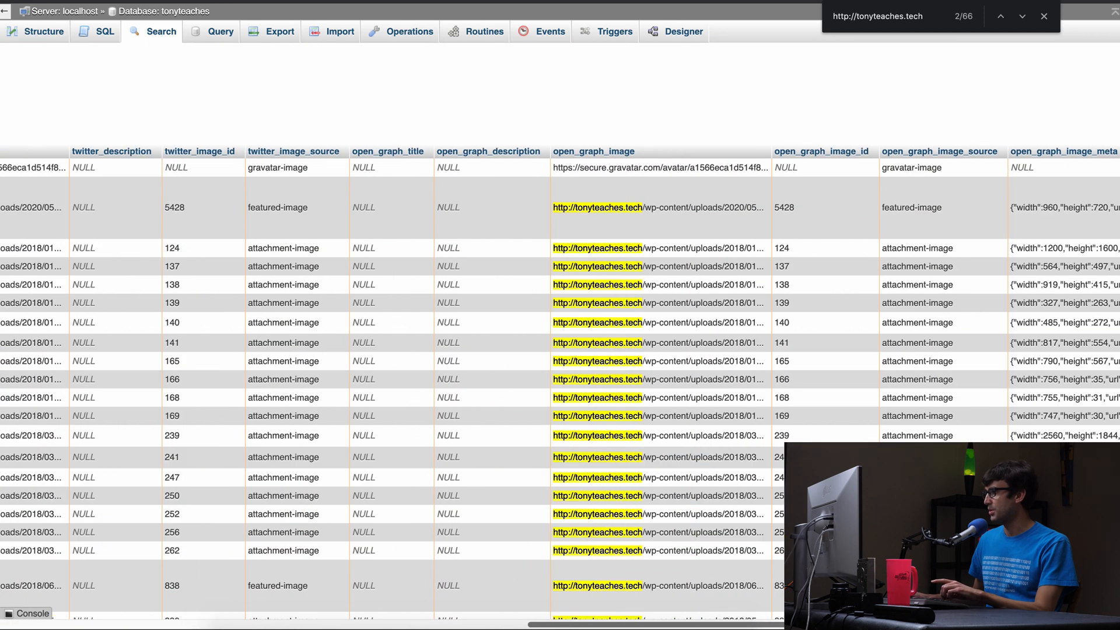
scroll("left", 3)
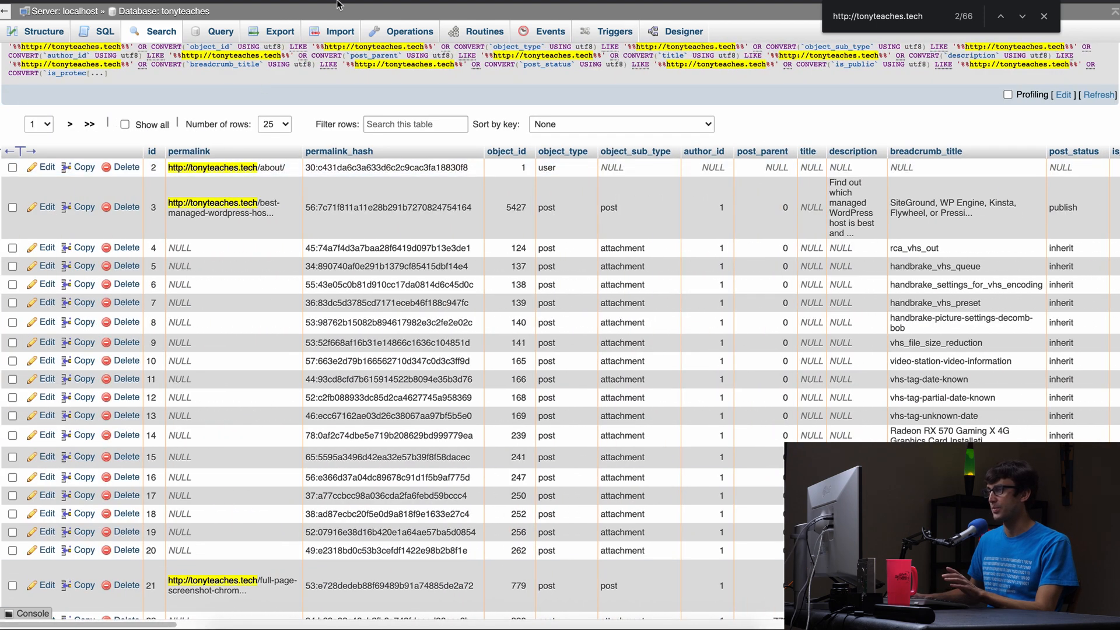
scroll("up", 3)
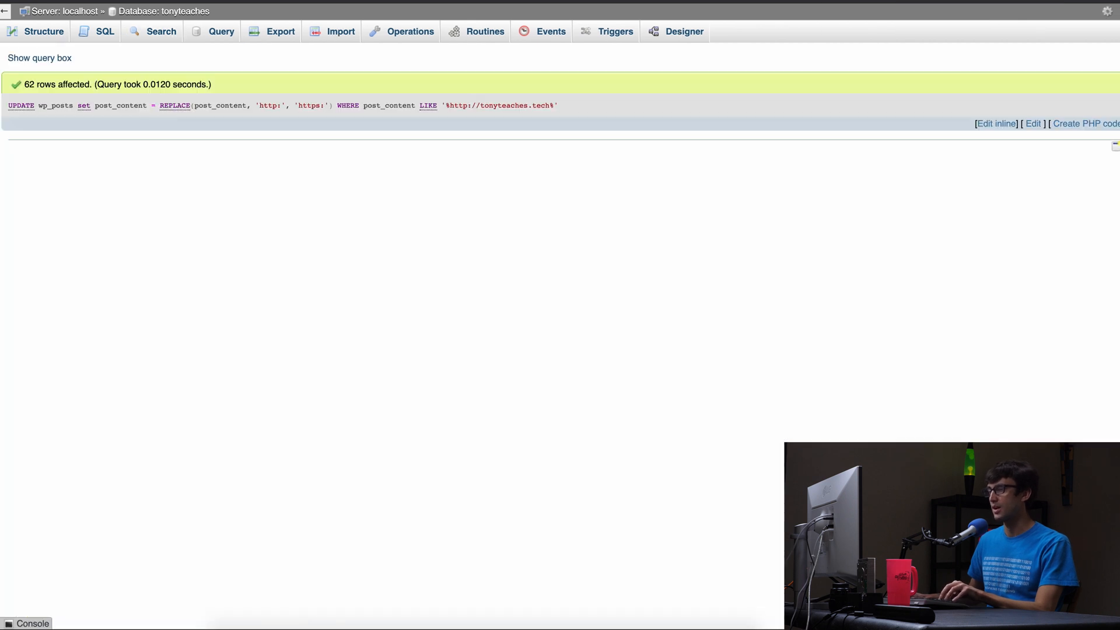
Retarget the UPDATE REPLACE query at wp_yoast_indexable's permalink column, simulate it, and run it (97 rows).
left_click(40, 58)
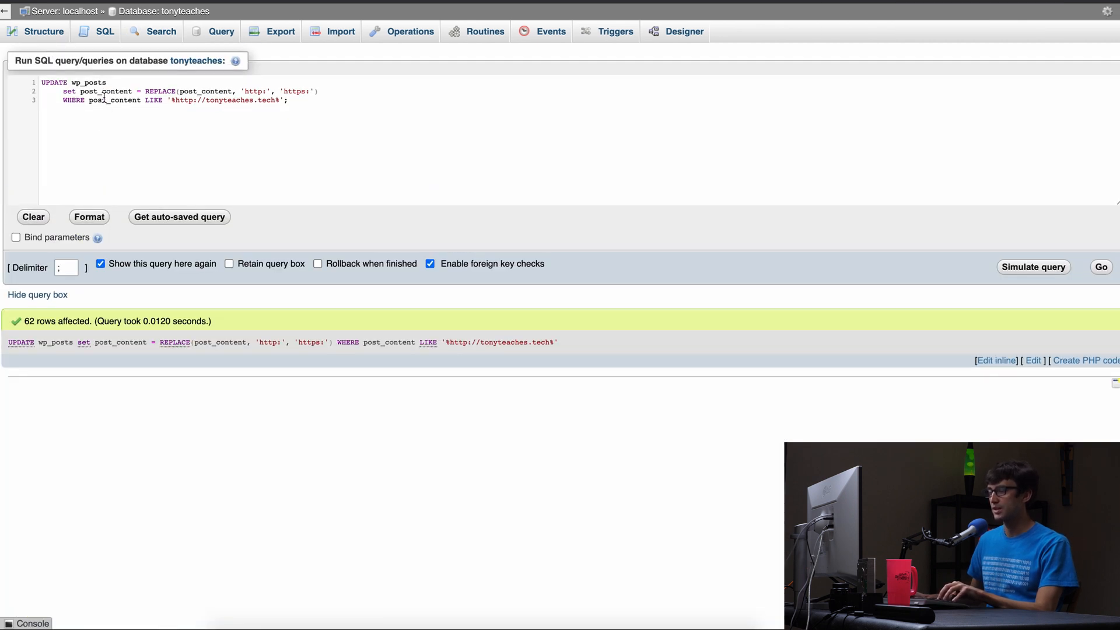
double_click(88, 82)
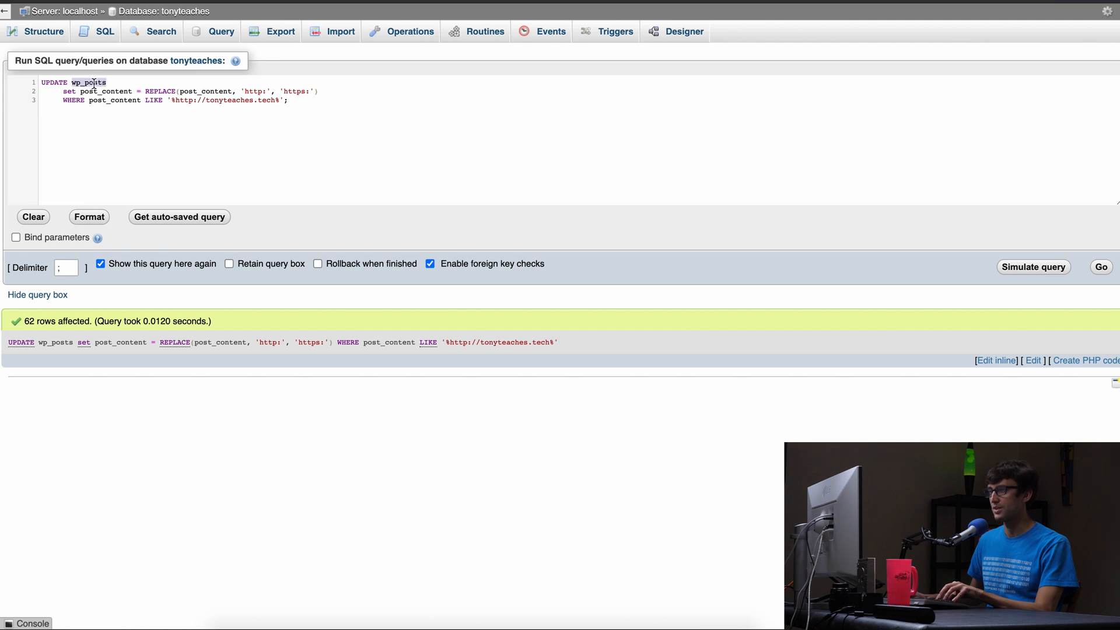
type("wp_yoast_indexable")
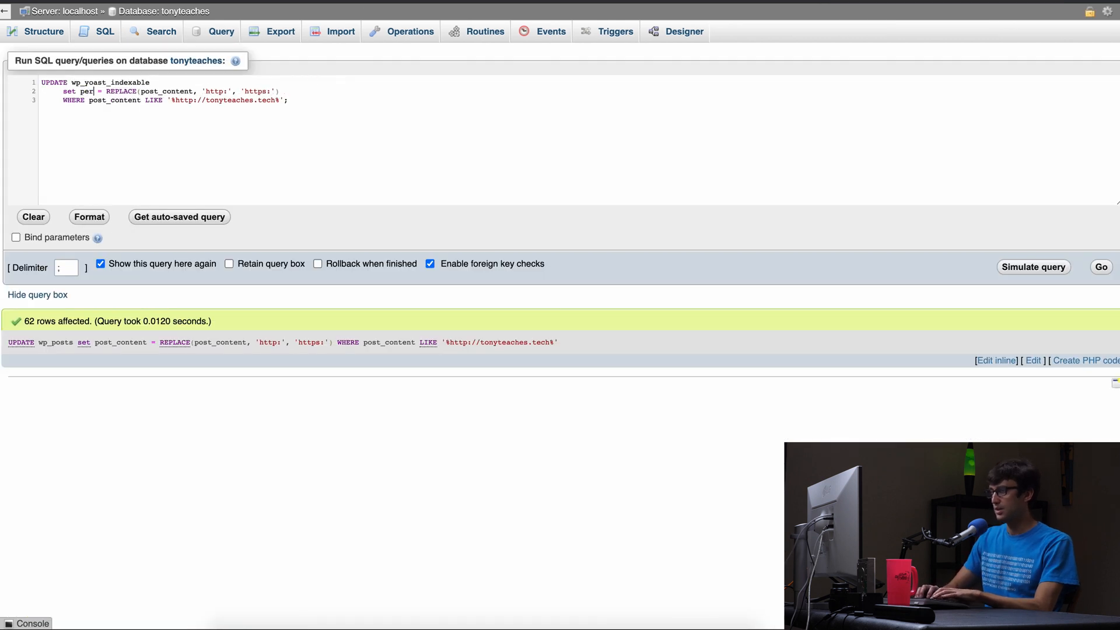
type("malink")
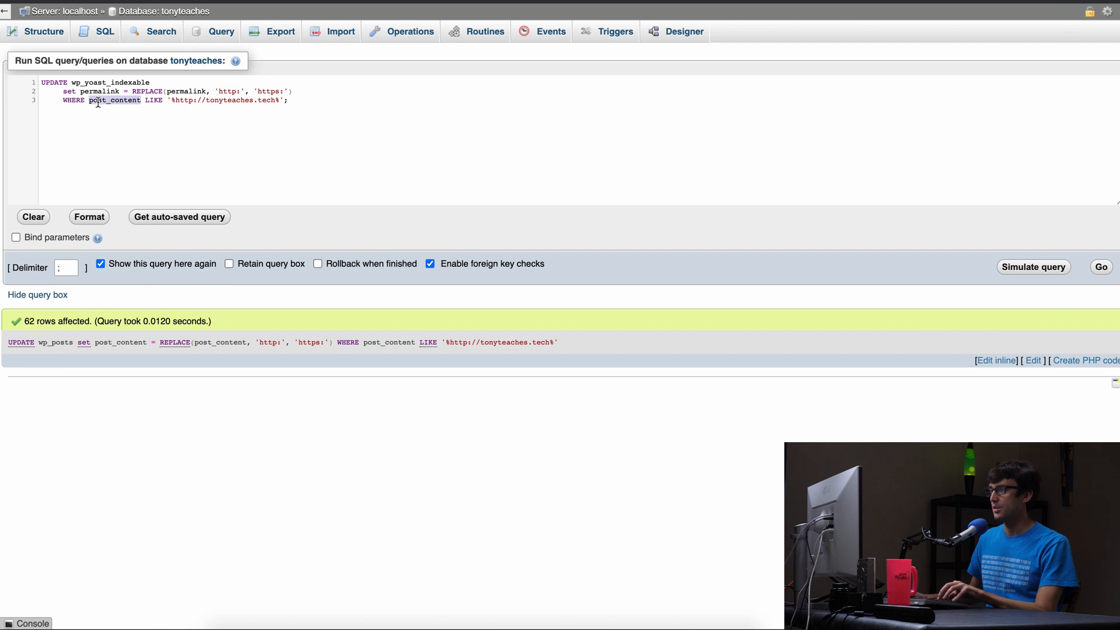
left_click(1032, 267)
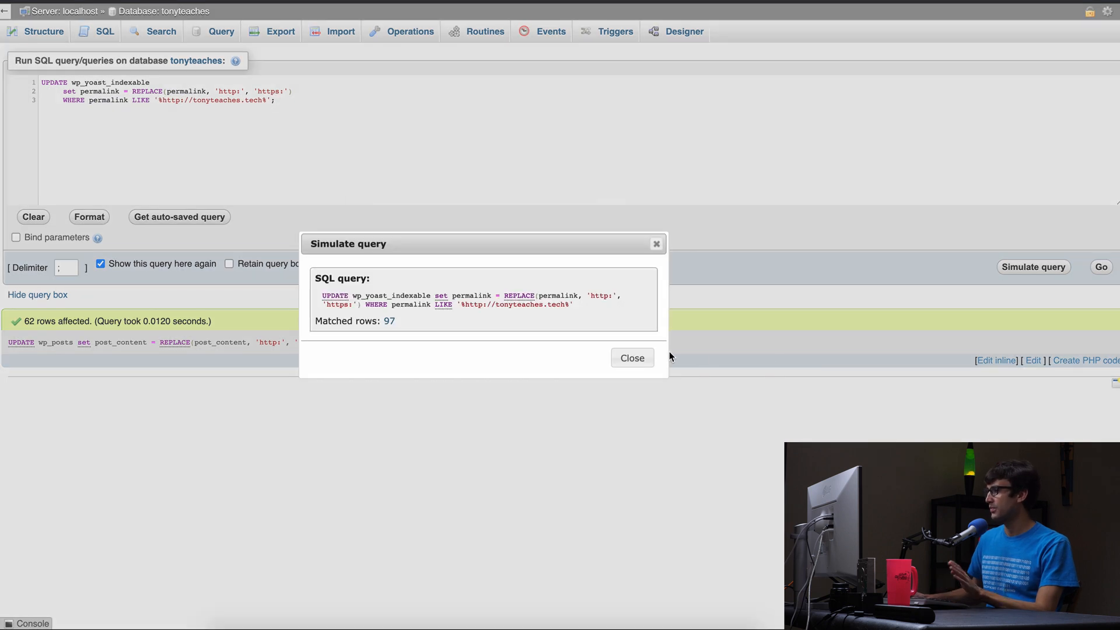
left_click(1101, 267)
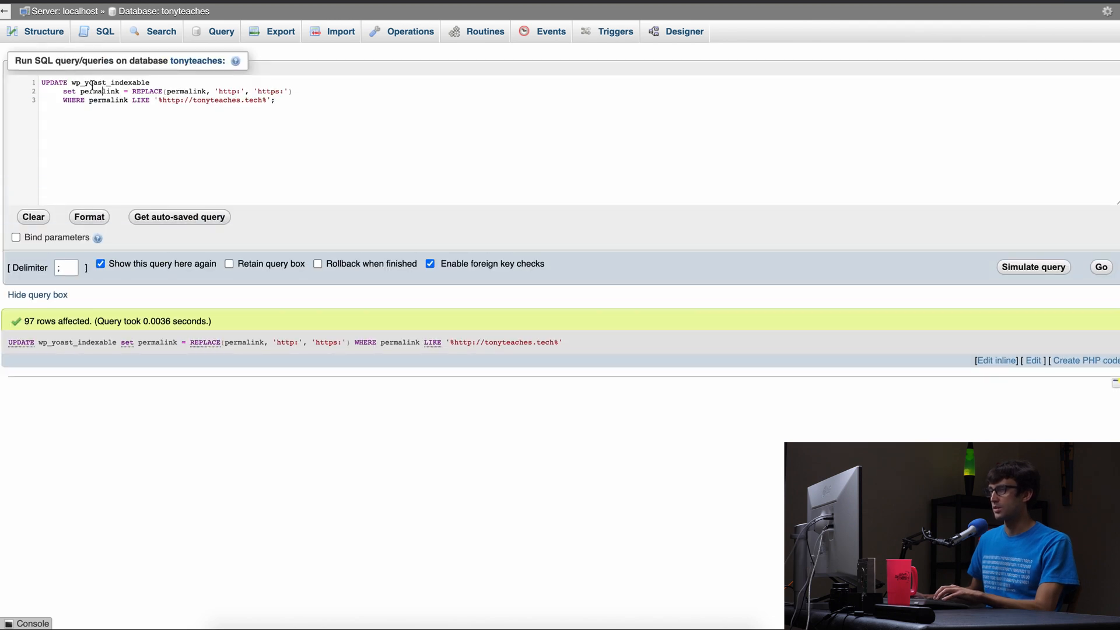
Swap the column to twitter_image, simulate and run the http-to-https update (310 rows), then return to the matching rows.
type("twitter_image")
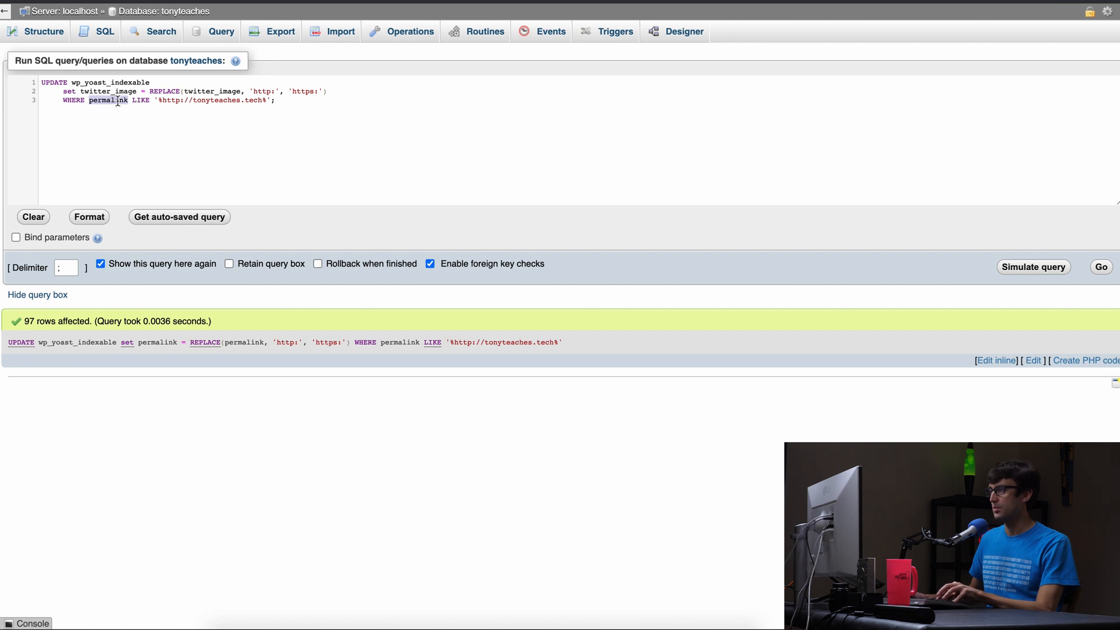
left_click(1032, 267)
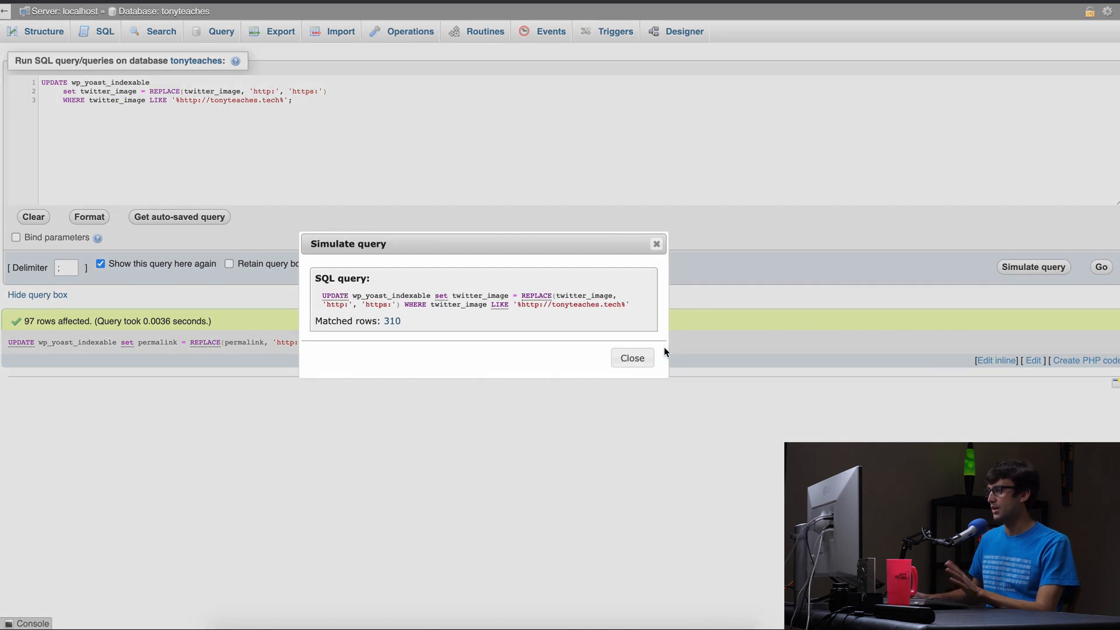
left_click(631, 358)
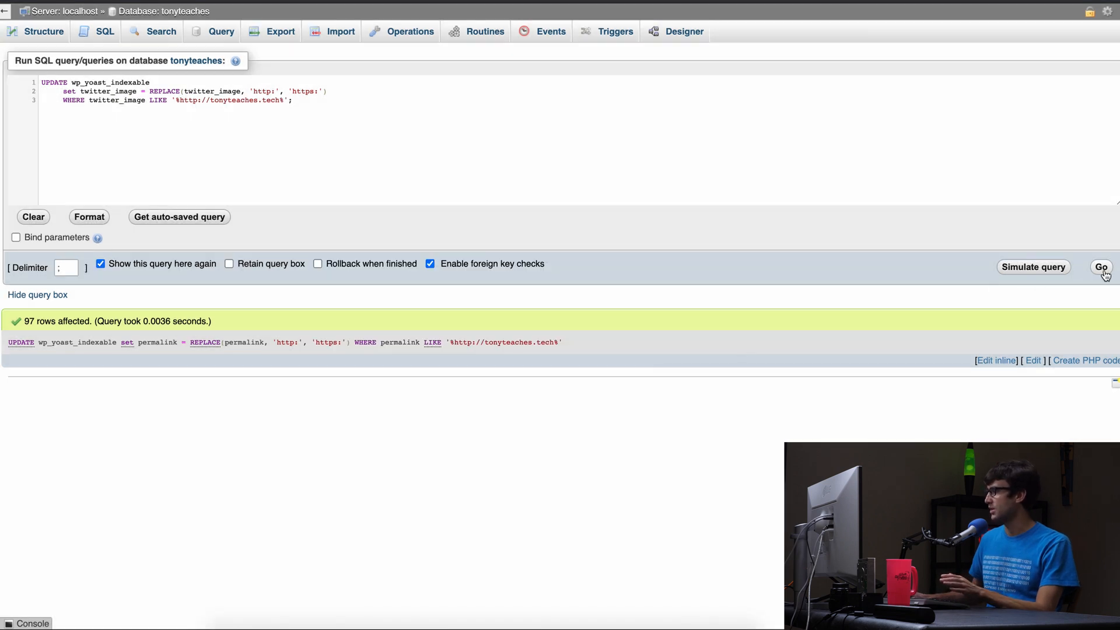
left_click(1102, 266)
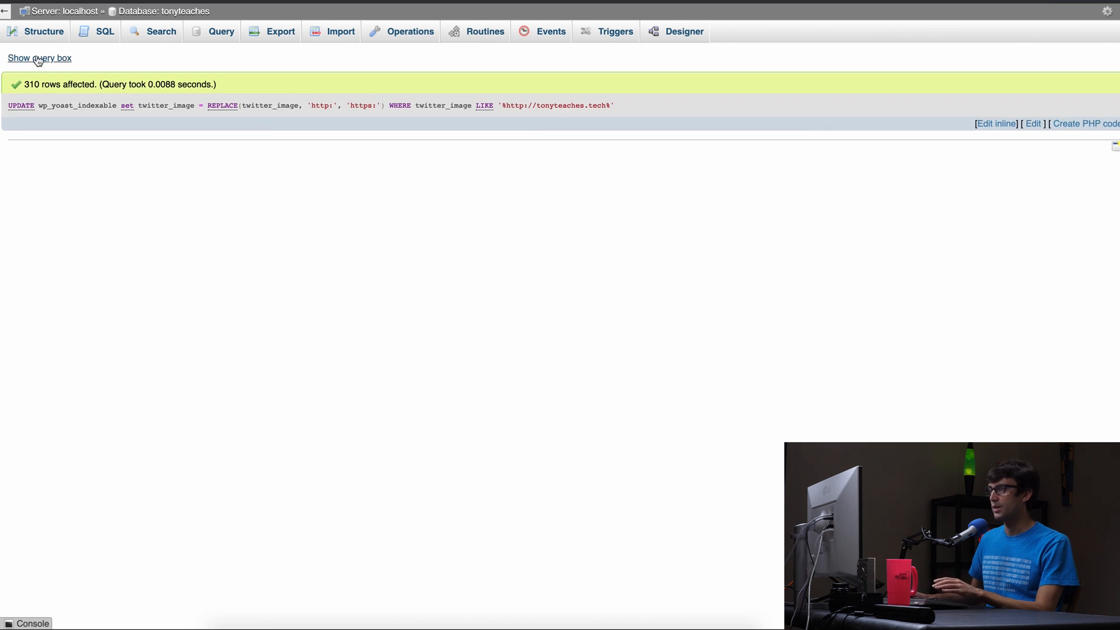
left_click(38, 58)
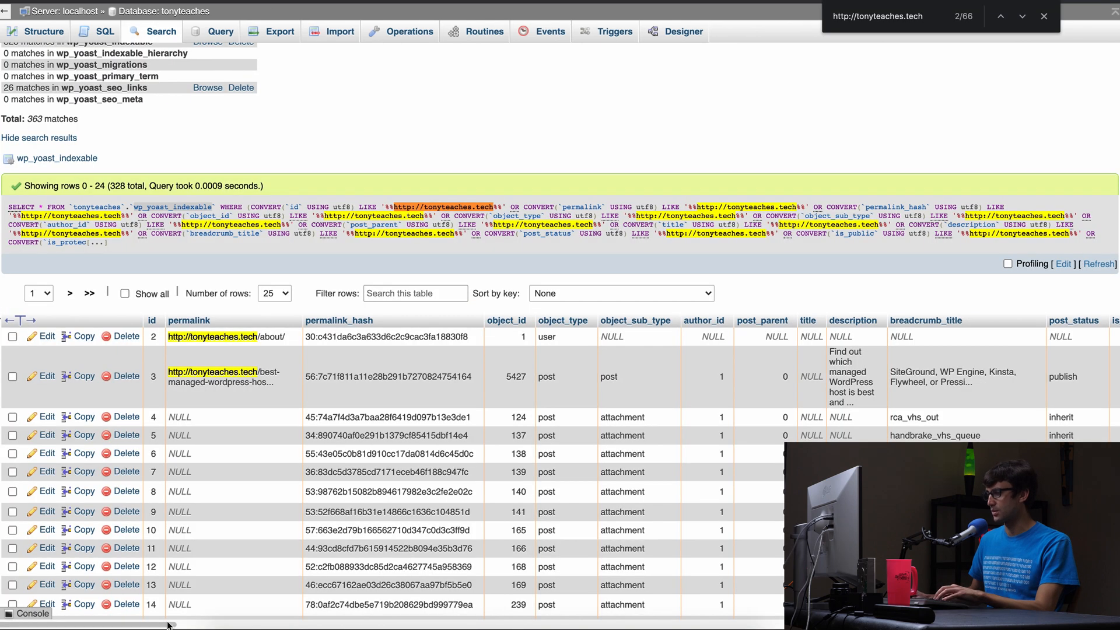
Retarget the update at open_graph_image and simulate it, confirming 309 matching rows.
scroll("right", 3)
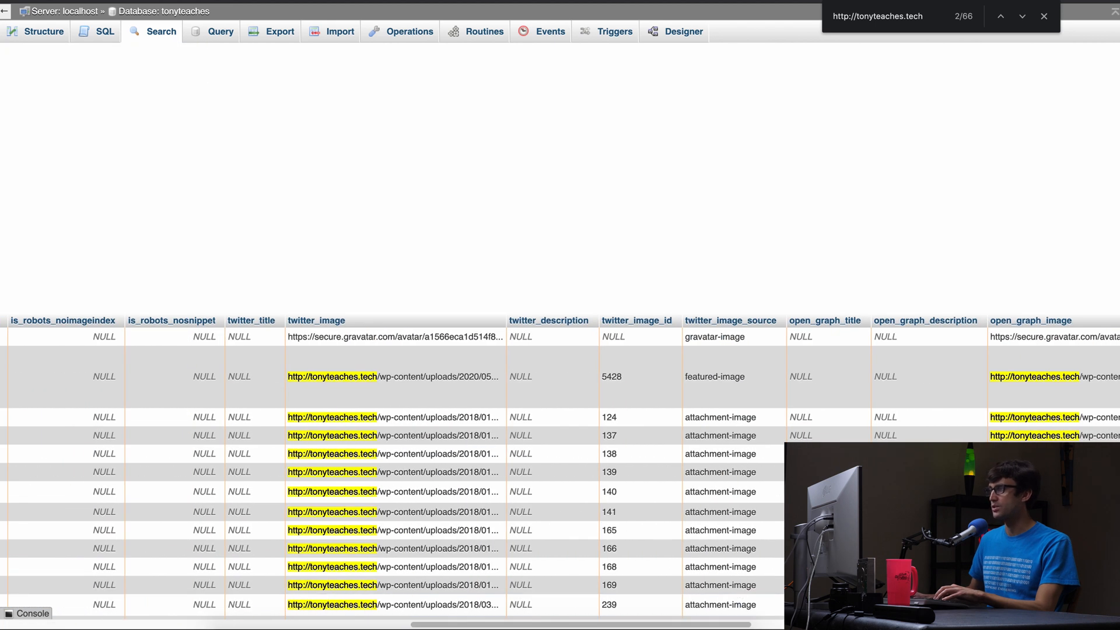
left_click(1100, 266)
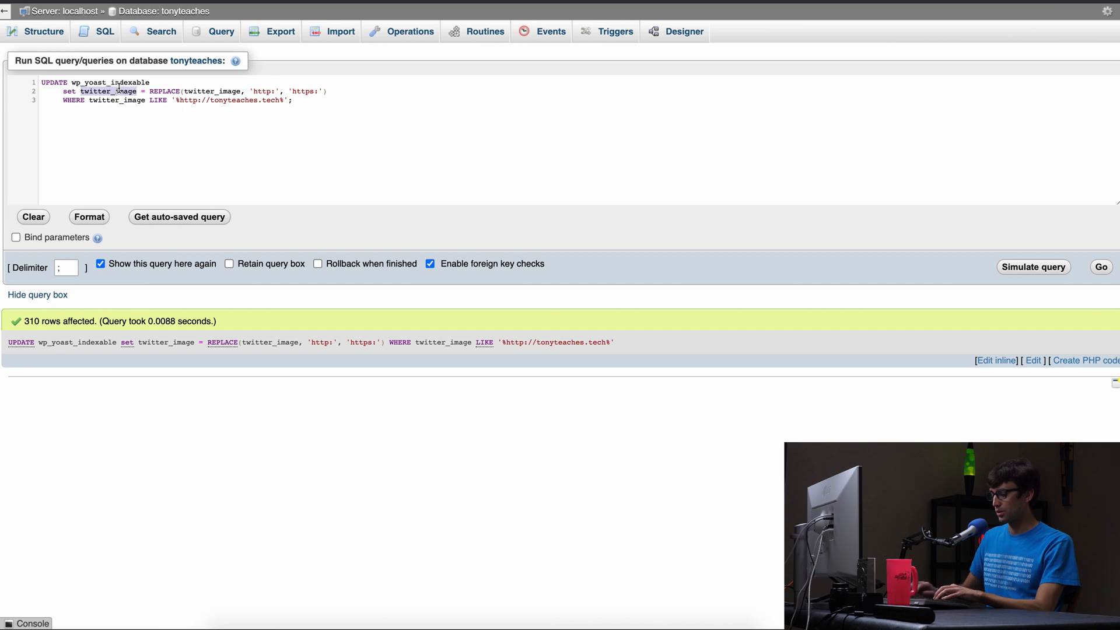
type("open_graph")
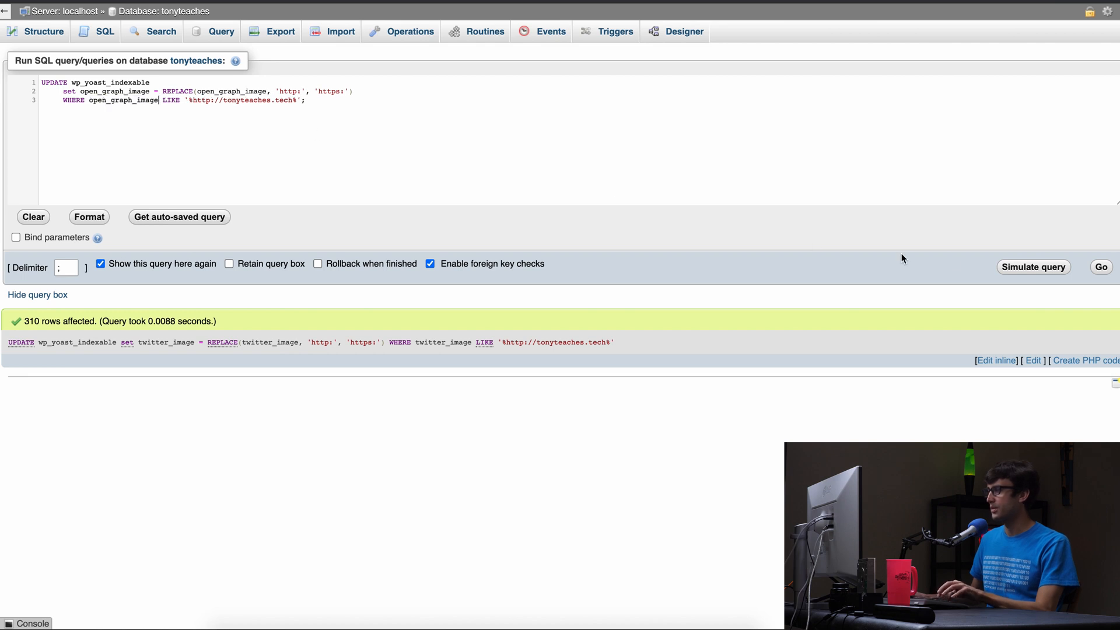
left_click(1033, 266)
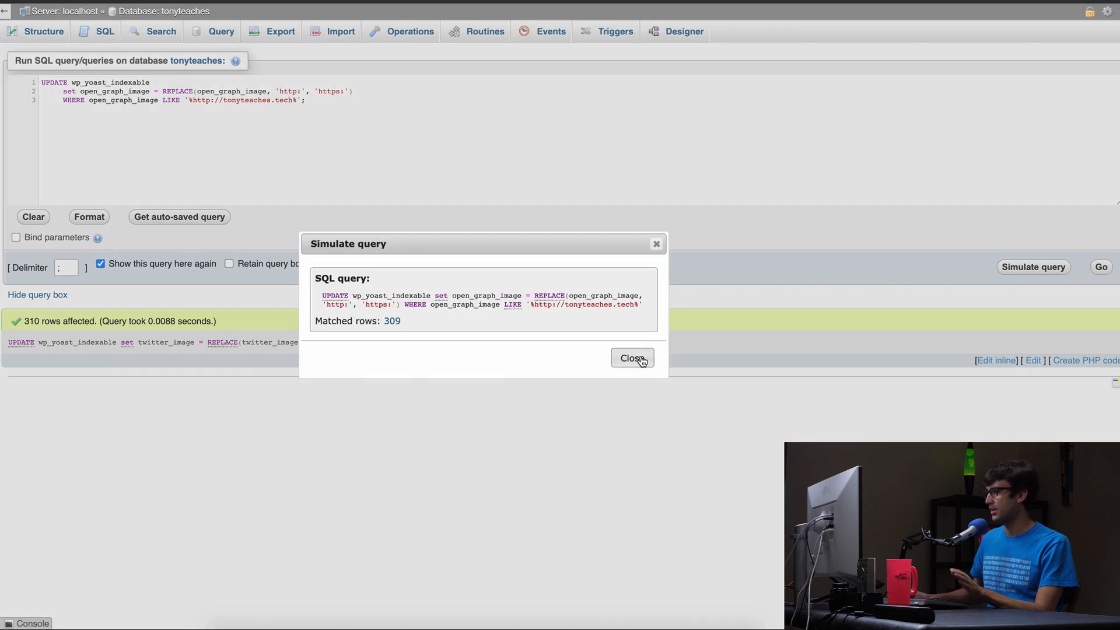
left_click(631, 358)
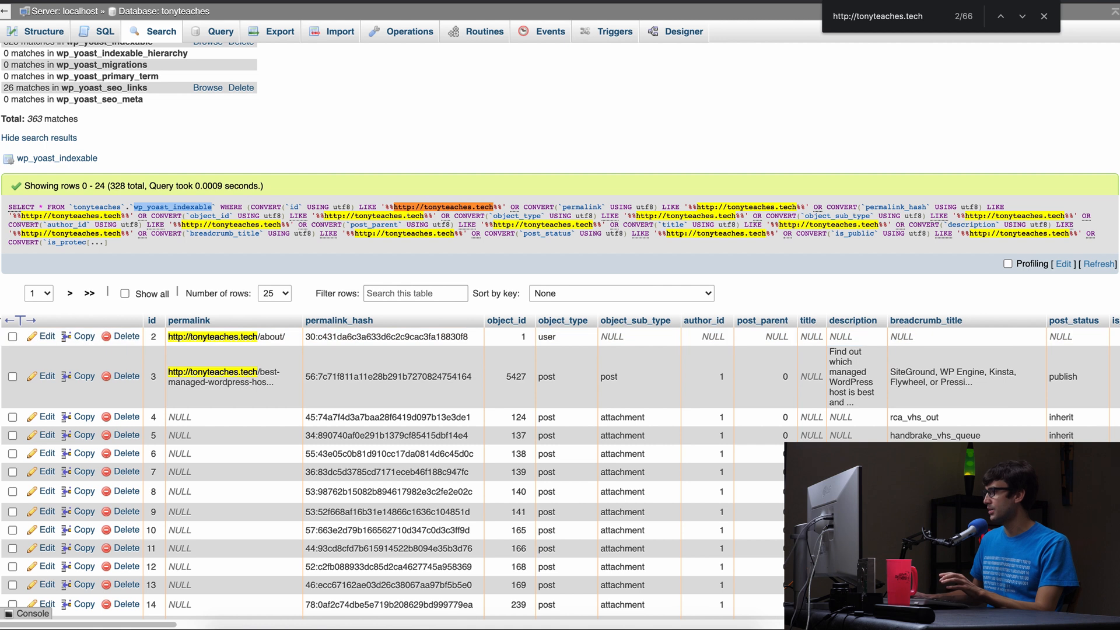
scroll("up", 3)
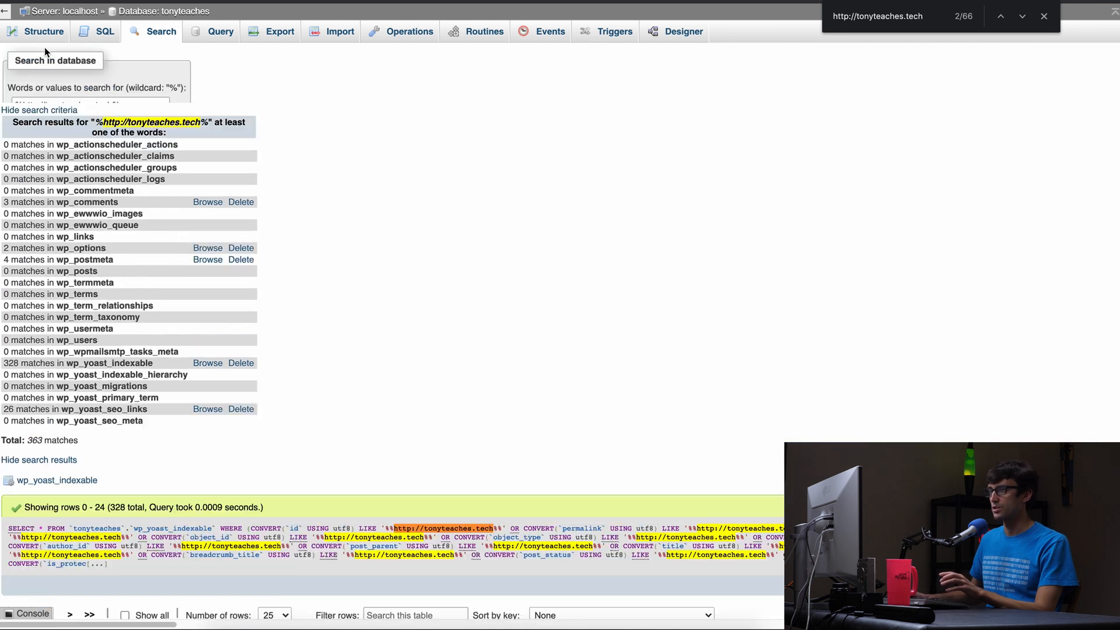
left_click(39, 109)
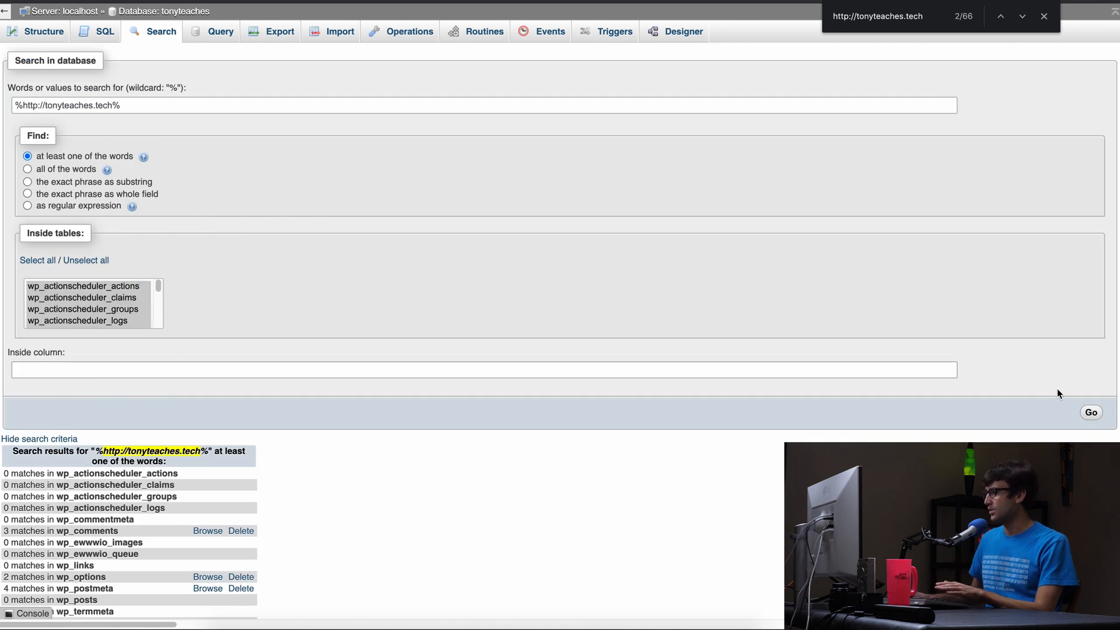
left_click(40, 439)
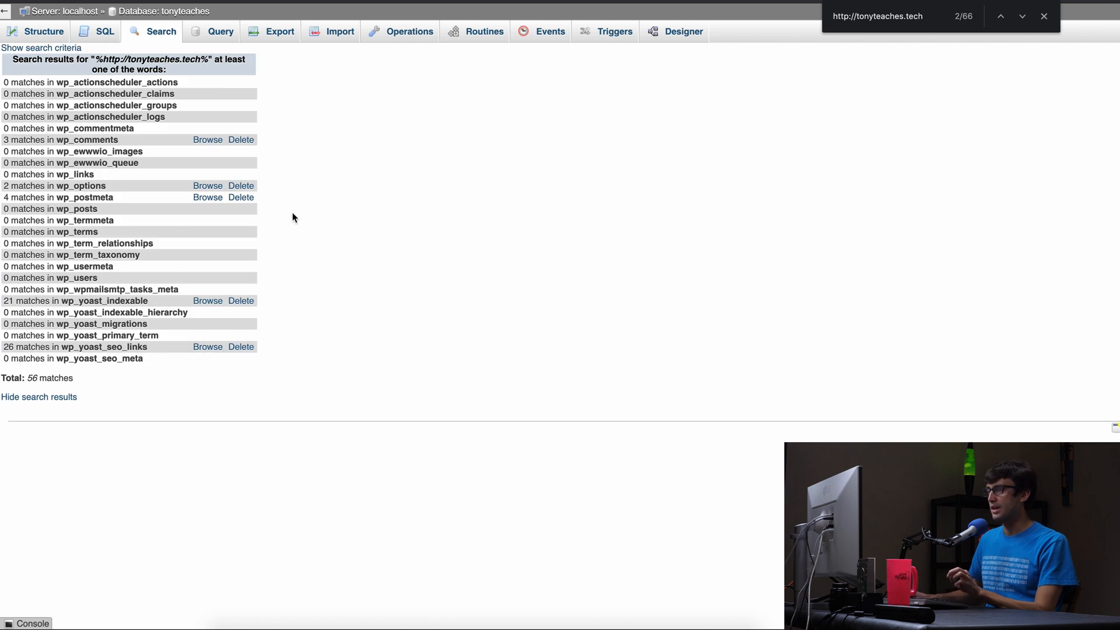
mouse_move(50, 313)
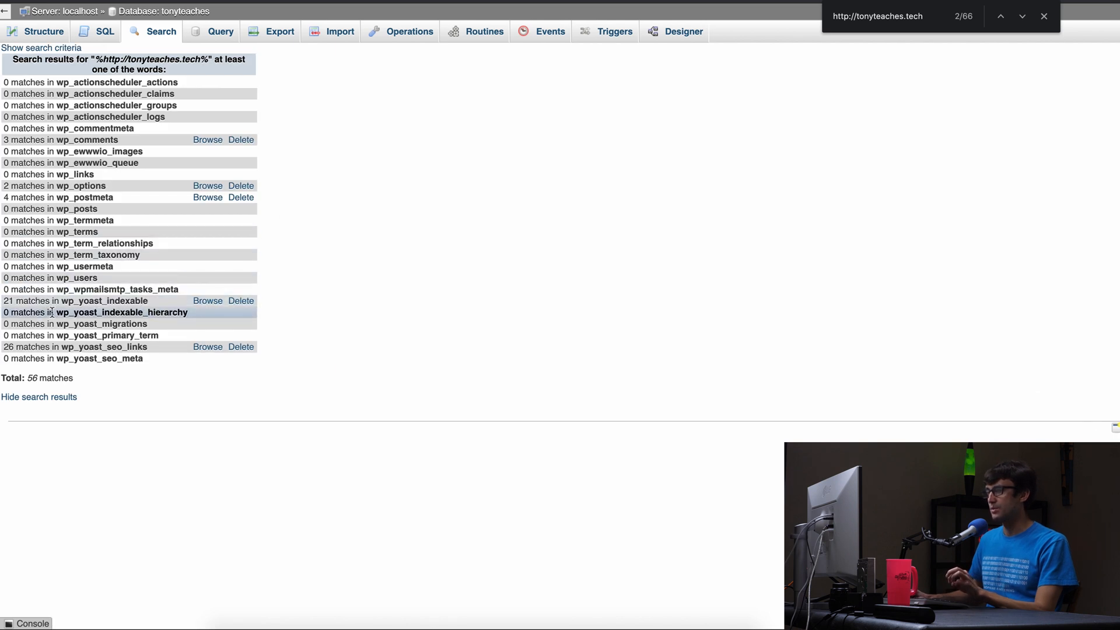
mouse_move(129, 316)
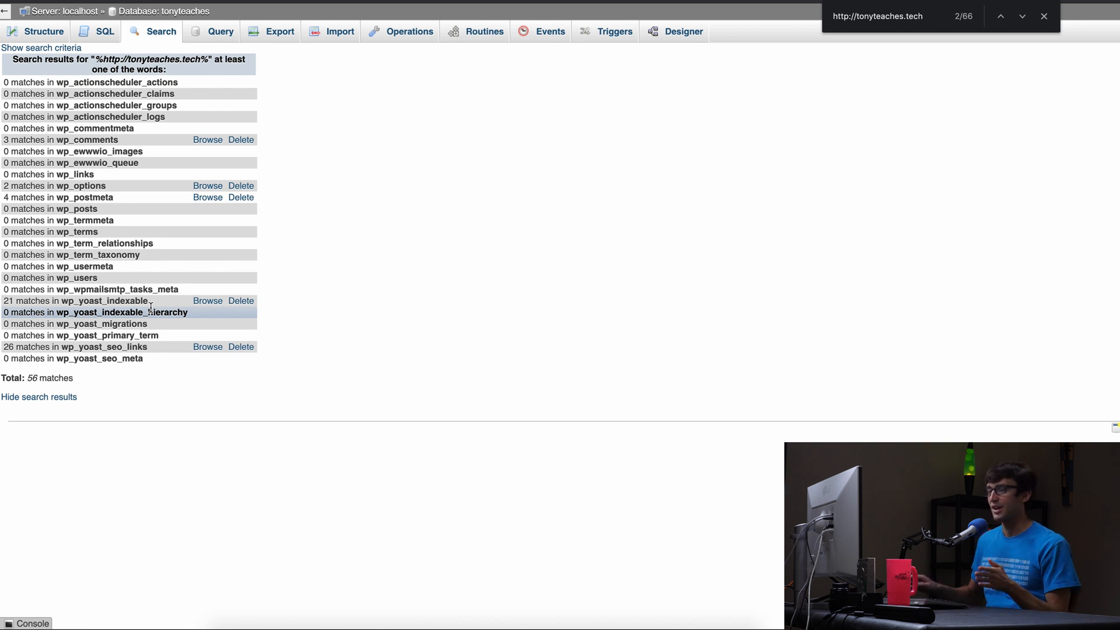
mouse_move(128, 347)
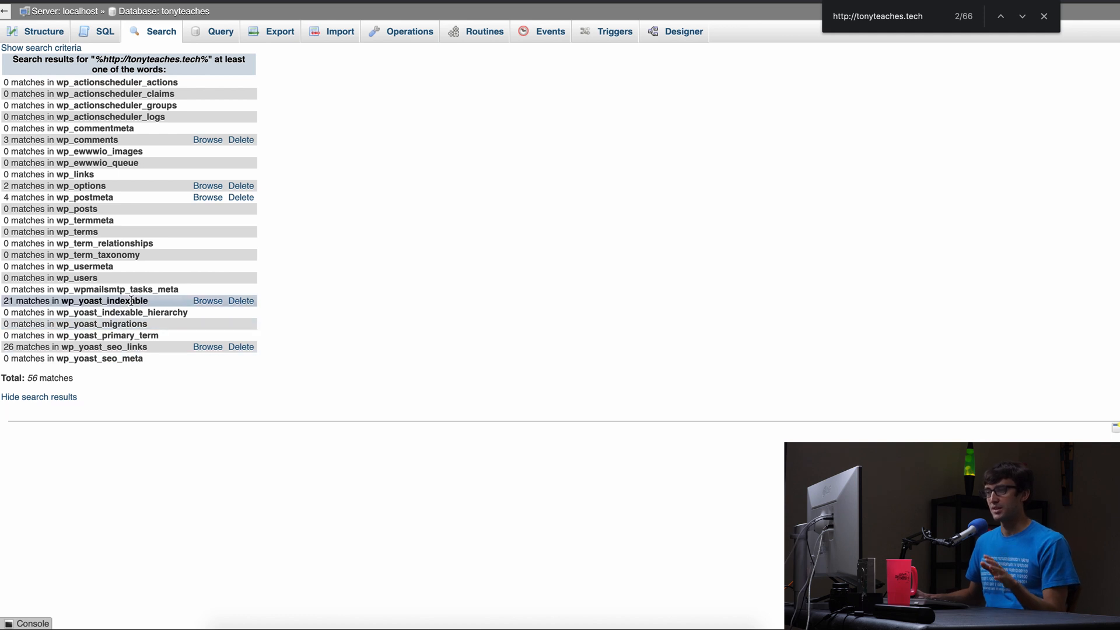
mouse_move(132, 323)
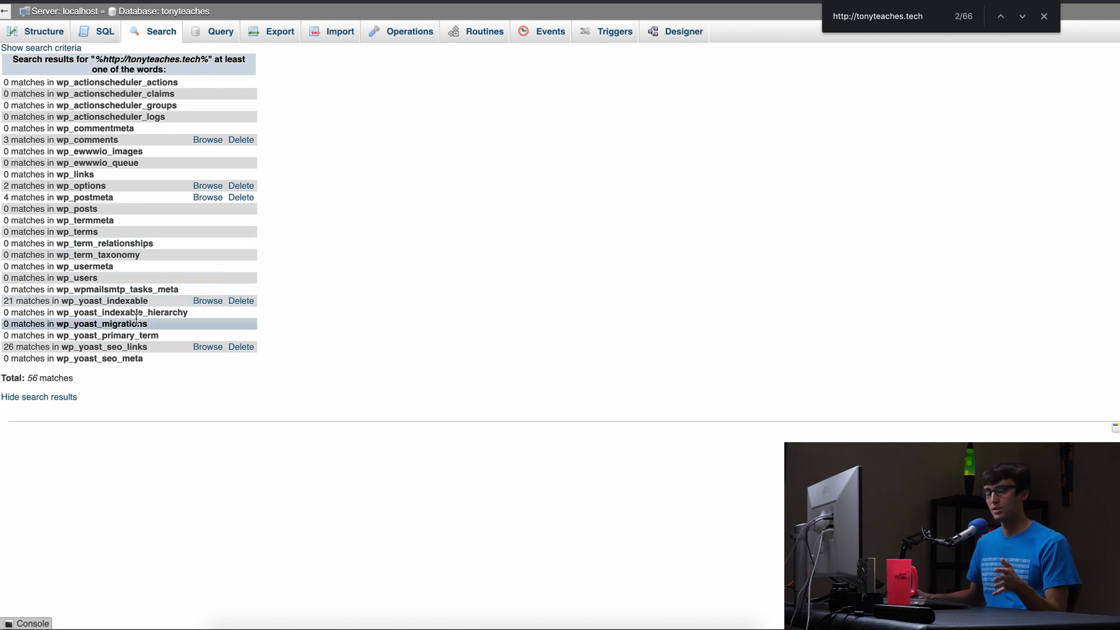
mouse_move(125, 301)
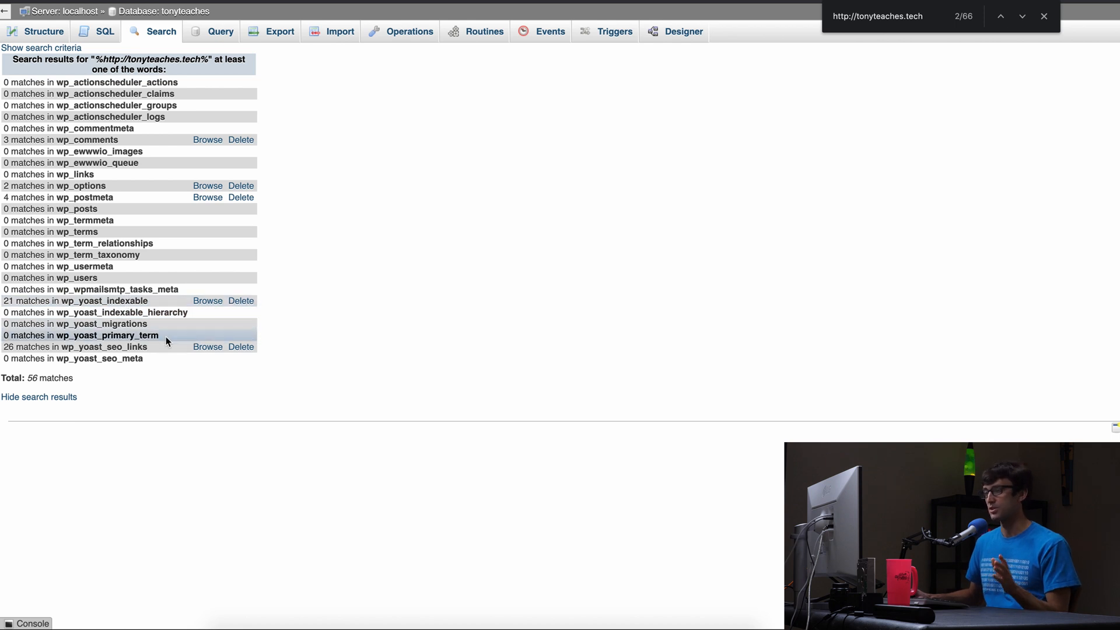
mouse_move(125, 358)
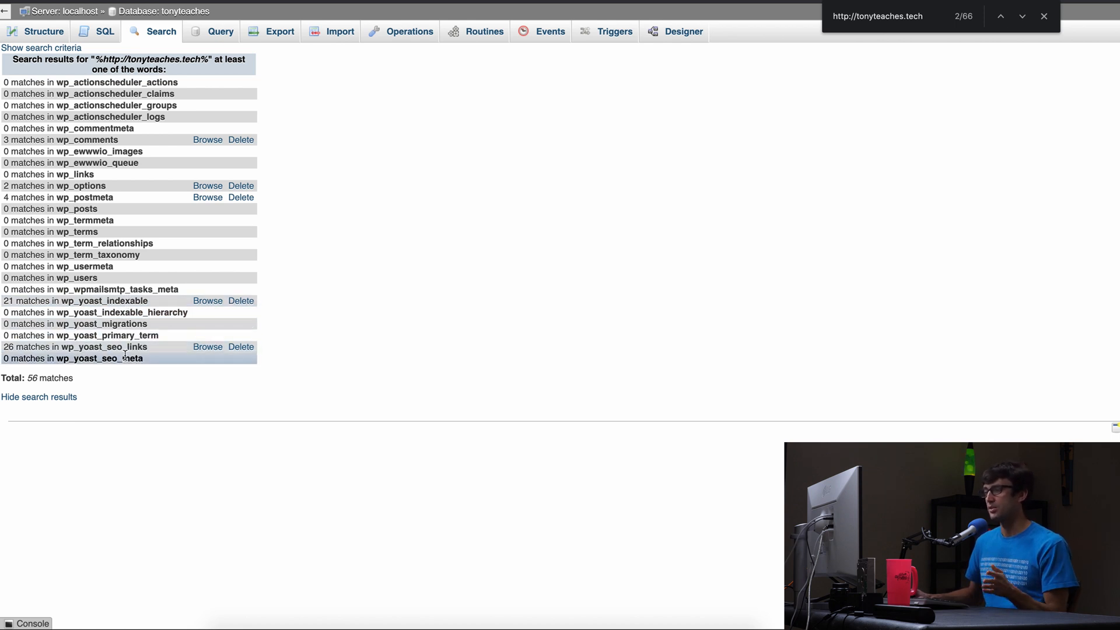
left_click(207, 346)
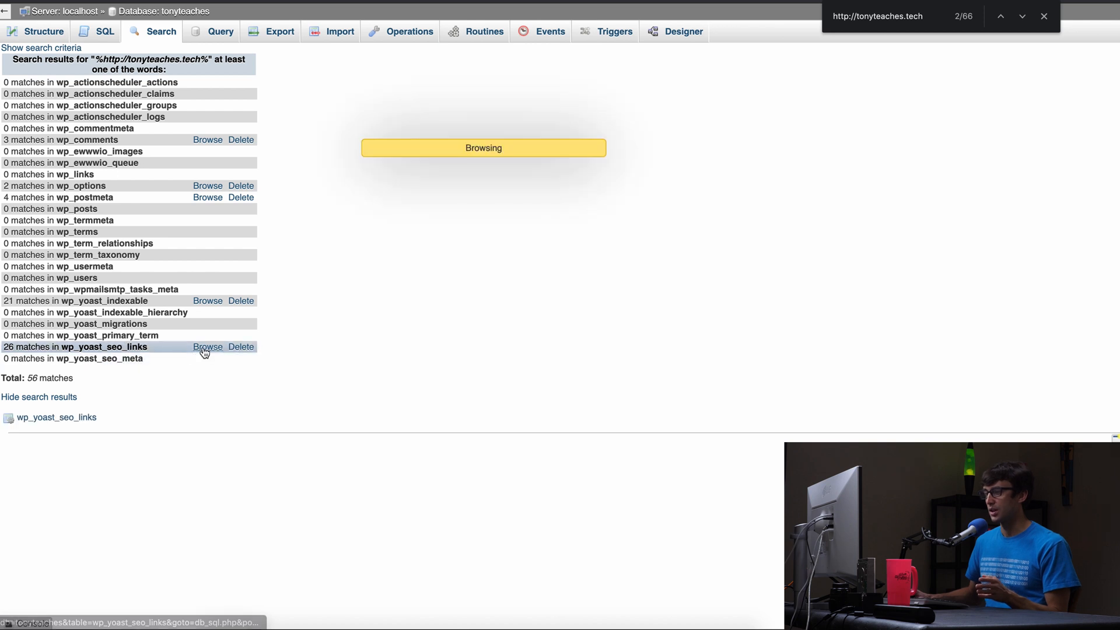
Retarget the UPDATE REPLACE query at wp_yoast_seo_links' url column and run it.
left_click(208, 347)
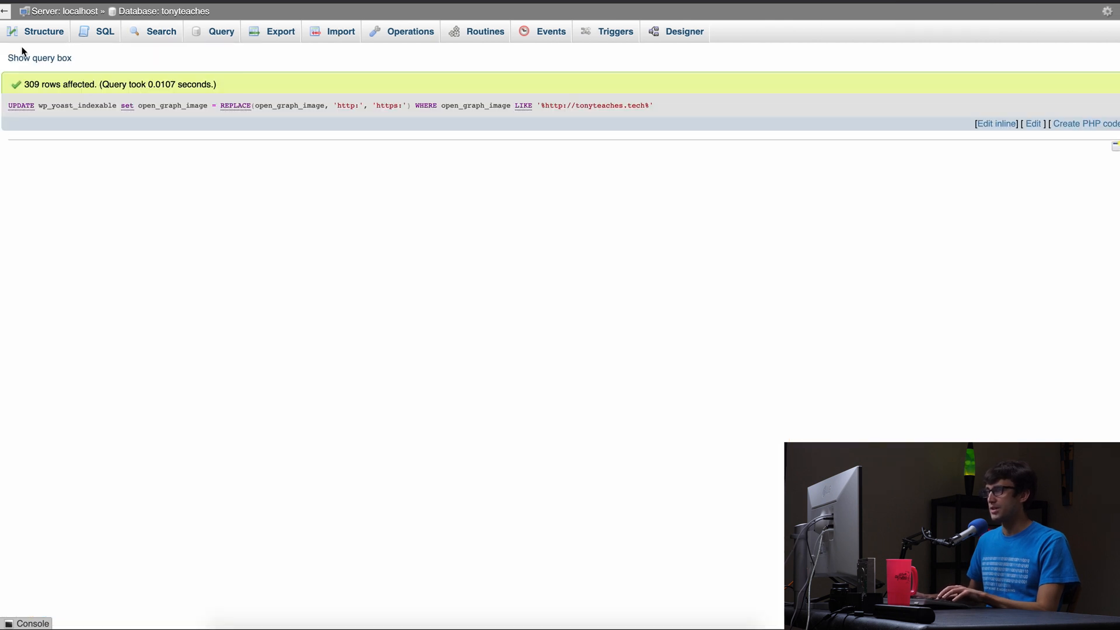
left_click(39, 58)
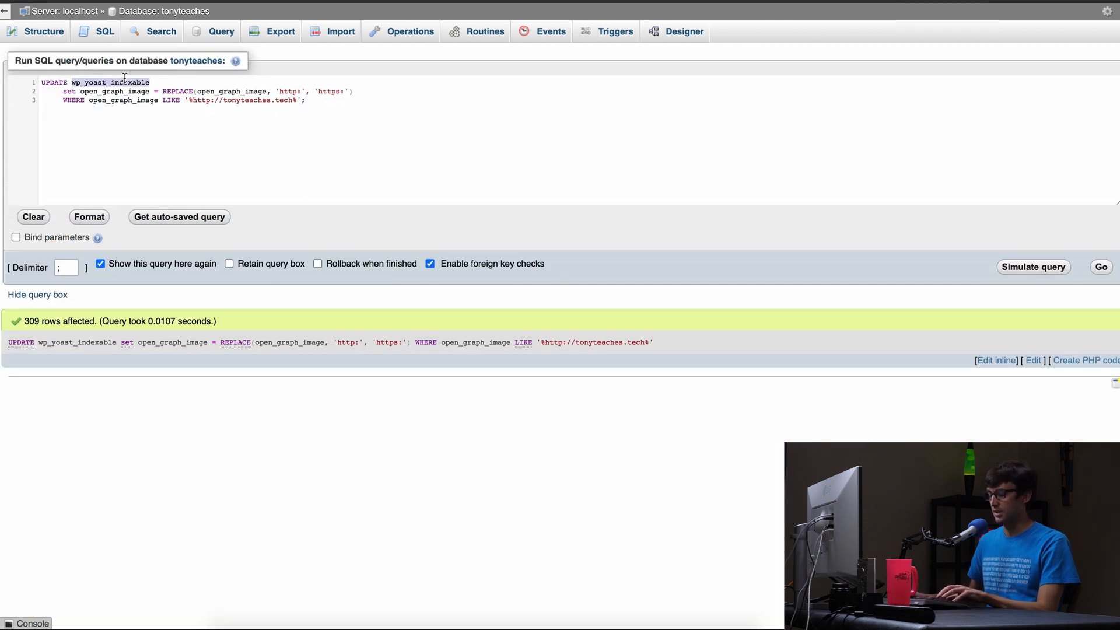
type("wp_yoast_seo_links")
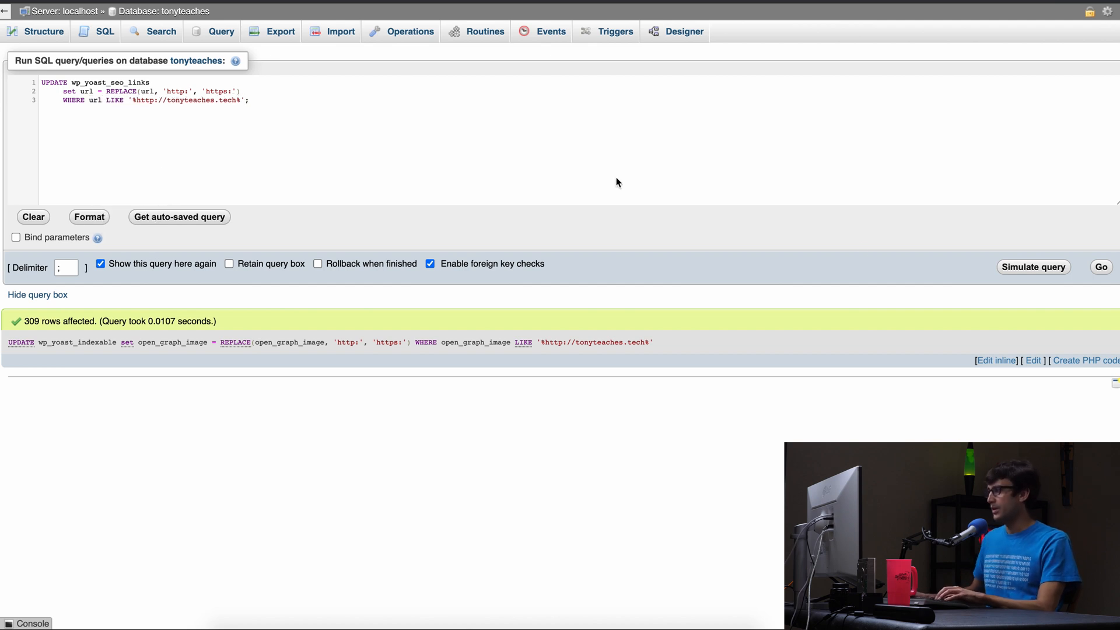
mouse_move(664, 355)
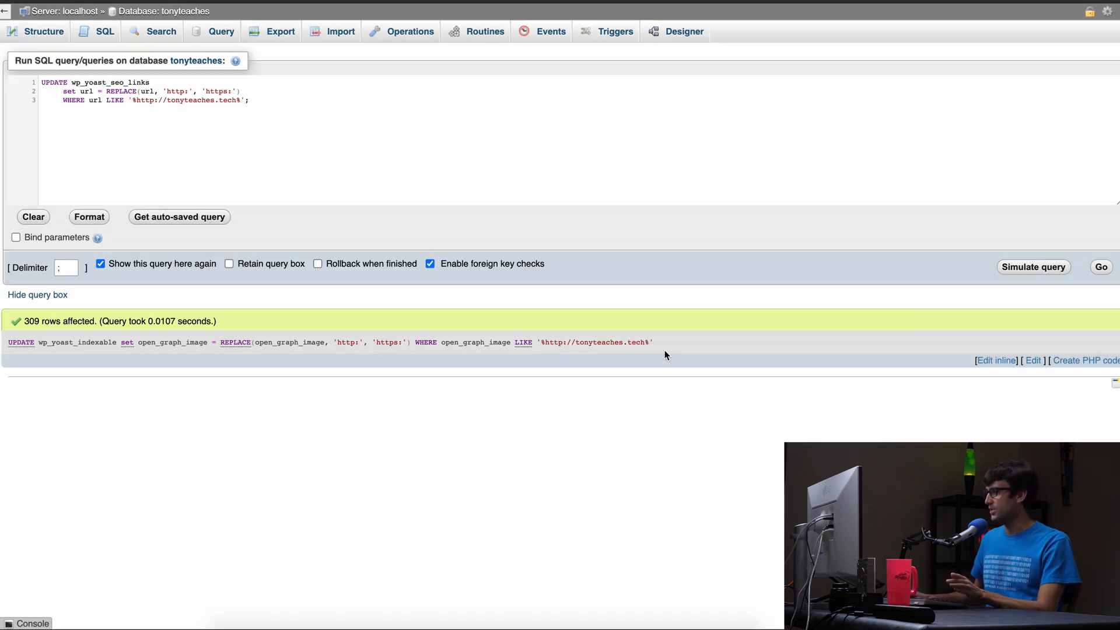
left_click(38, 294)
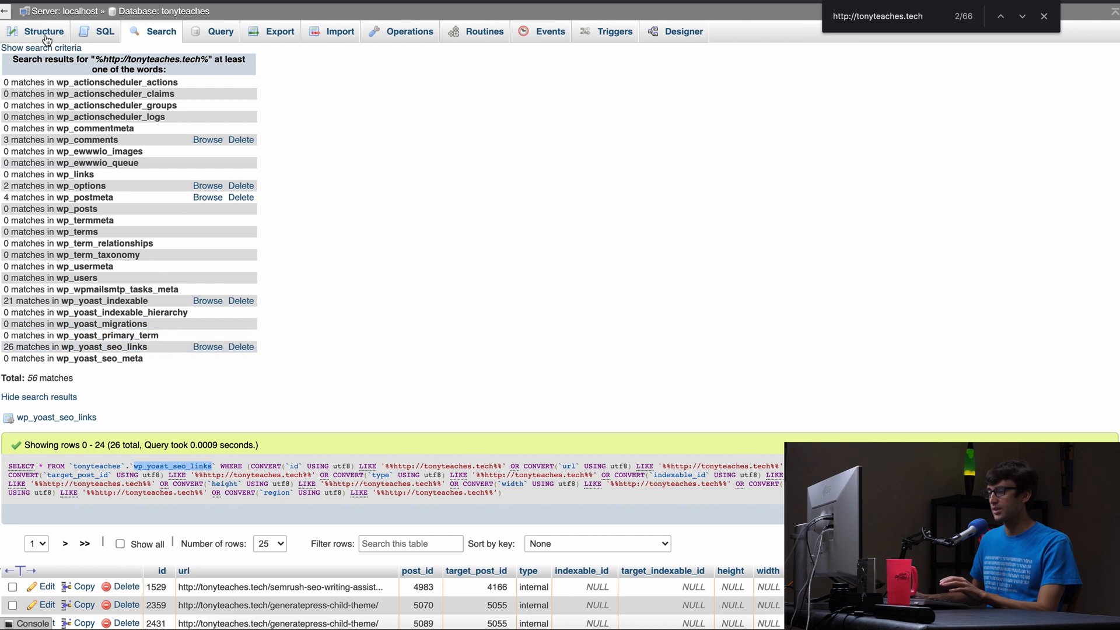
Rerun the http link search, confirming 0 matches in wp_yoast_seo_links and 30 overall.
left_click(40, 48)
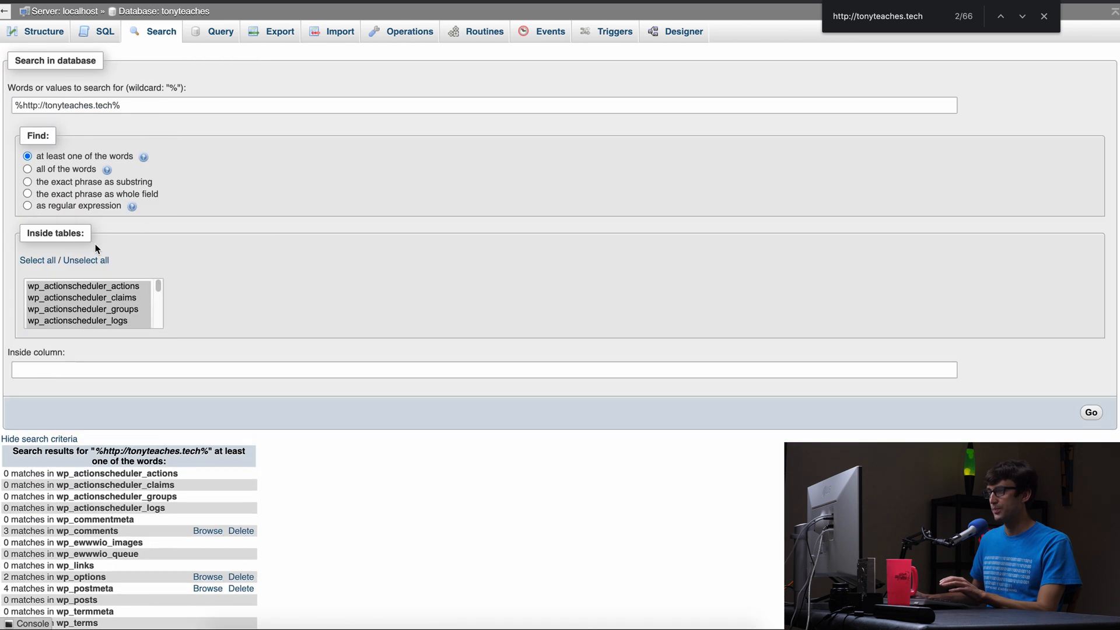
left_click(40, 438)
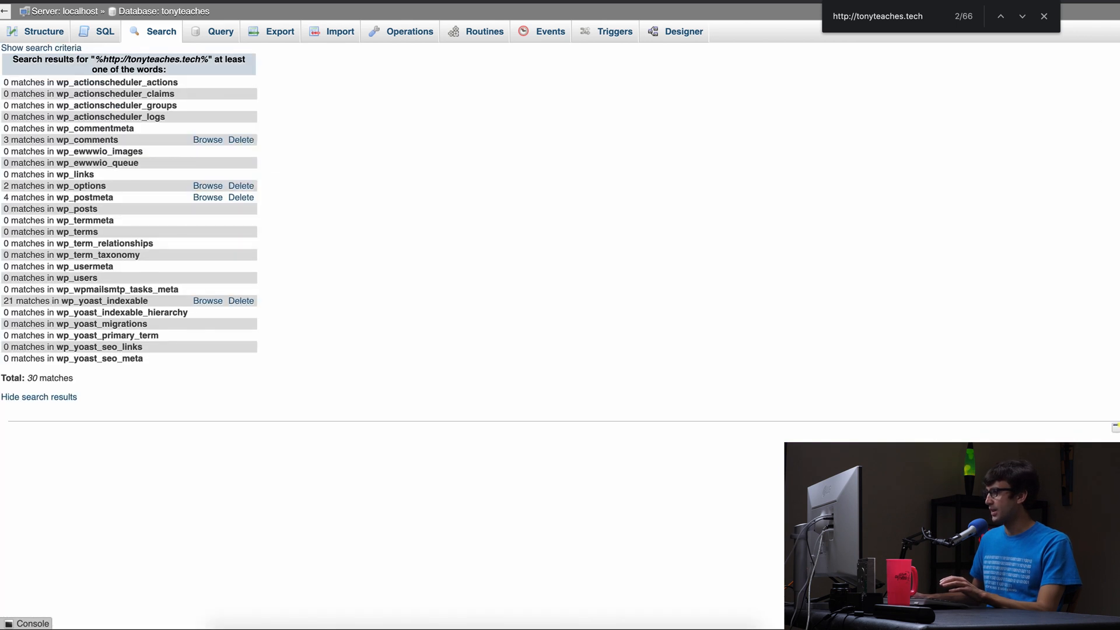
mouse_move(106, 346)
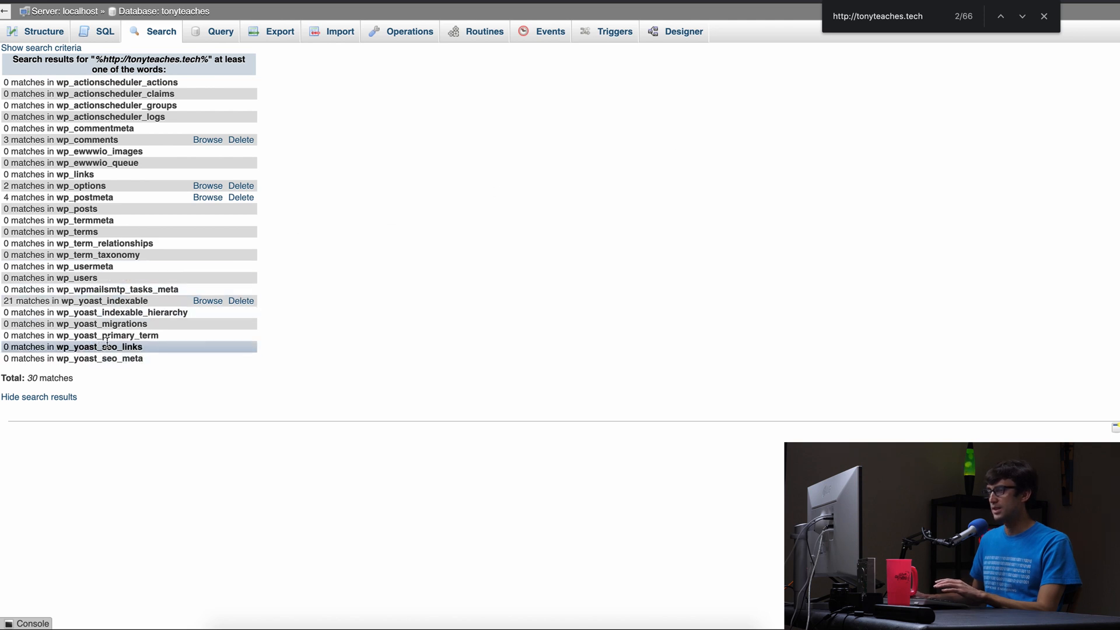
mouse_move(100, 209)
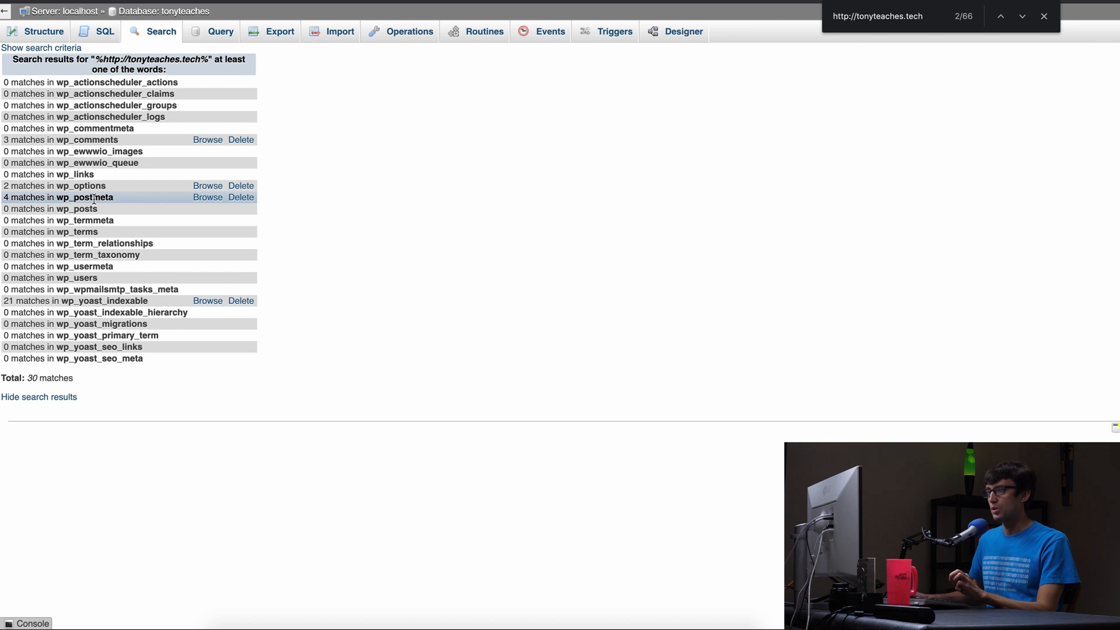
mouse_move(101, 139)
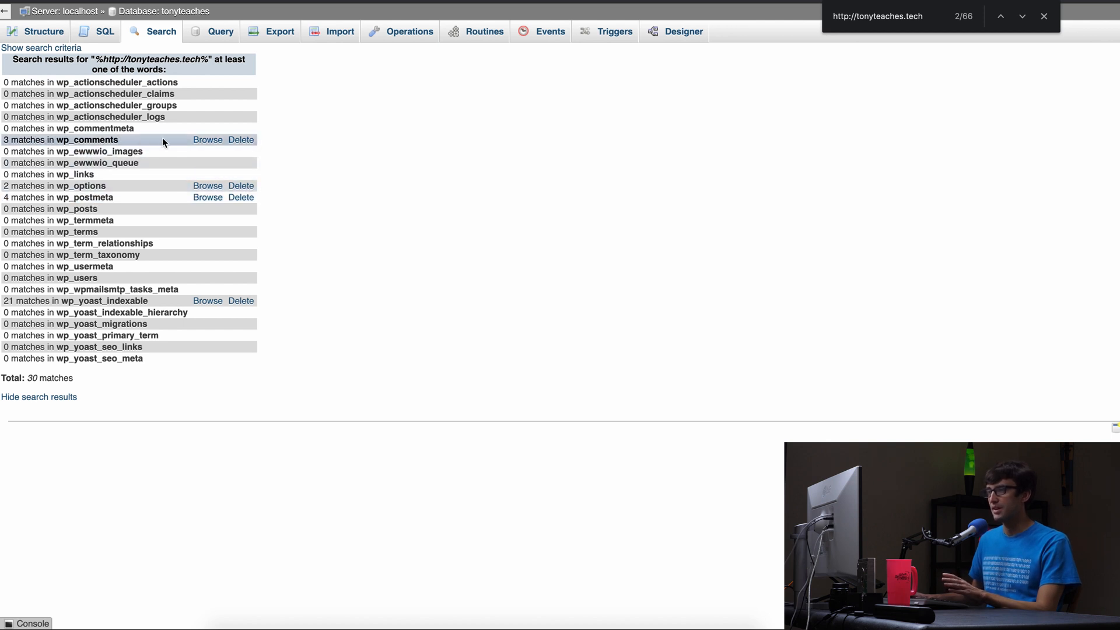
left_click(208, 138)
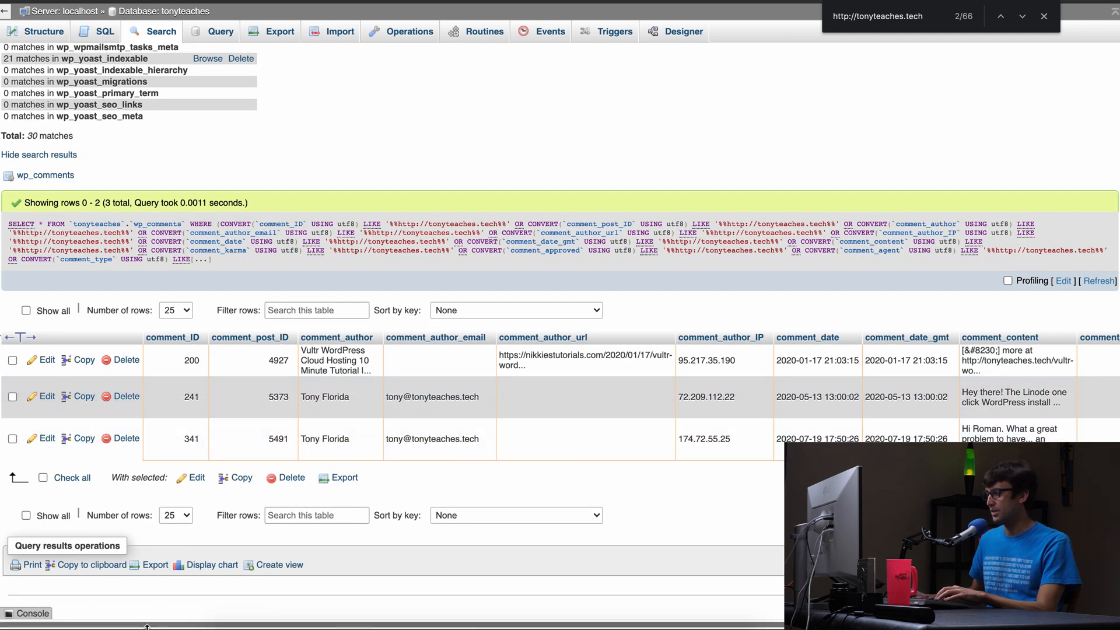
scroll("right", 3)
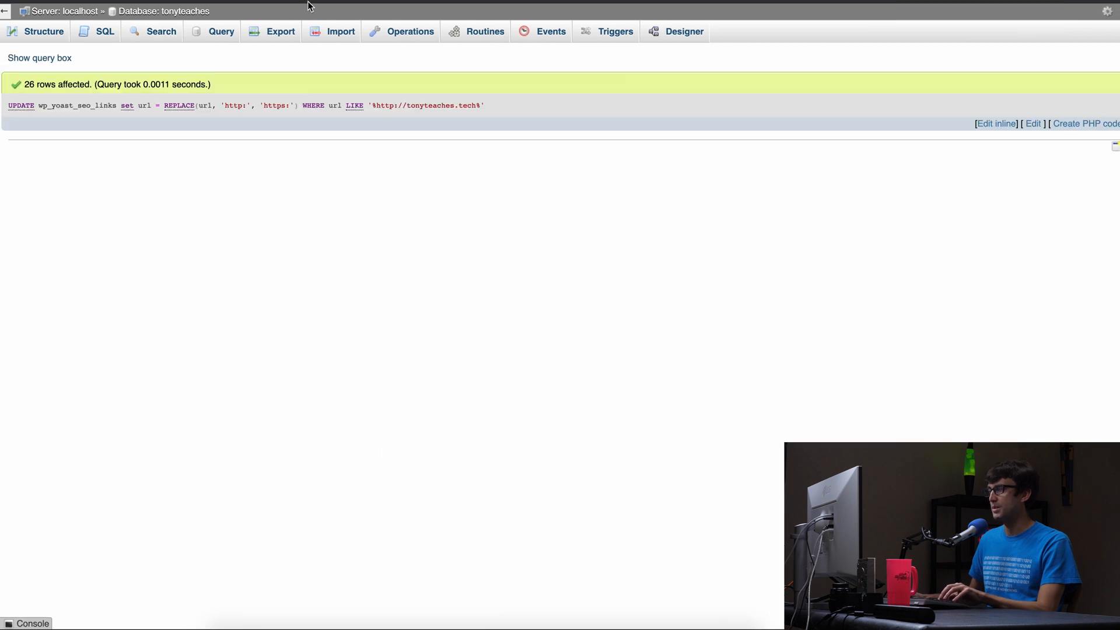
Retarget the update at wp_comments comment_content and simulate it, confirming 3 matching rows.
left_click(38, 59)
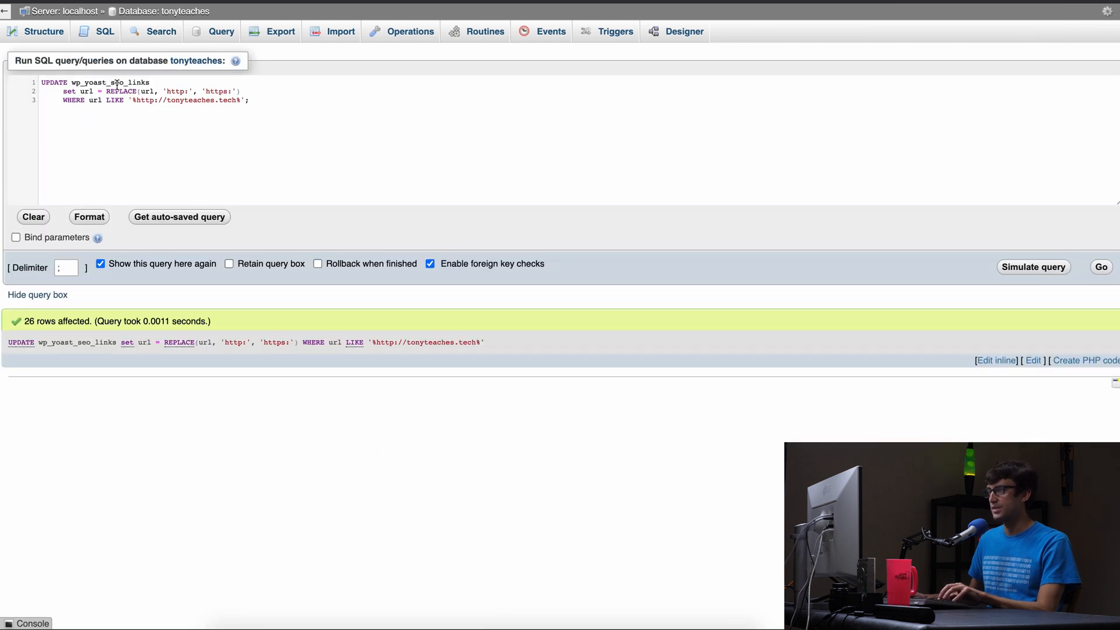
type("wp_comments")
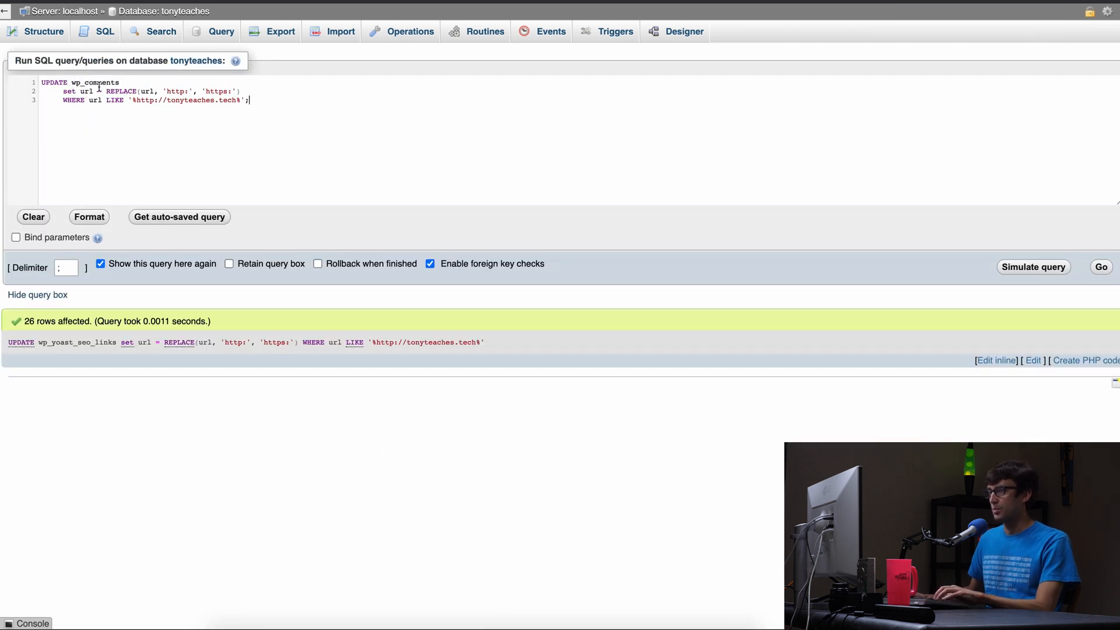
type("comment_content")
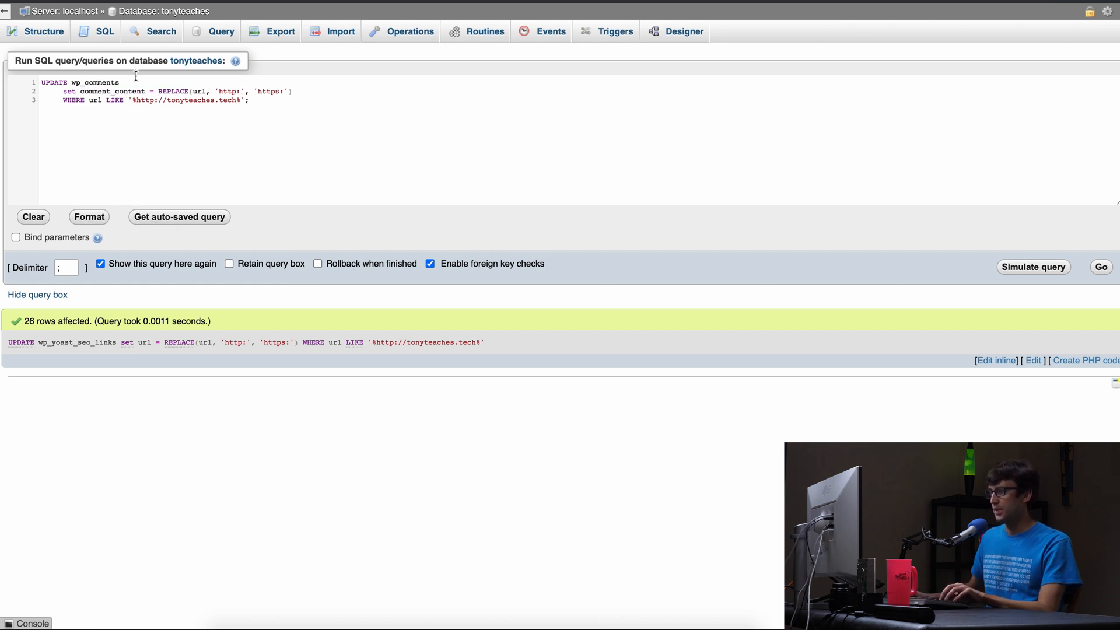
type("comment_content")
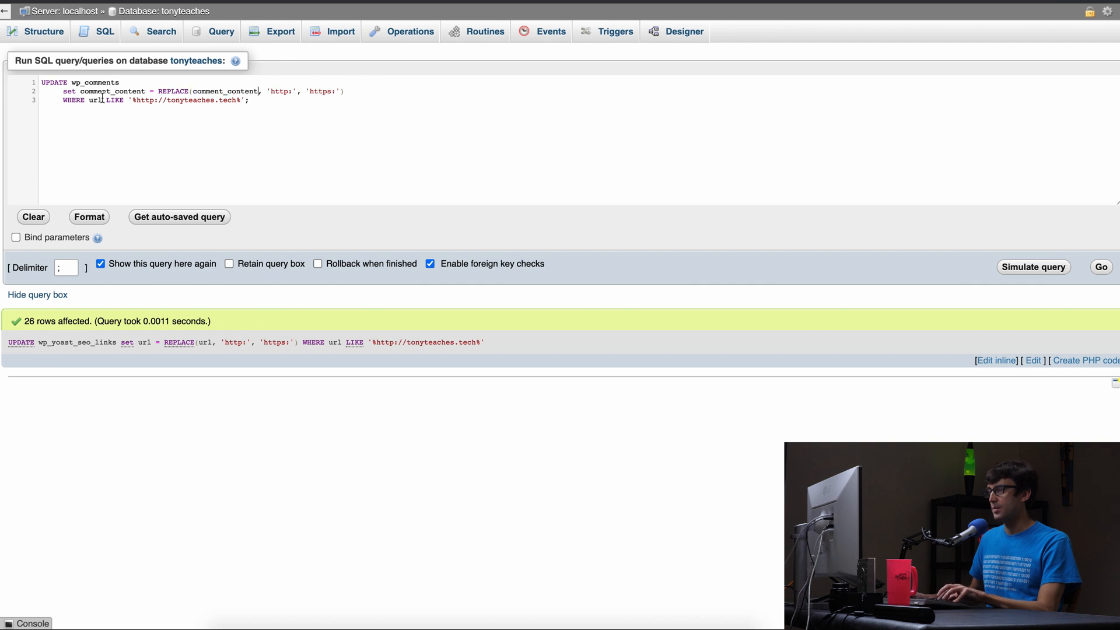
left_click(1033, 266)
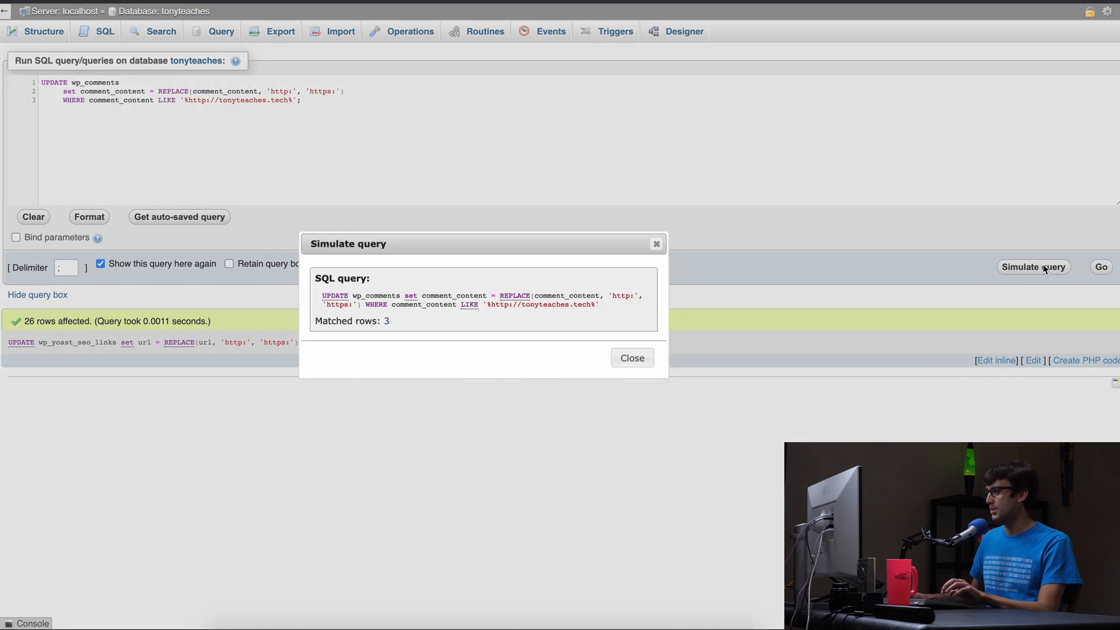
left_click(631, 358)
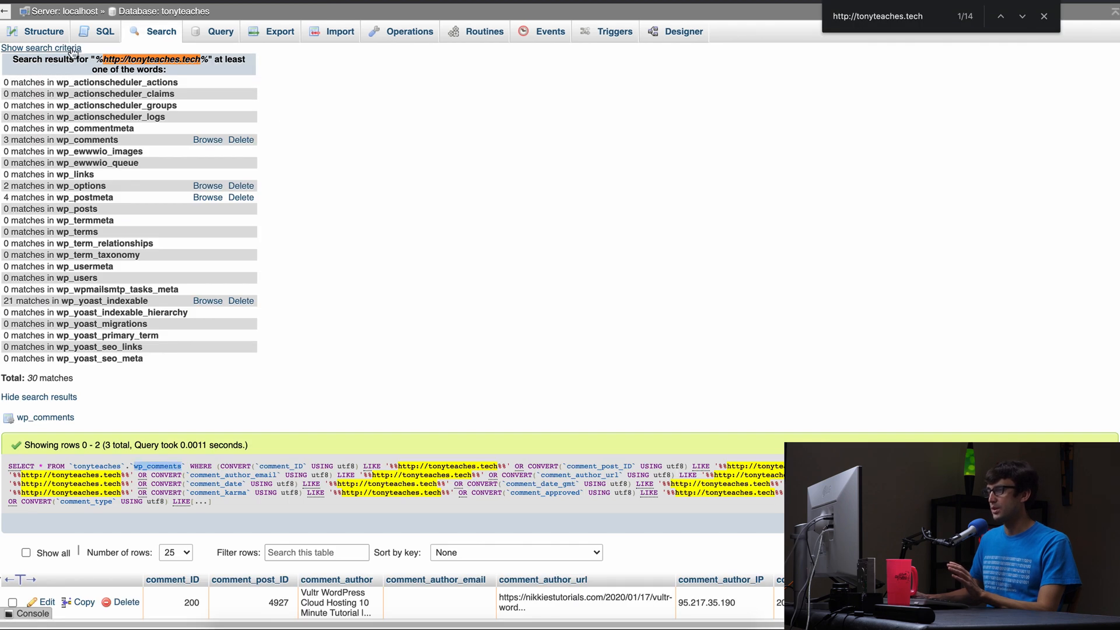
mouse_move(98, 179)
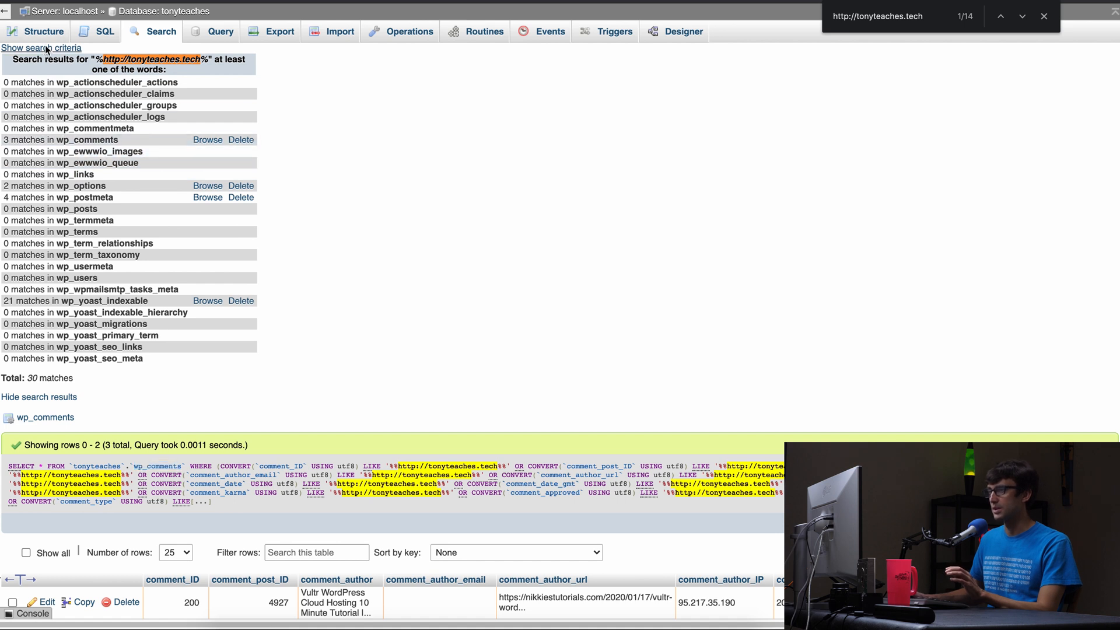
Bring the database search form back up on the Search tab.
left_click(41, 48)
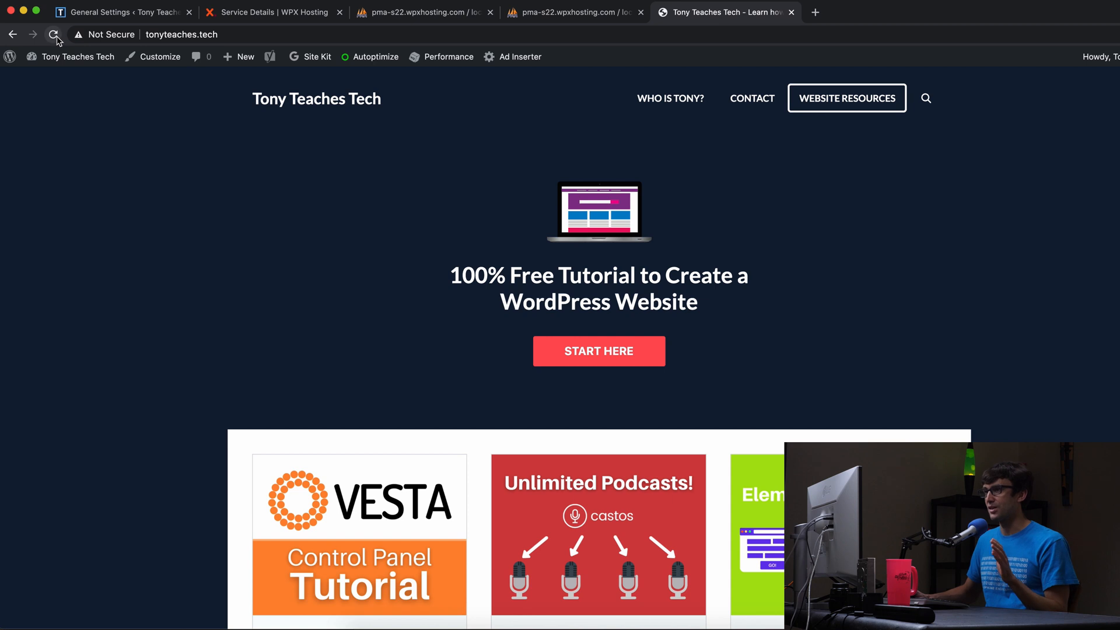
mouse_move(160, 166)
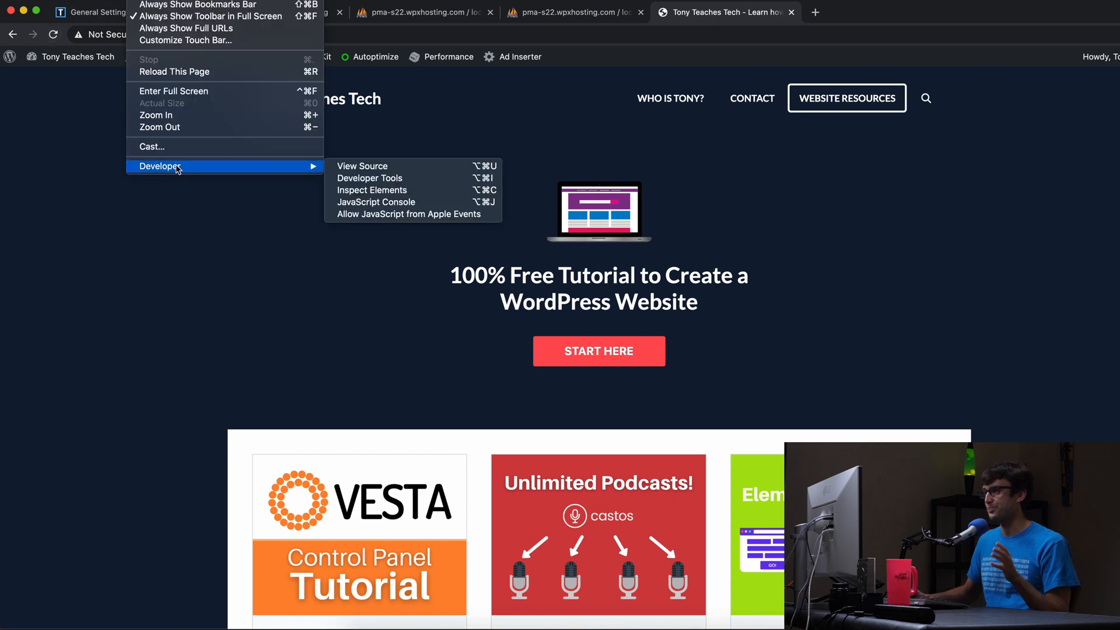
mouse_move(427, 190)
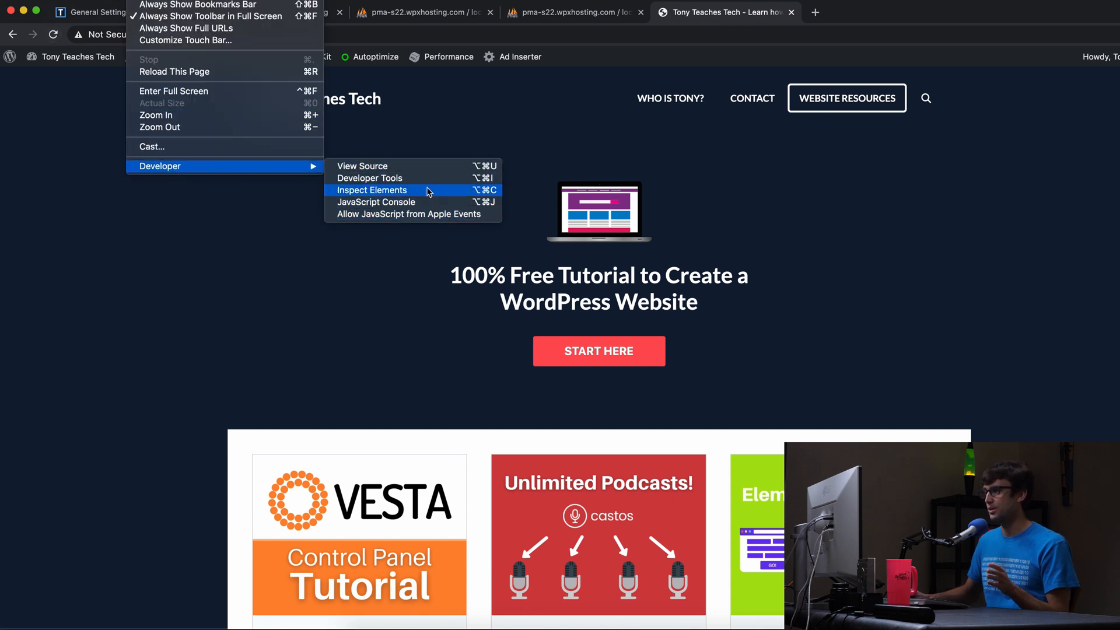
Open Chrome developer tools on the homepage and do an Empty Cache and Hard Reload.
left_click(371, 189)
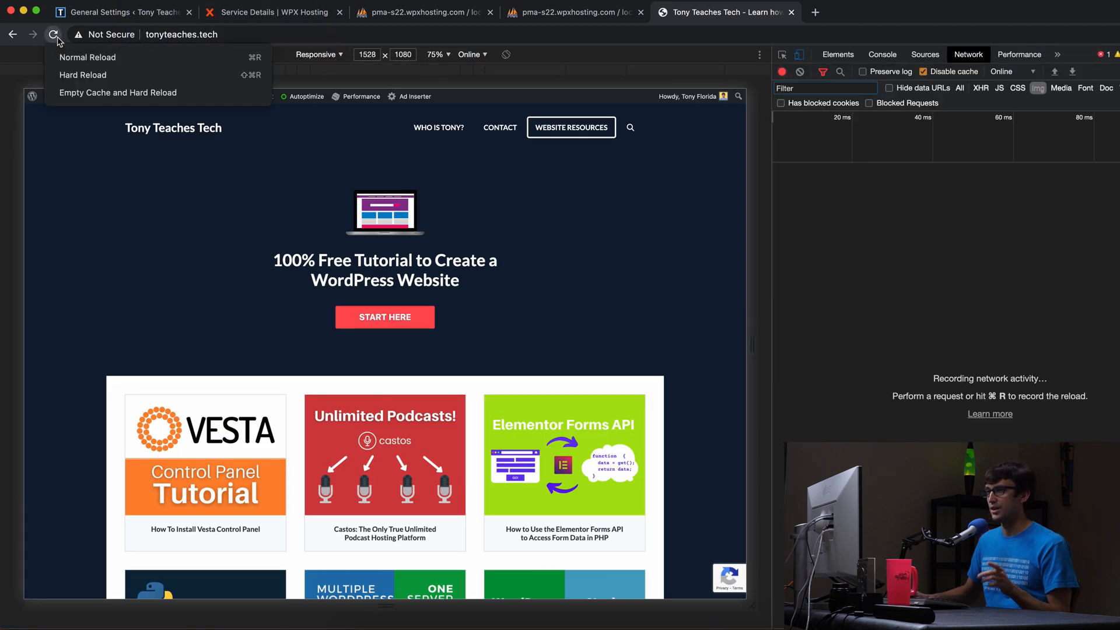
mouse_move(86, 98)
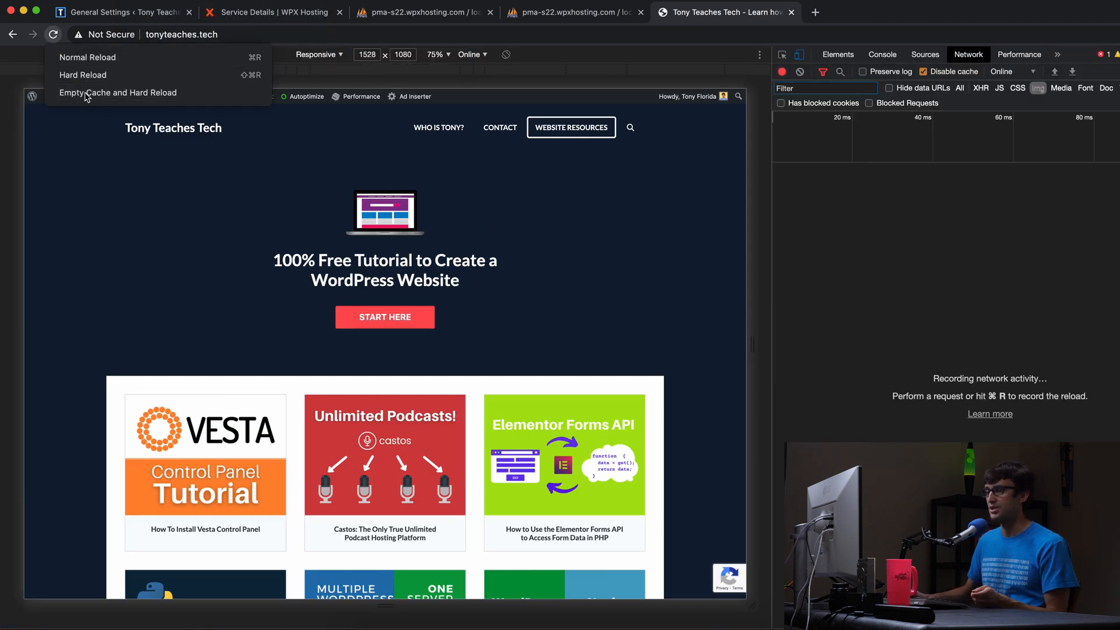
left_click(119, 92)
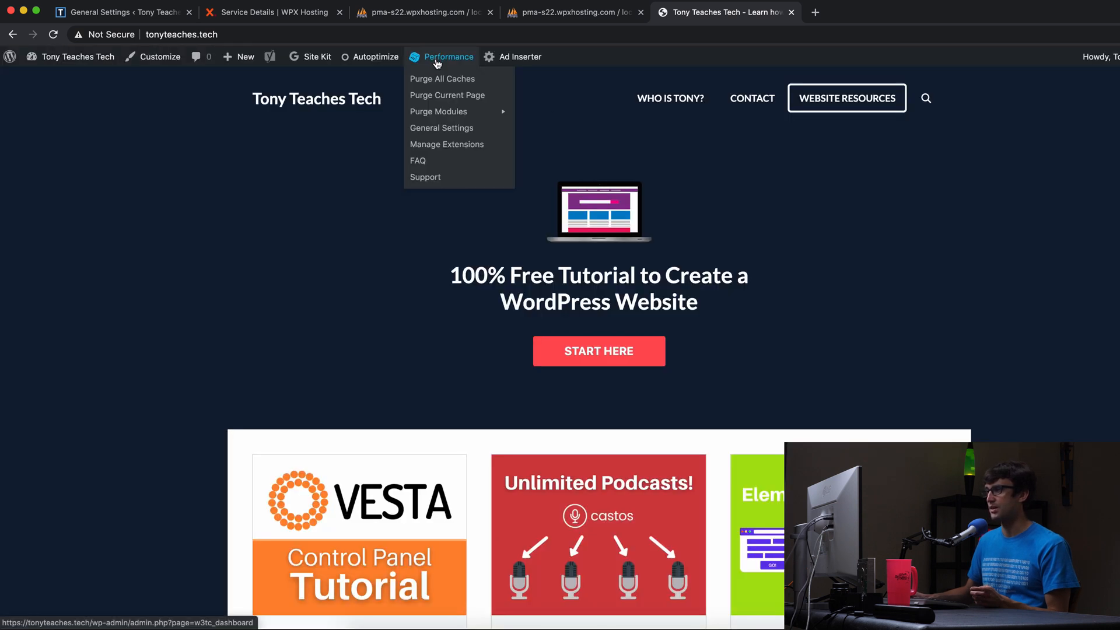
mouse_move(442, 79)
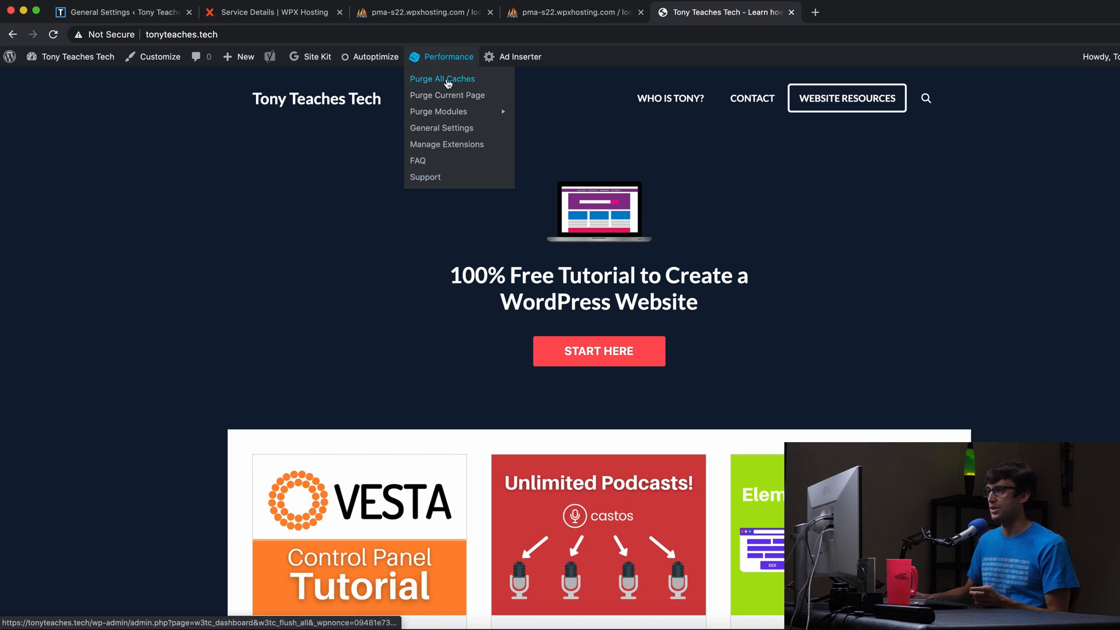
Purge all site caches from the admin bar's Performance menu and reload the homepage.
left_click(441, 78)
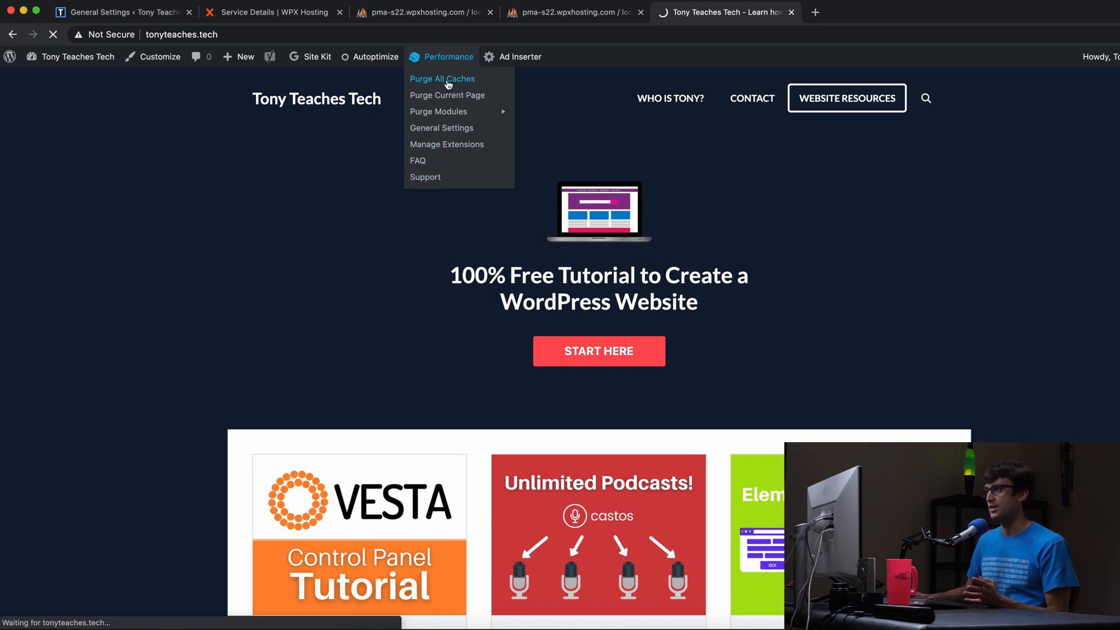
left_click(442, 78)
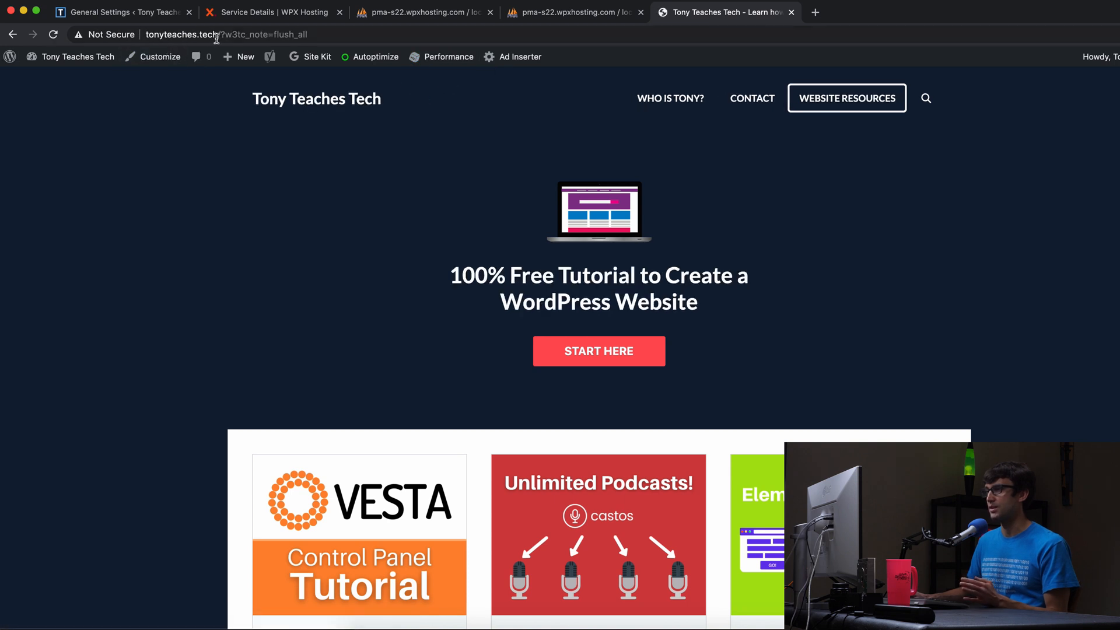
left_click(575, 12)
type("tonyteac")
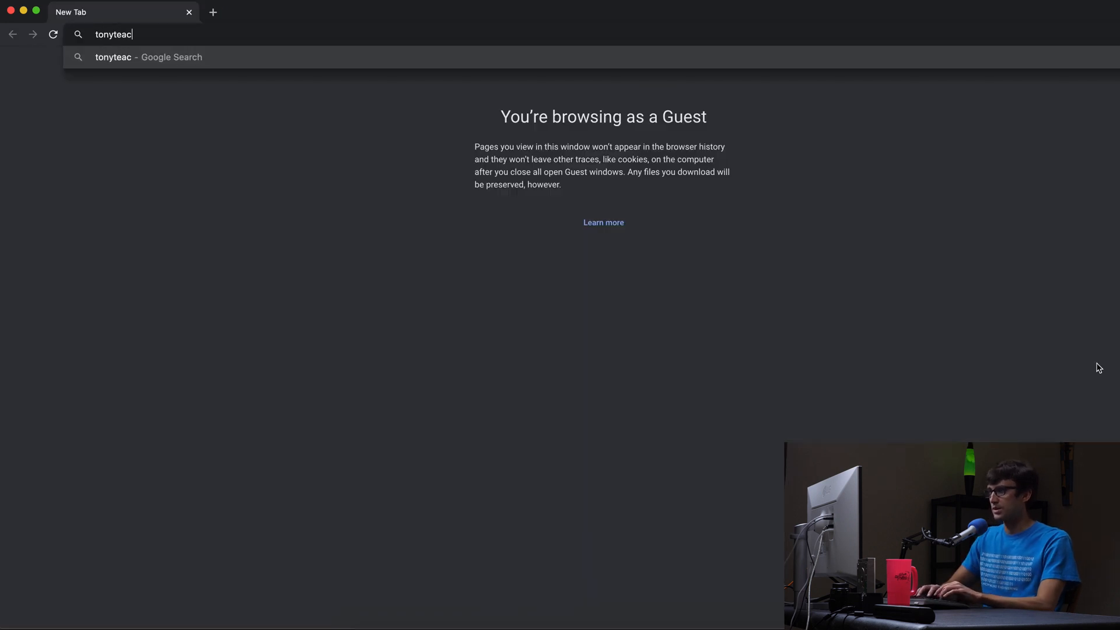
Load the tonyteaches.tech site in the Chrome Guest window.
key("Return")
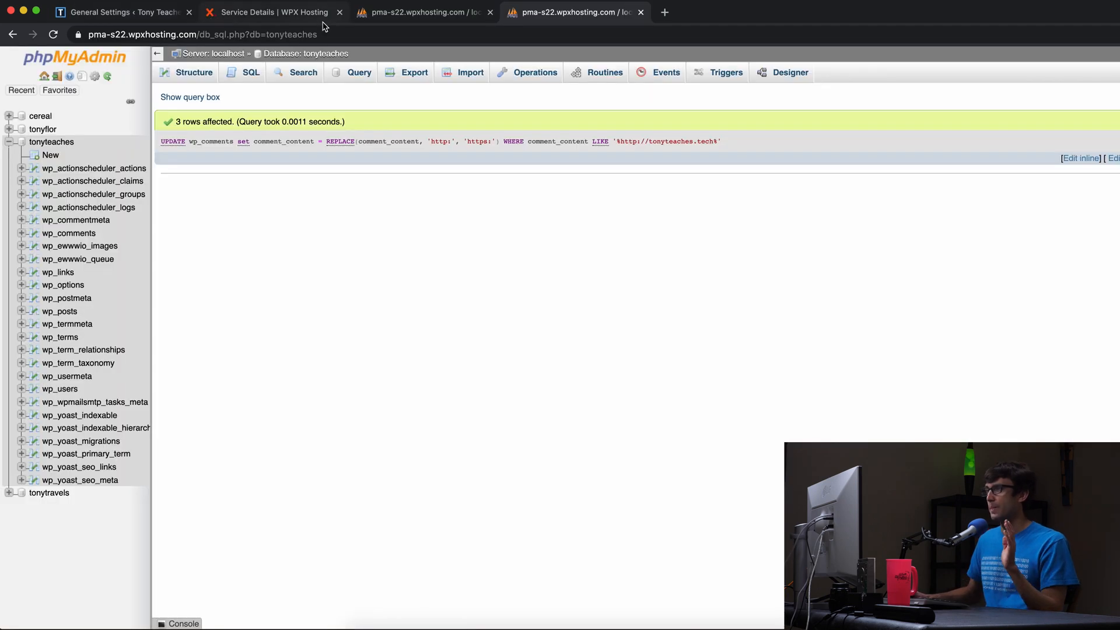
left_click(302, 72)
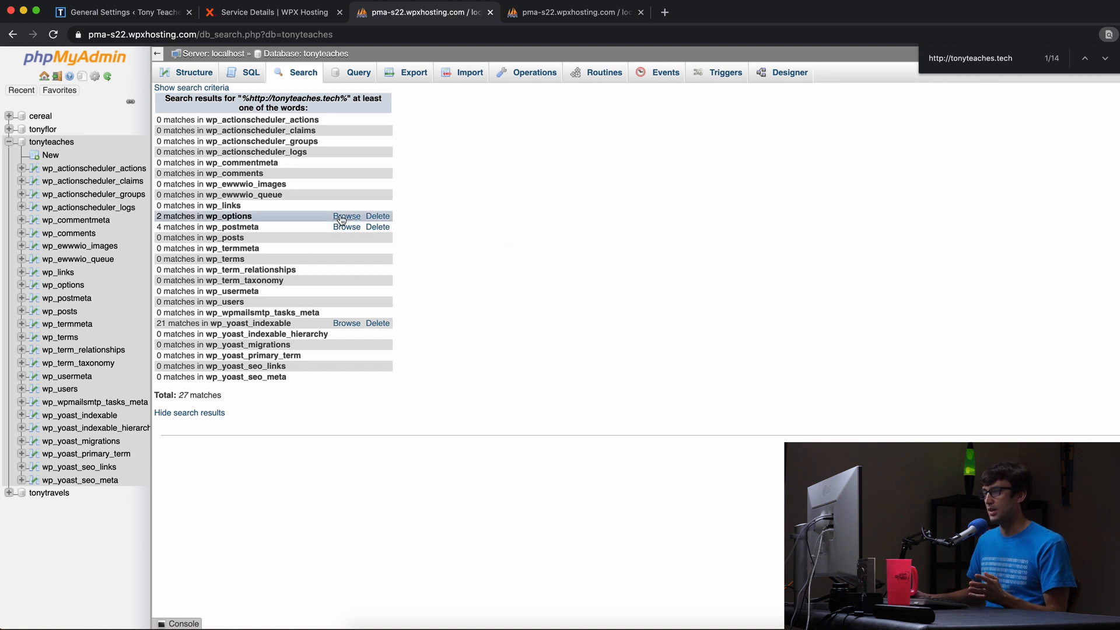
left_click(348, 216)
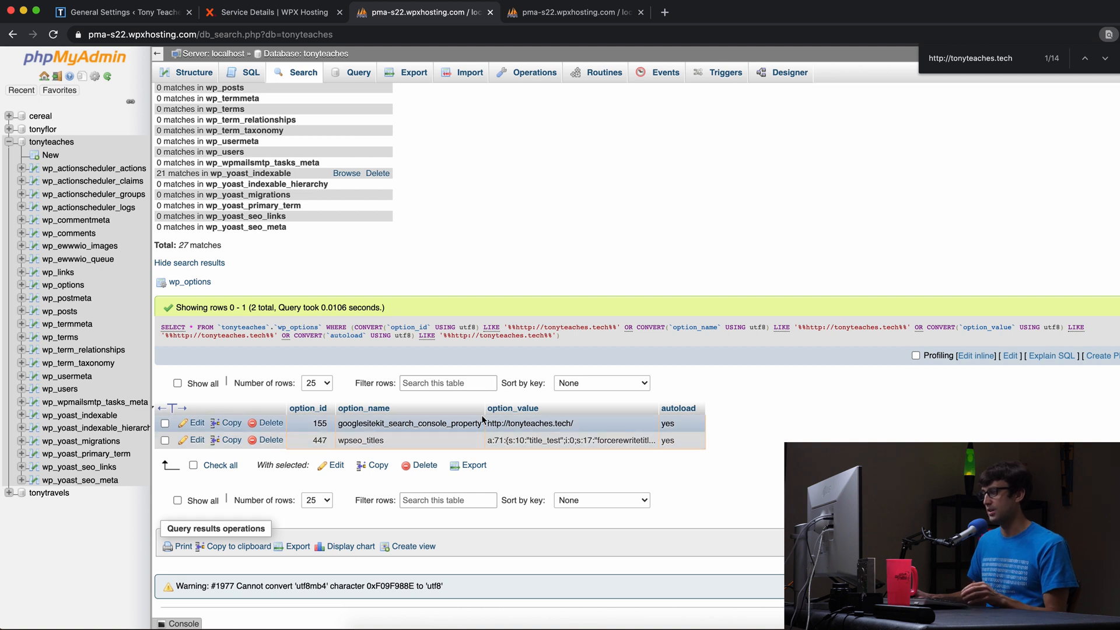
scroll("up", 3)
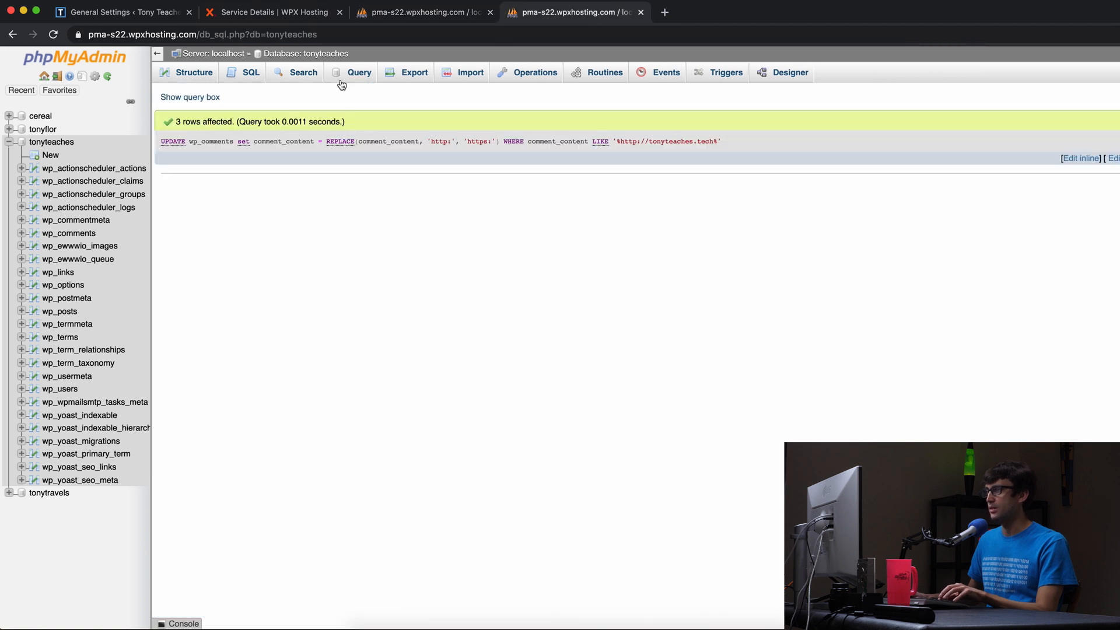
mouse_move(469, 105)
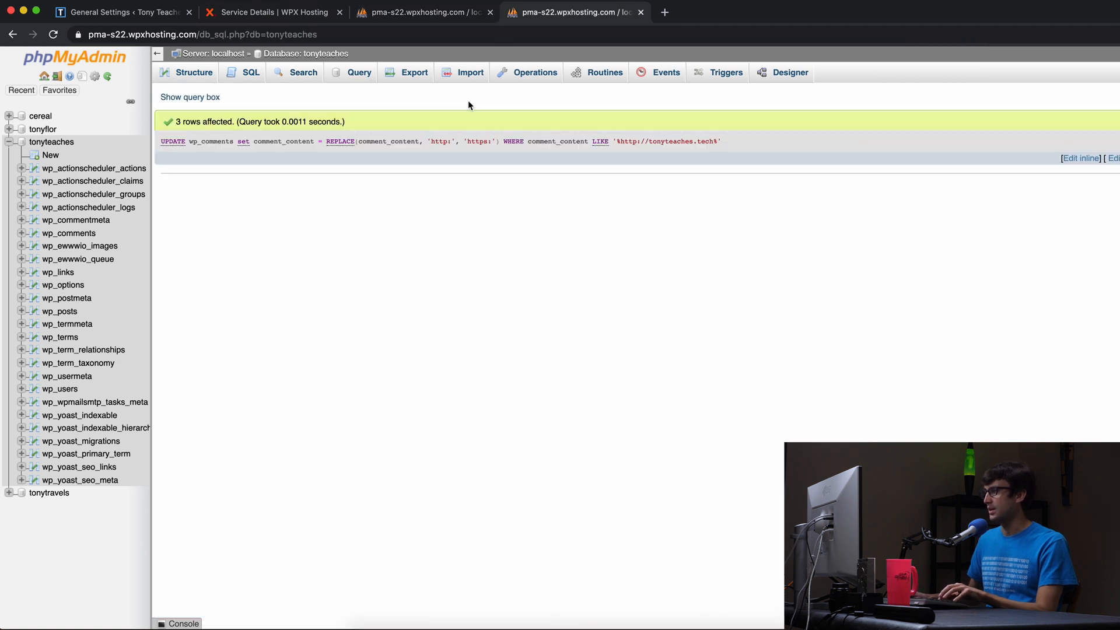
left_click(190, 97)
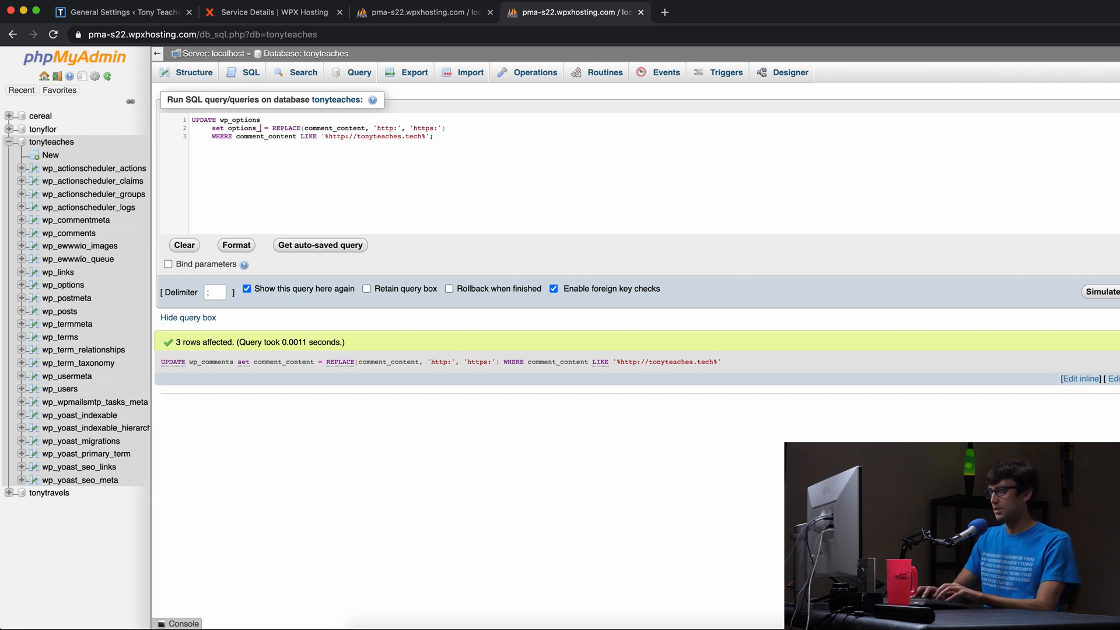
left_click(303, 72)
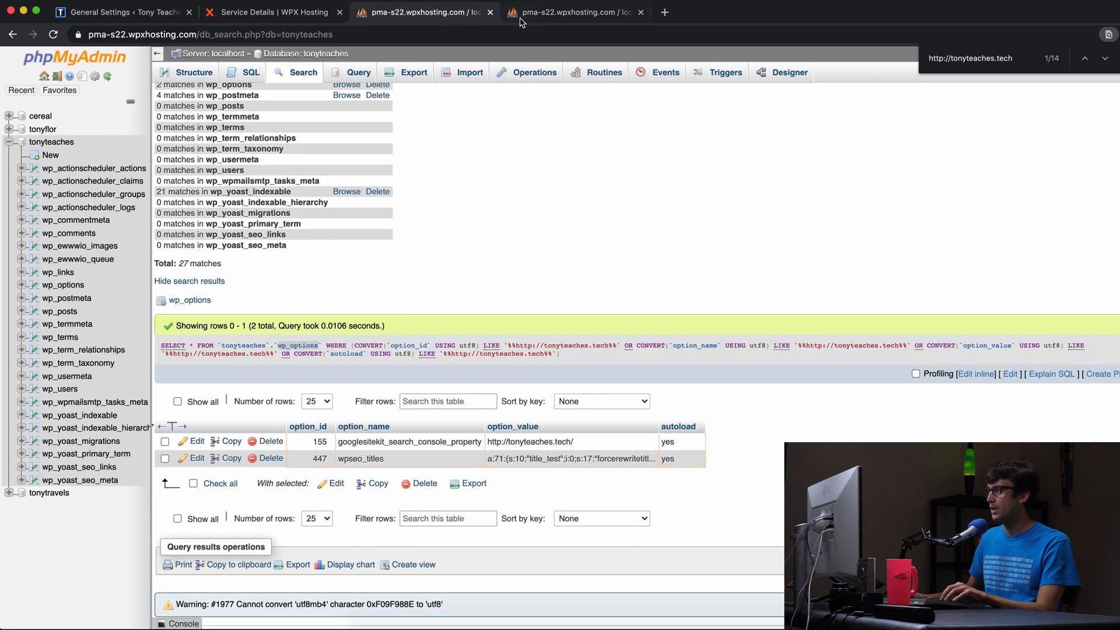
mouse_move(536, 23)
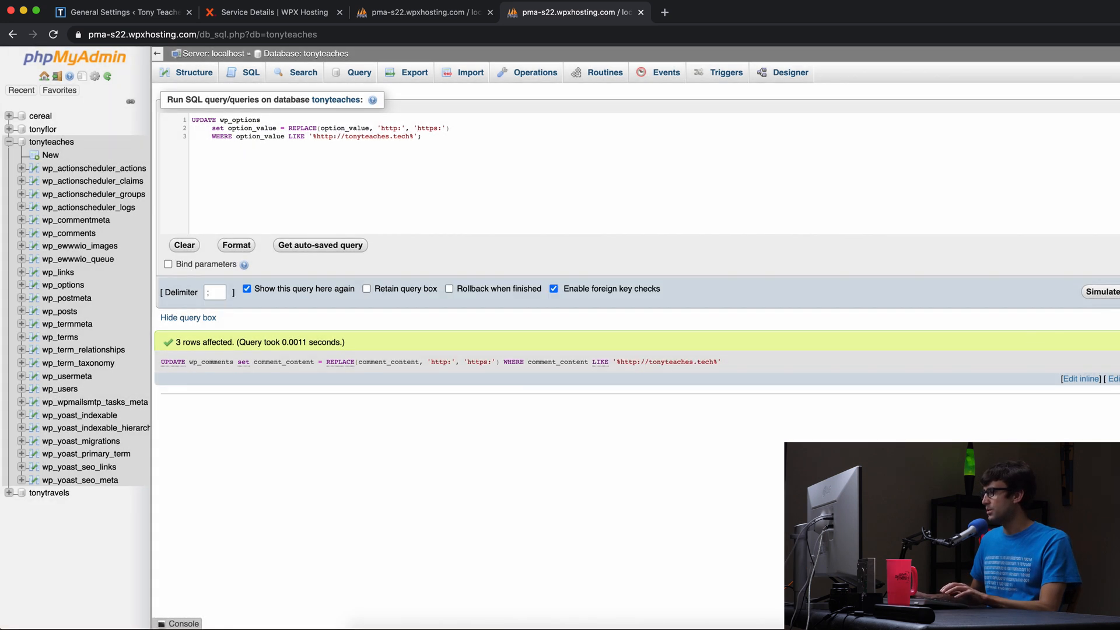
left_click(302, 72)
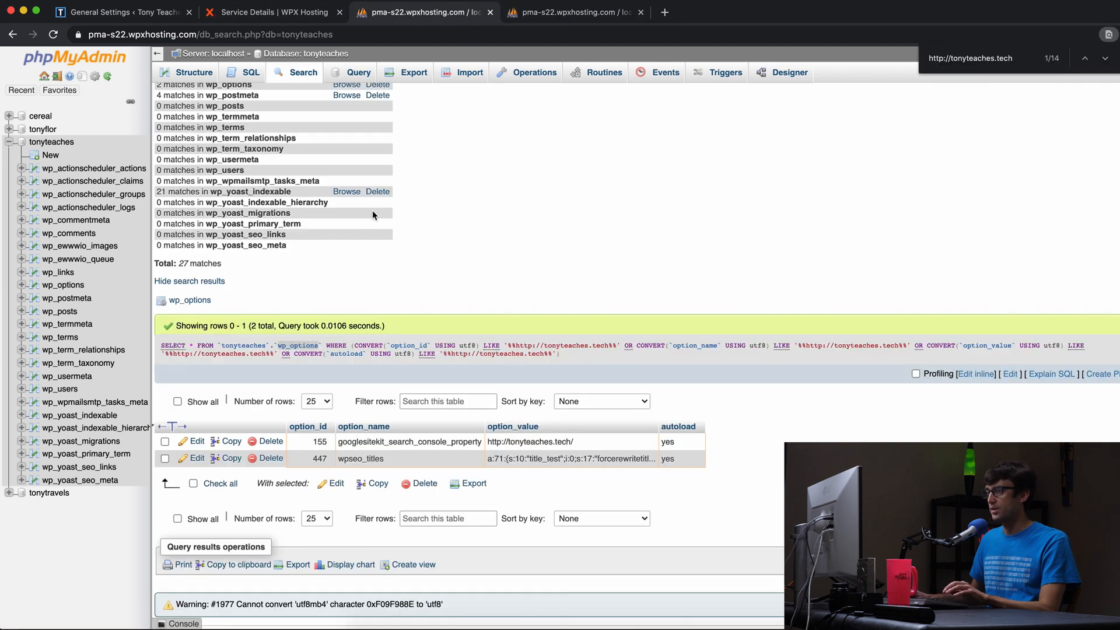
scroll("up", 3)
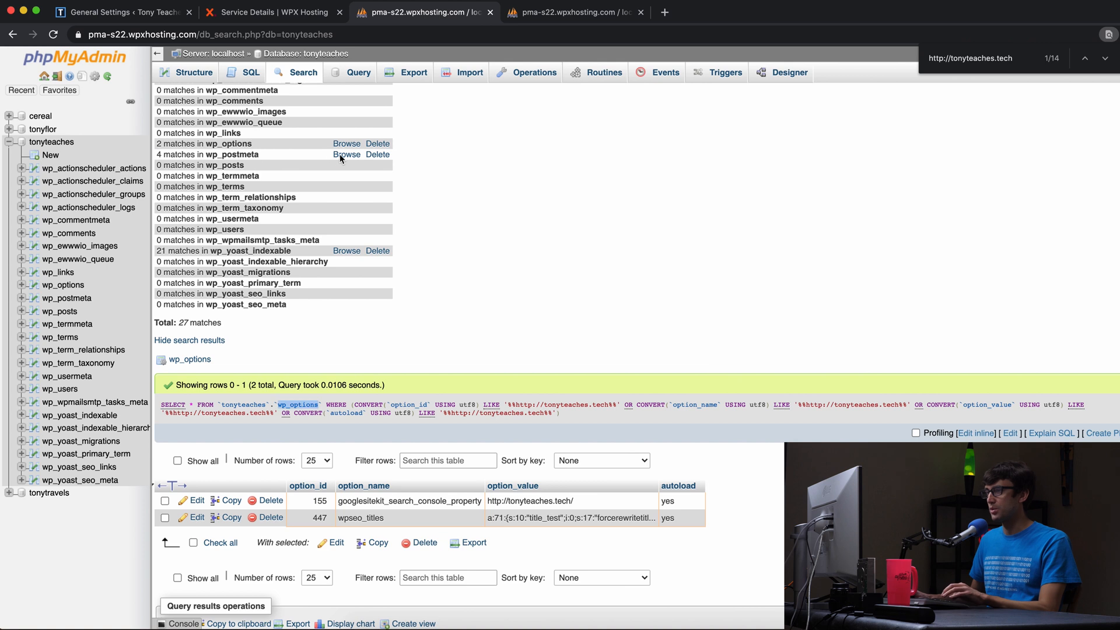
Browse the 4 wp_postmeta rows containing the old URL and draft the meta_value https replacement.
left_click(346, 155)
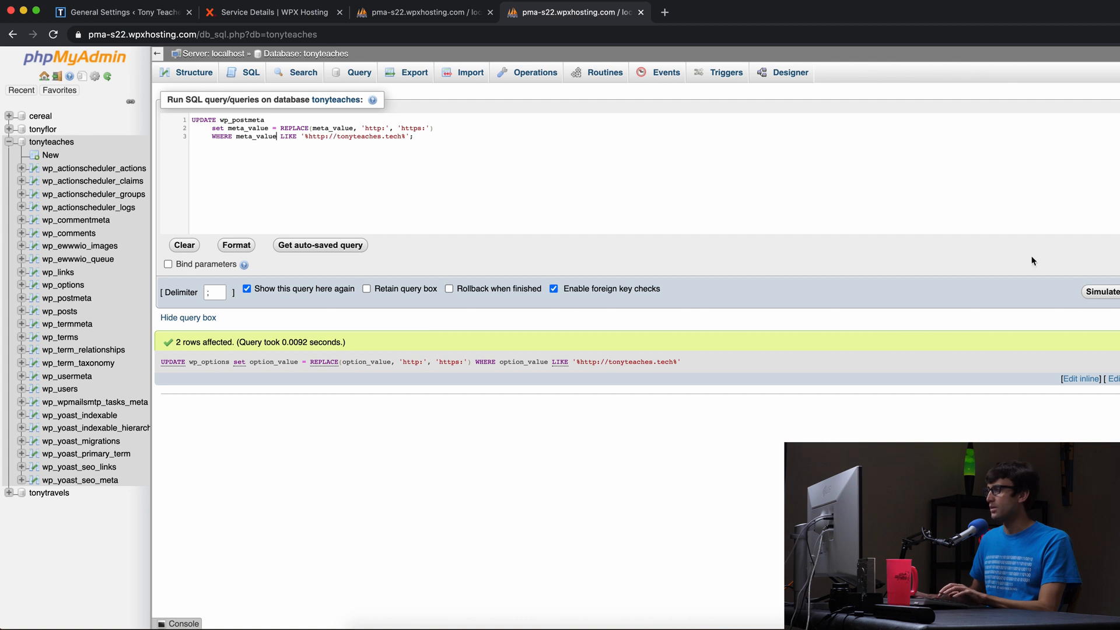
mouse_move(812, 378)
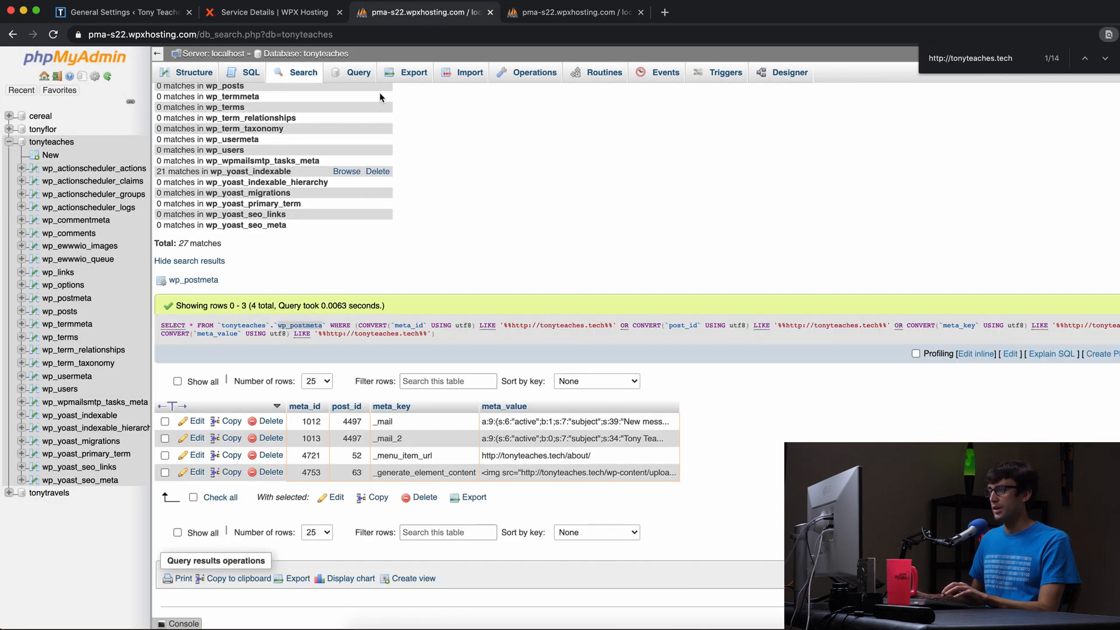
scroll("up", 3)
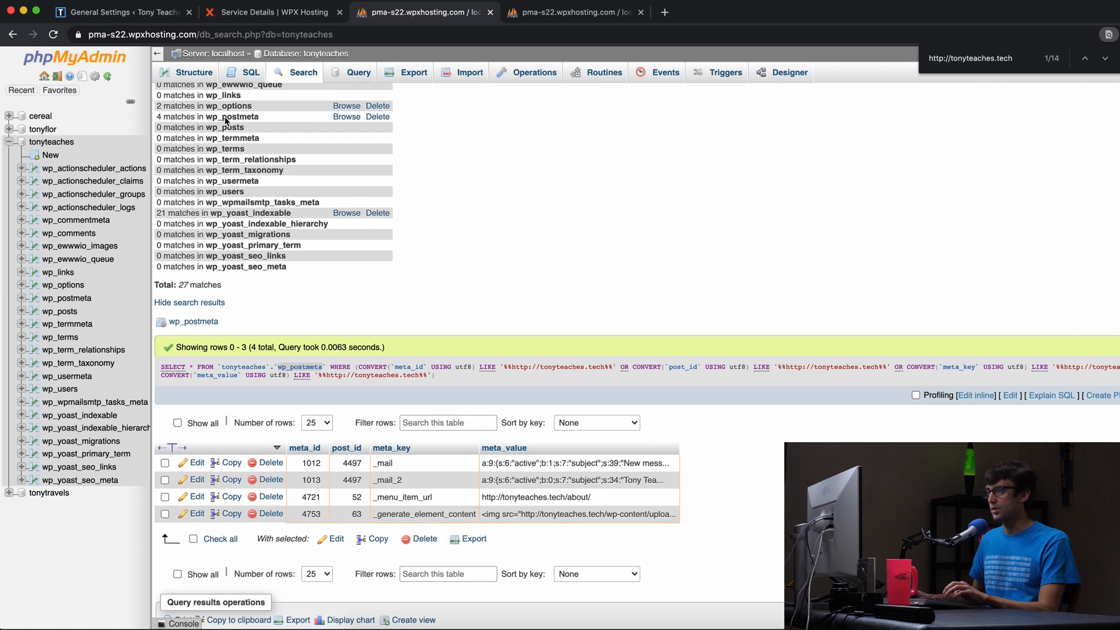
mouse_move(350, 219)
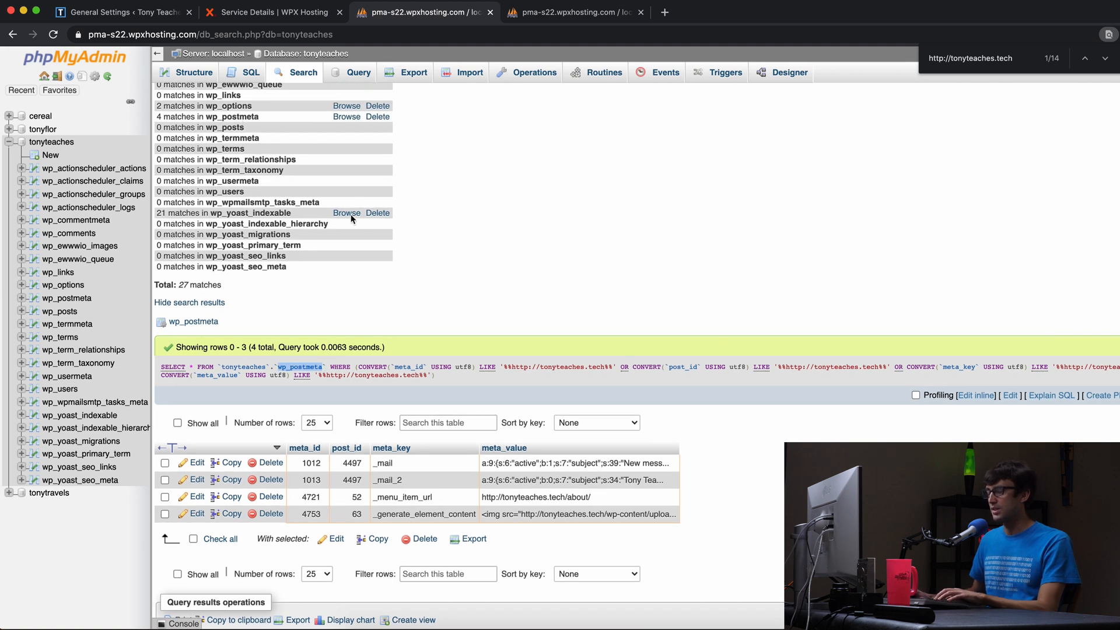
Browse the 21 wp_yoast_indexable matches and Find 'tony' to confirm permalinks already use https.
left_click(346, 213)
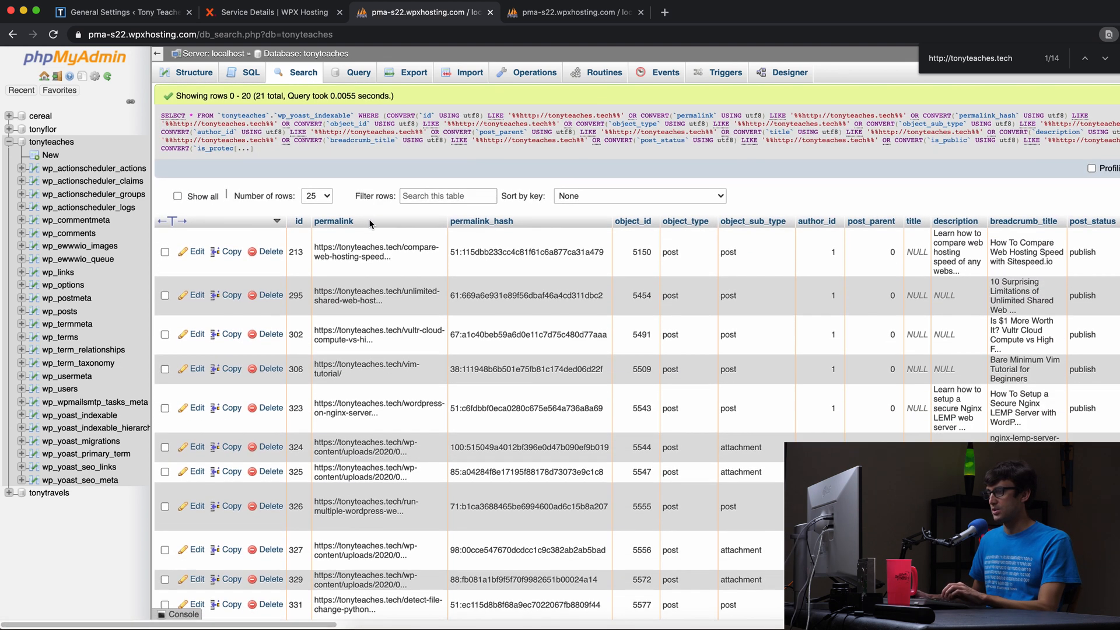
scroll("down", 3)
type("http")
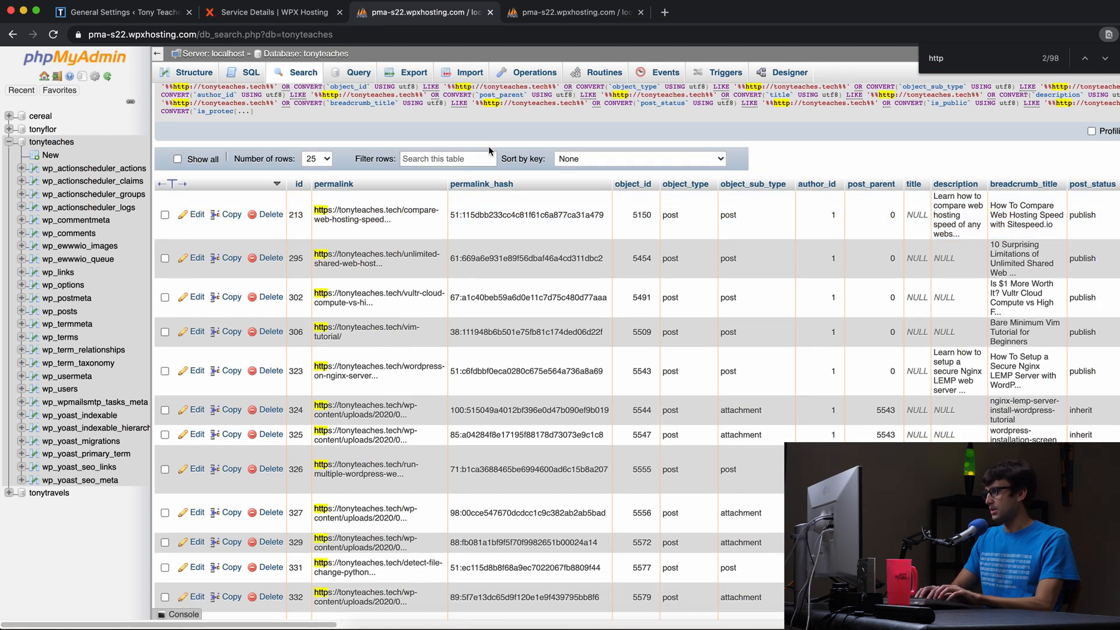
type("tonyteaches.tech")
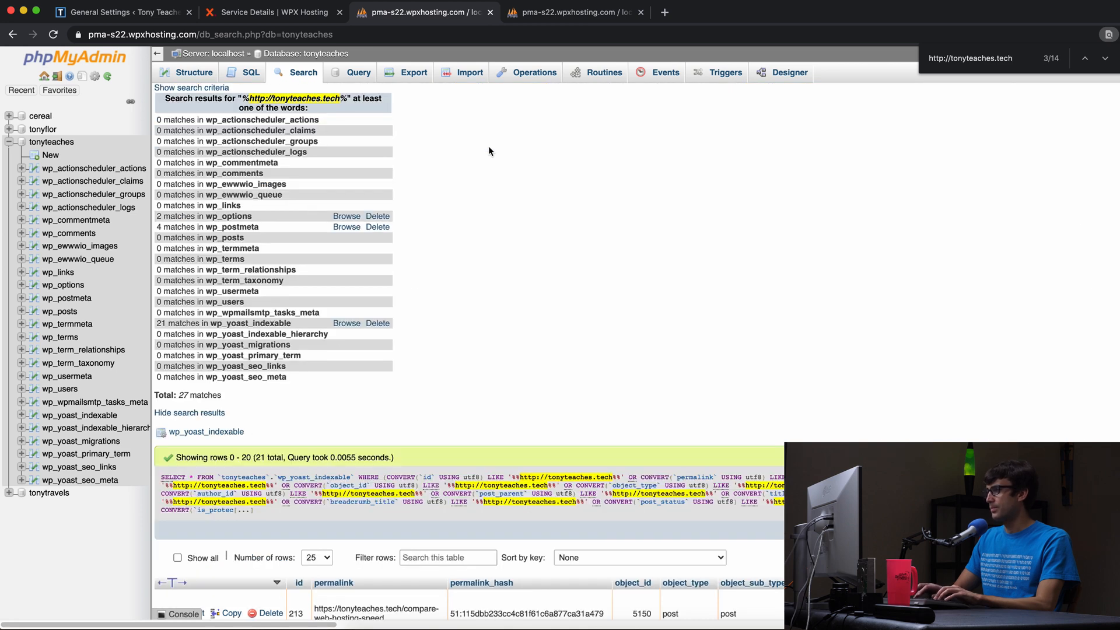
scroll("down", 3)
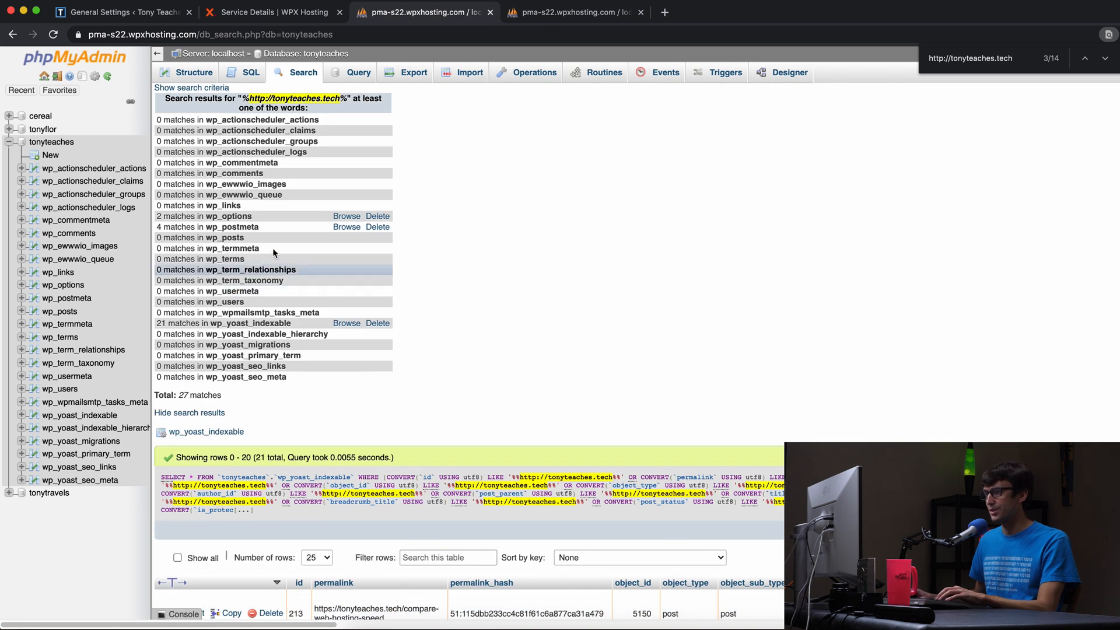
mouse_move(252, 312)
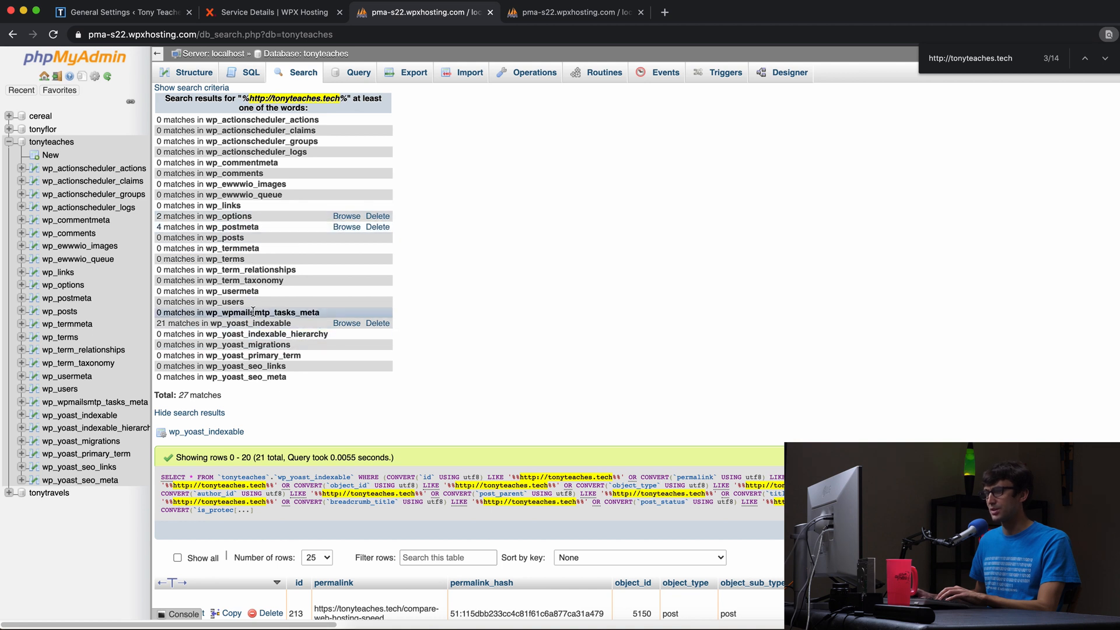
mouse_move(483, 294)
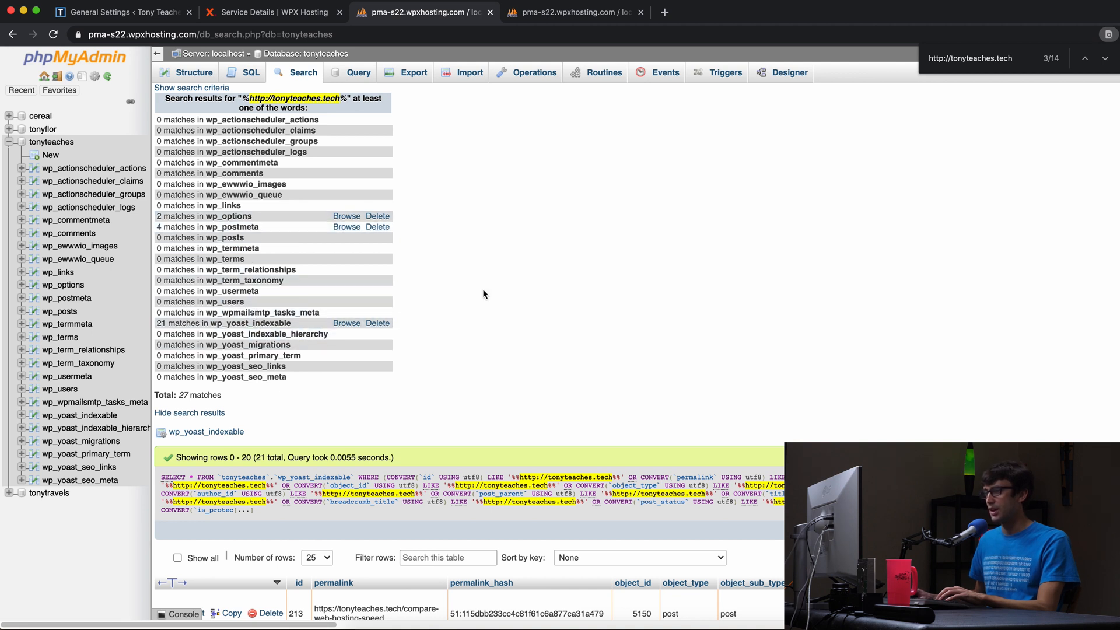
mouse_move(456, 211)
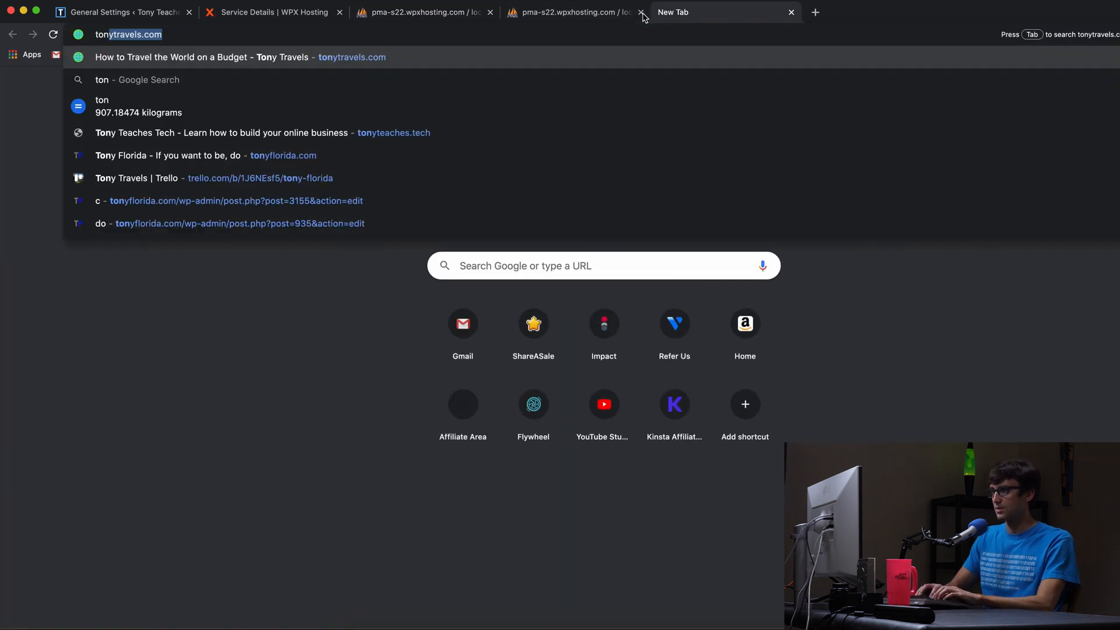
Start a new Chrome tab with 'tonytre' typed in the address bar.
type("tonytre")
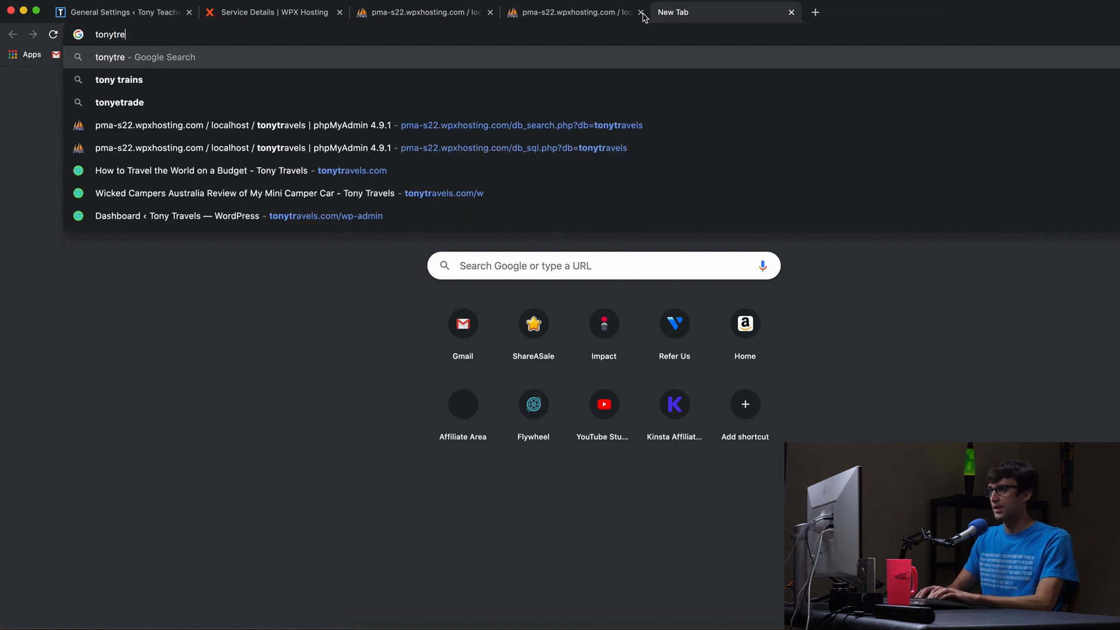